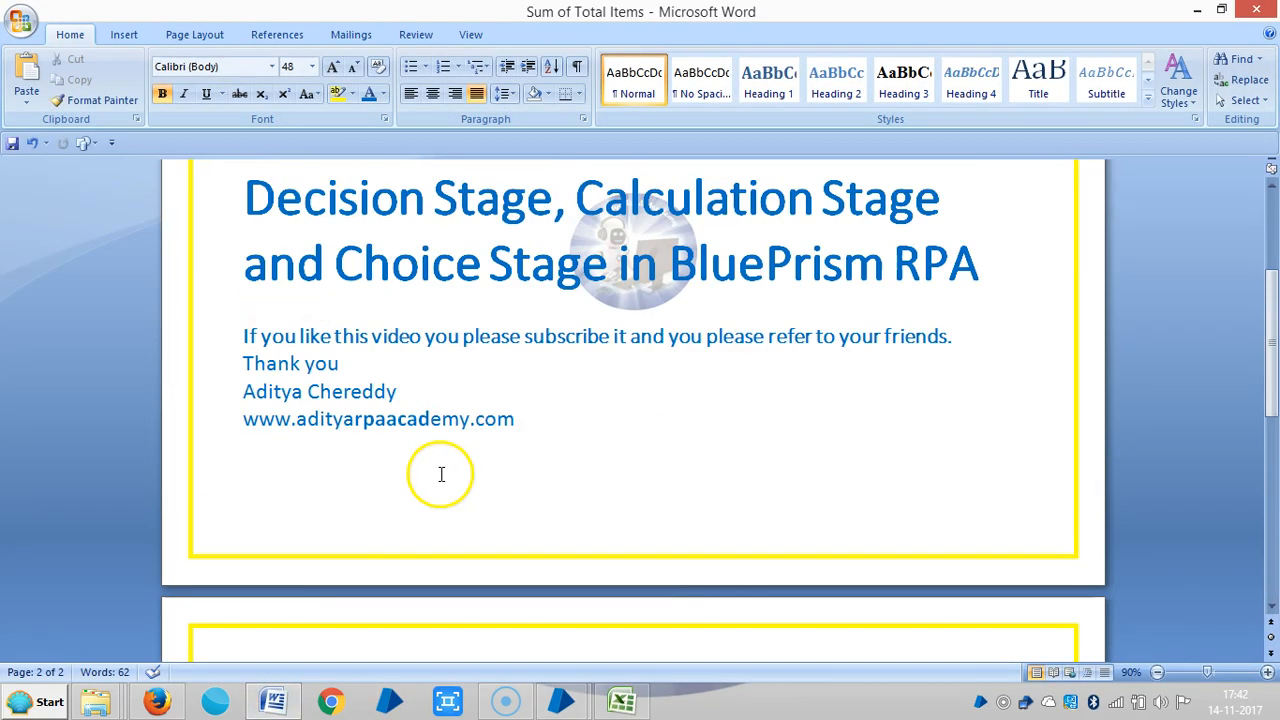
Close the open process and return to Blue Prism's Studio process list
scroll("up", 3)
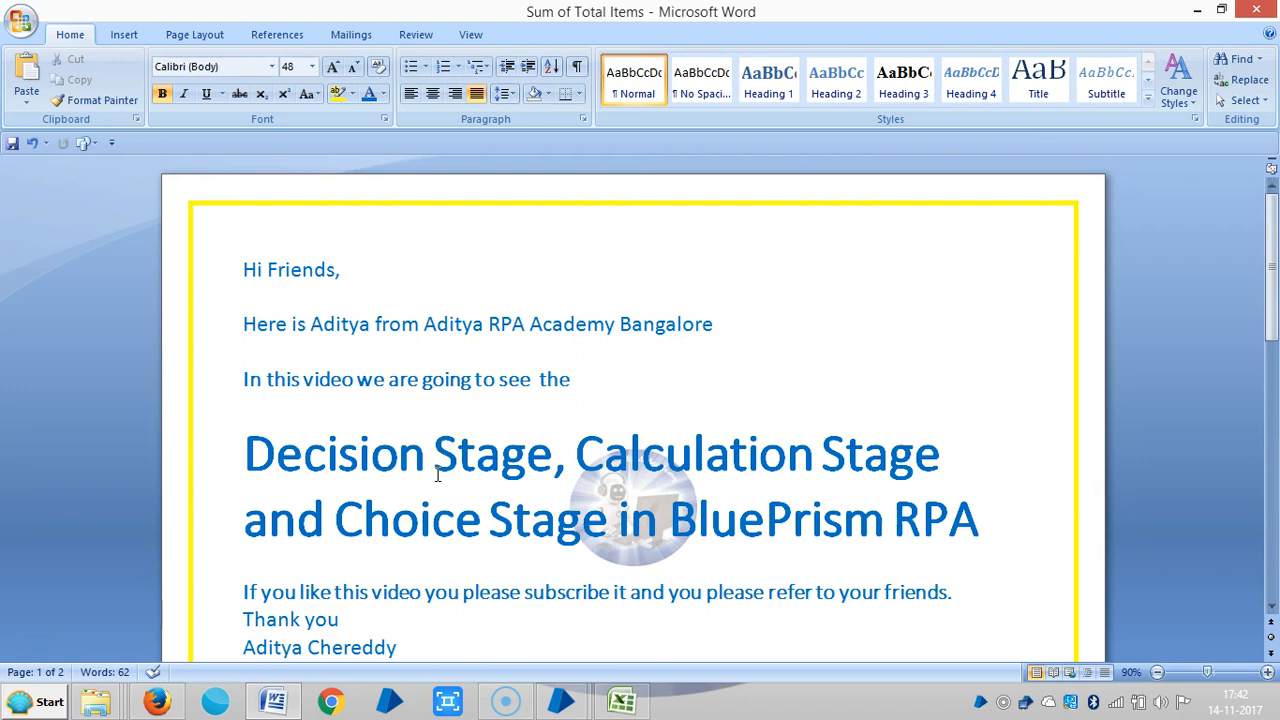
mouse_move(416, 466)
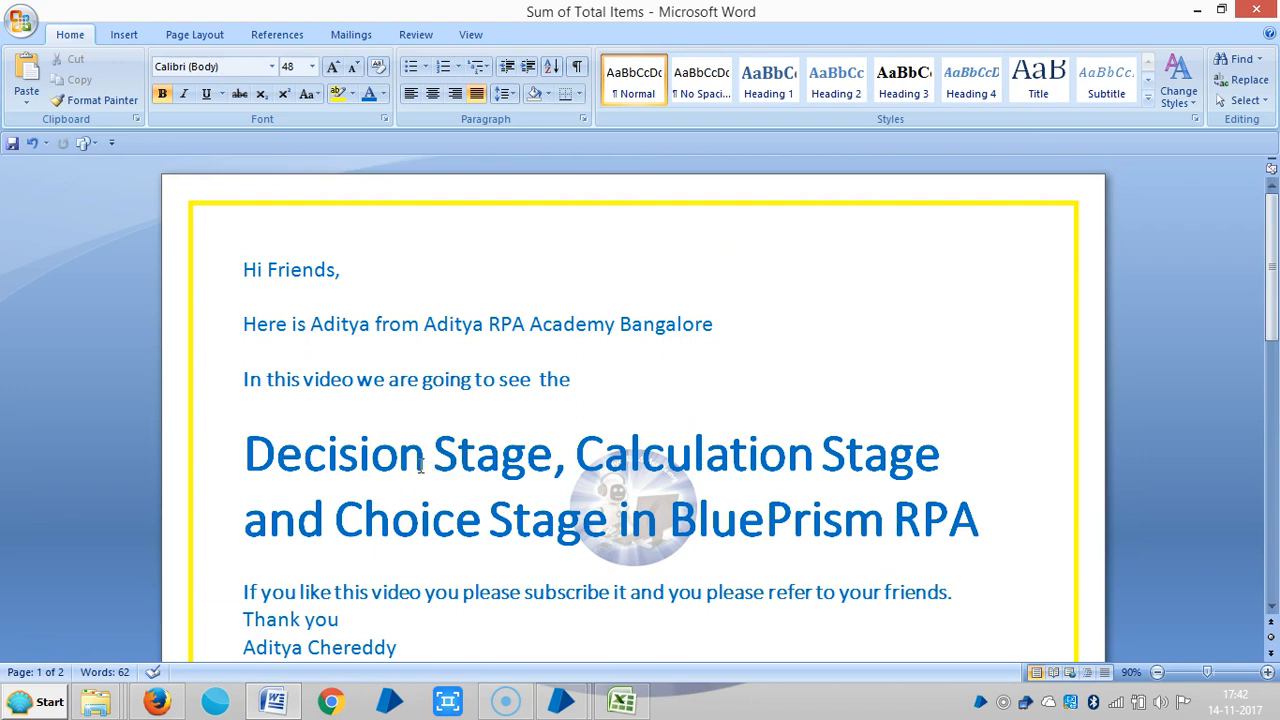
scroll("down", 3)
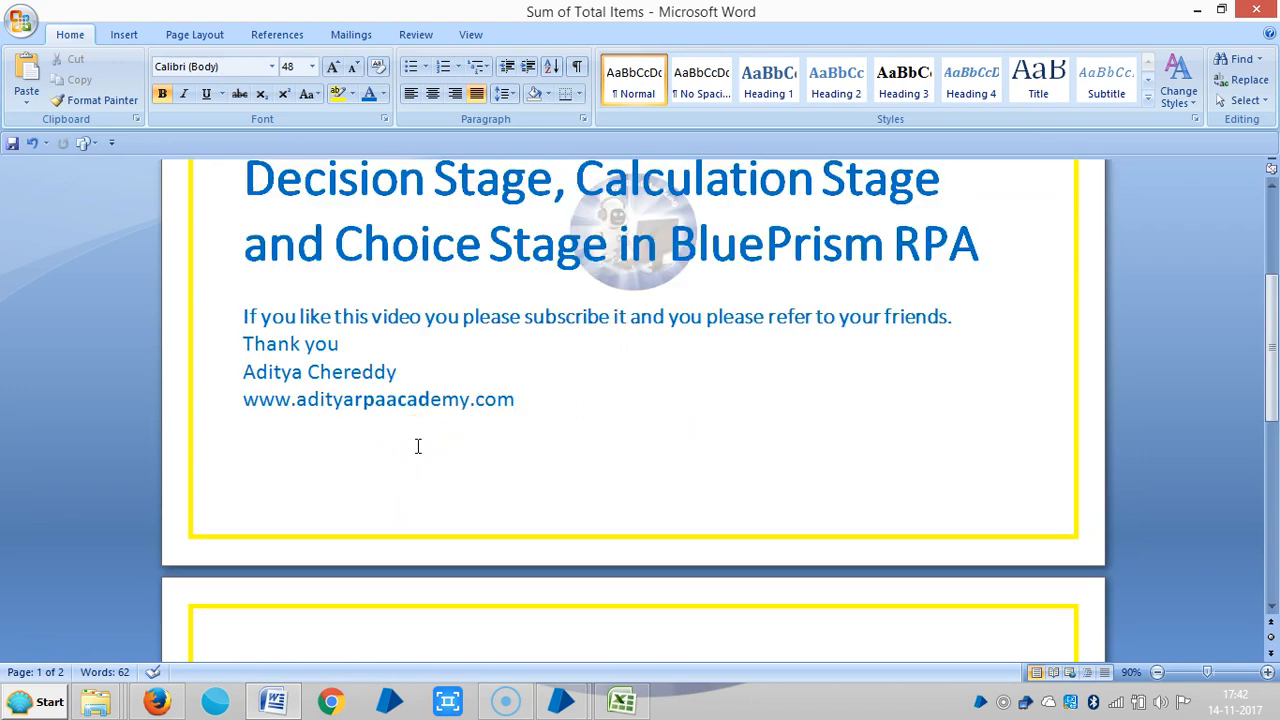
scroll("down", 3)
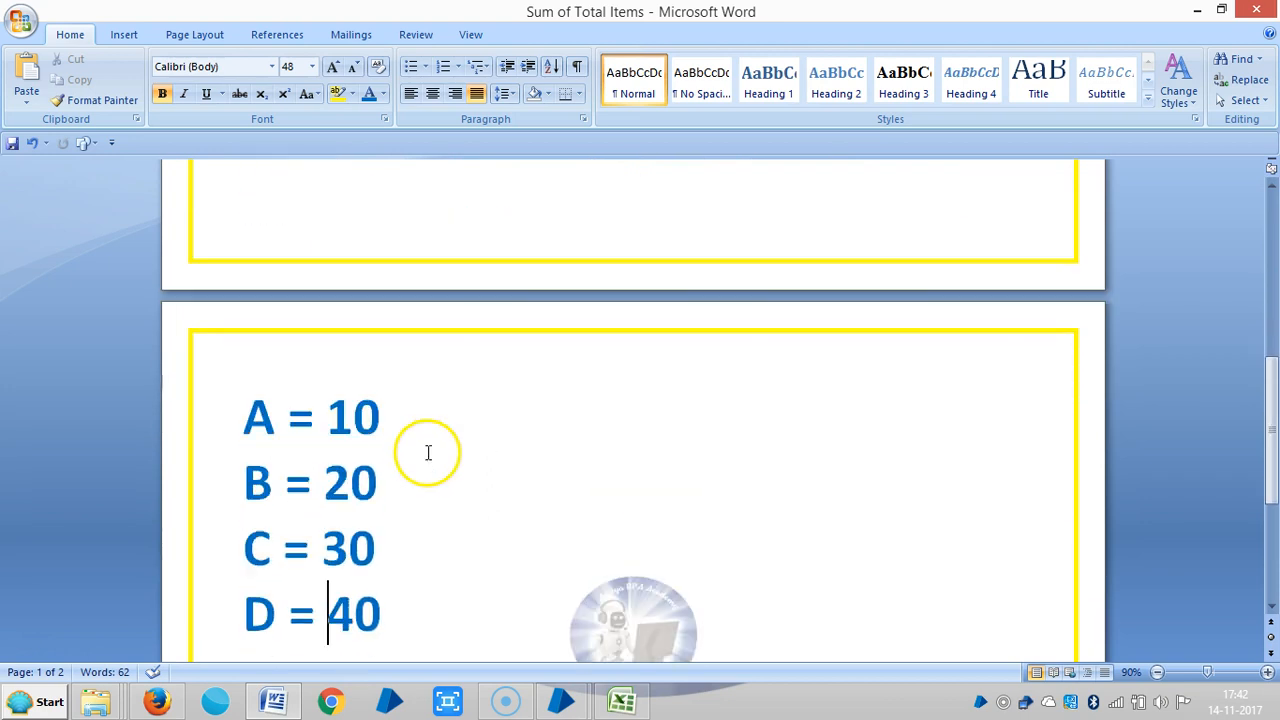
left_click(237, 407)
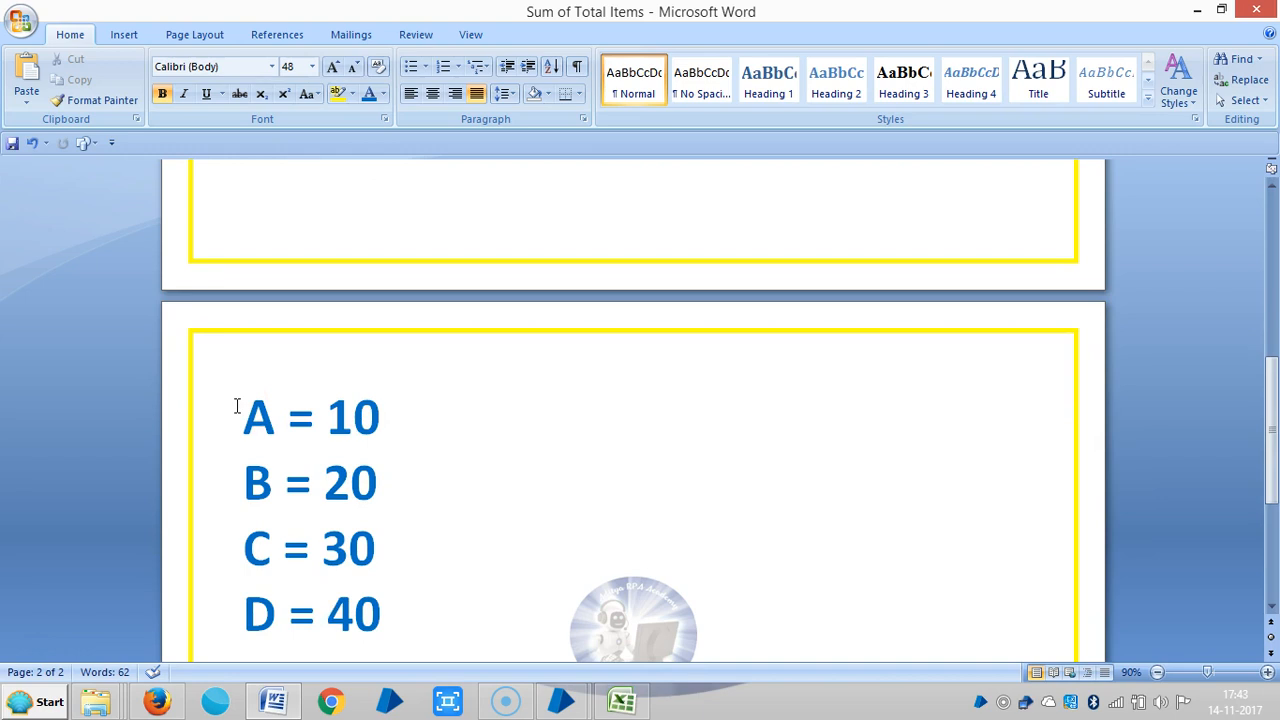
mouse_move(224, 408)
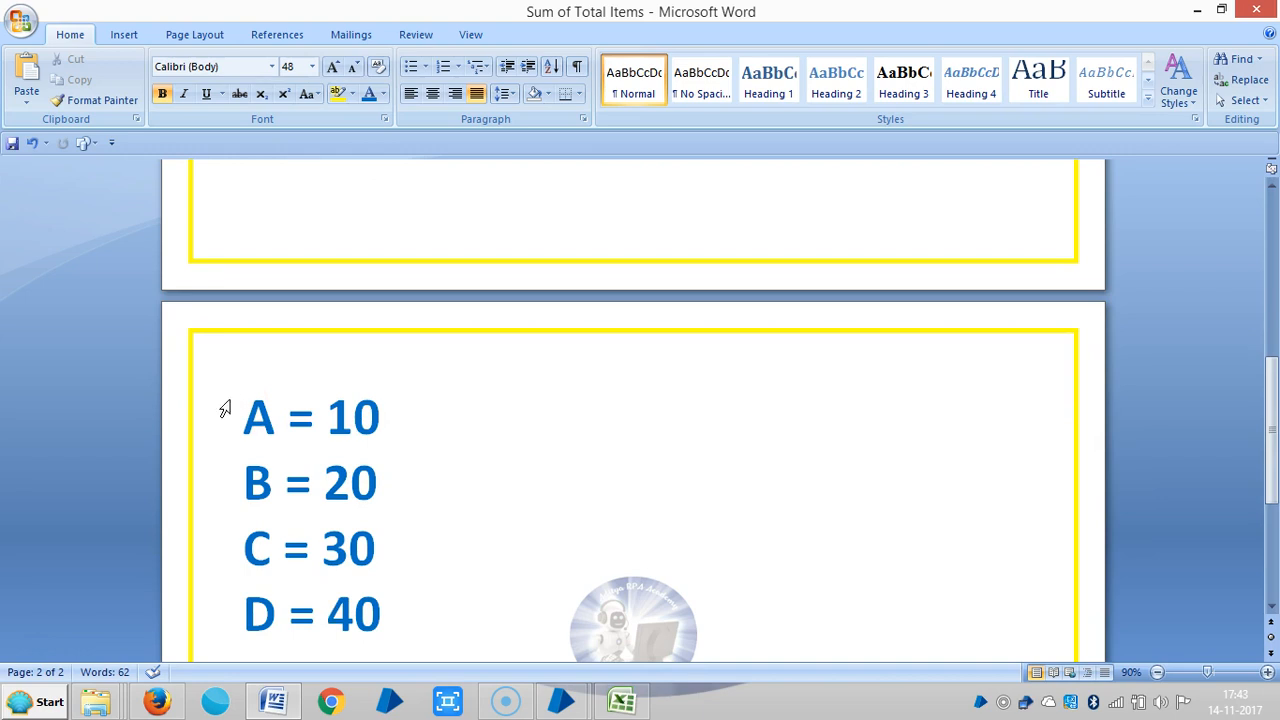
left_click(328, 614)
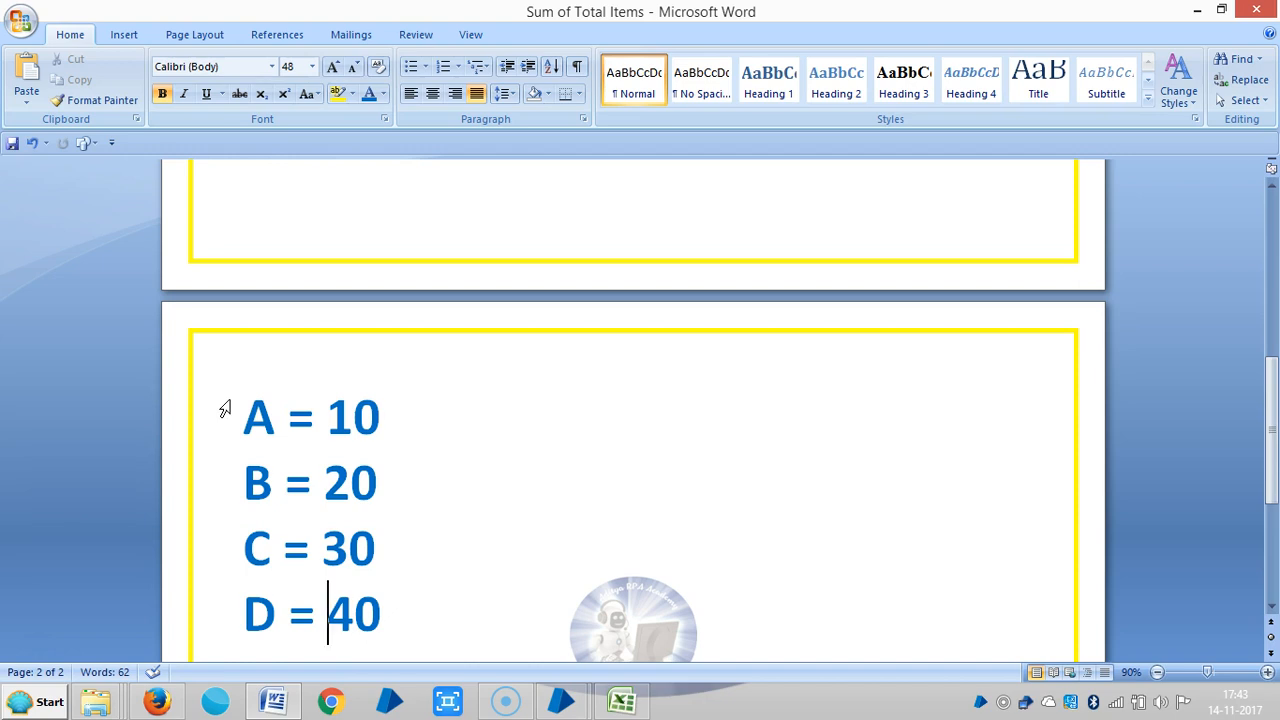
mouse_move(288, 405)
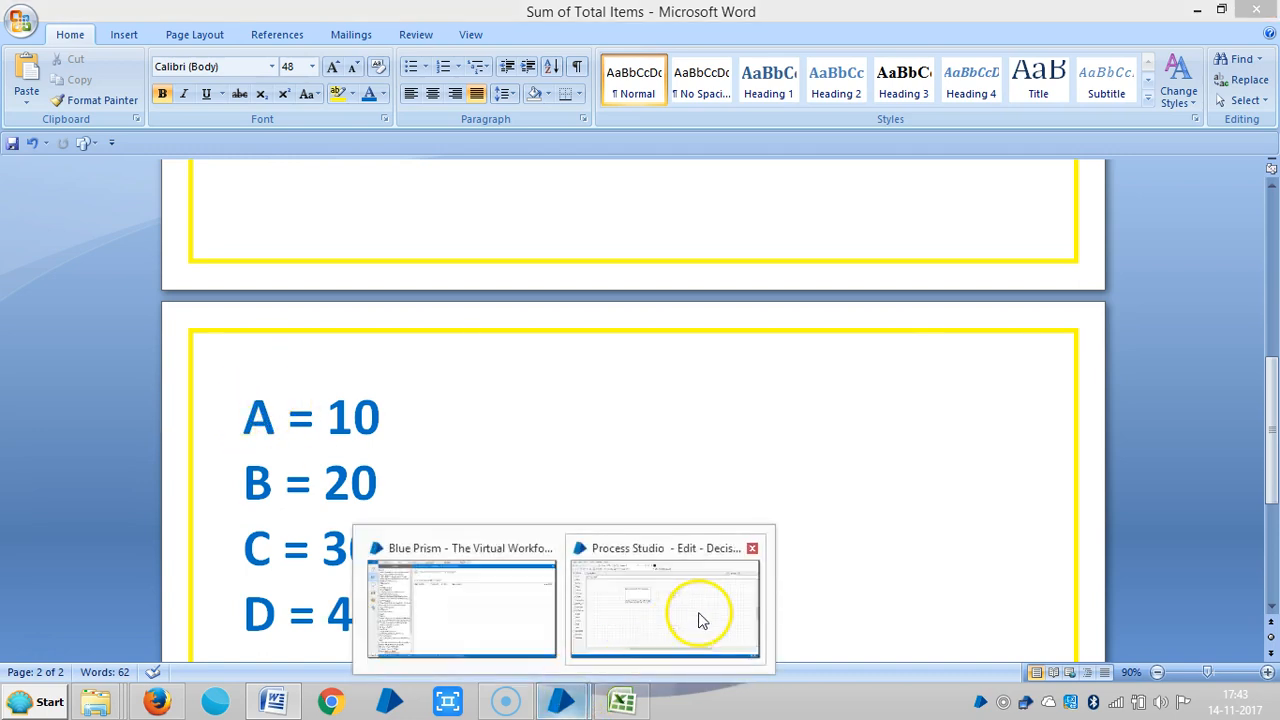
left_click(665, 610)
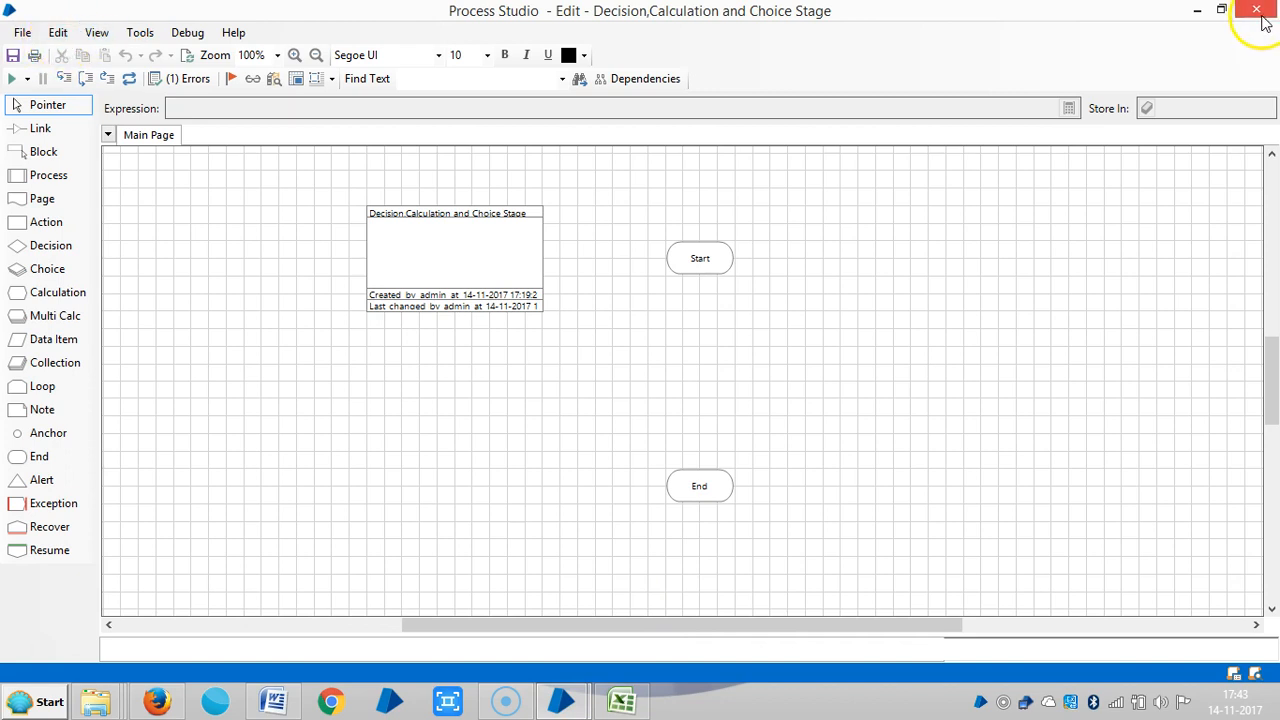
left_click(1256, 10)
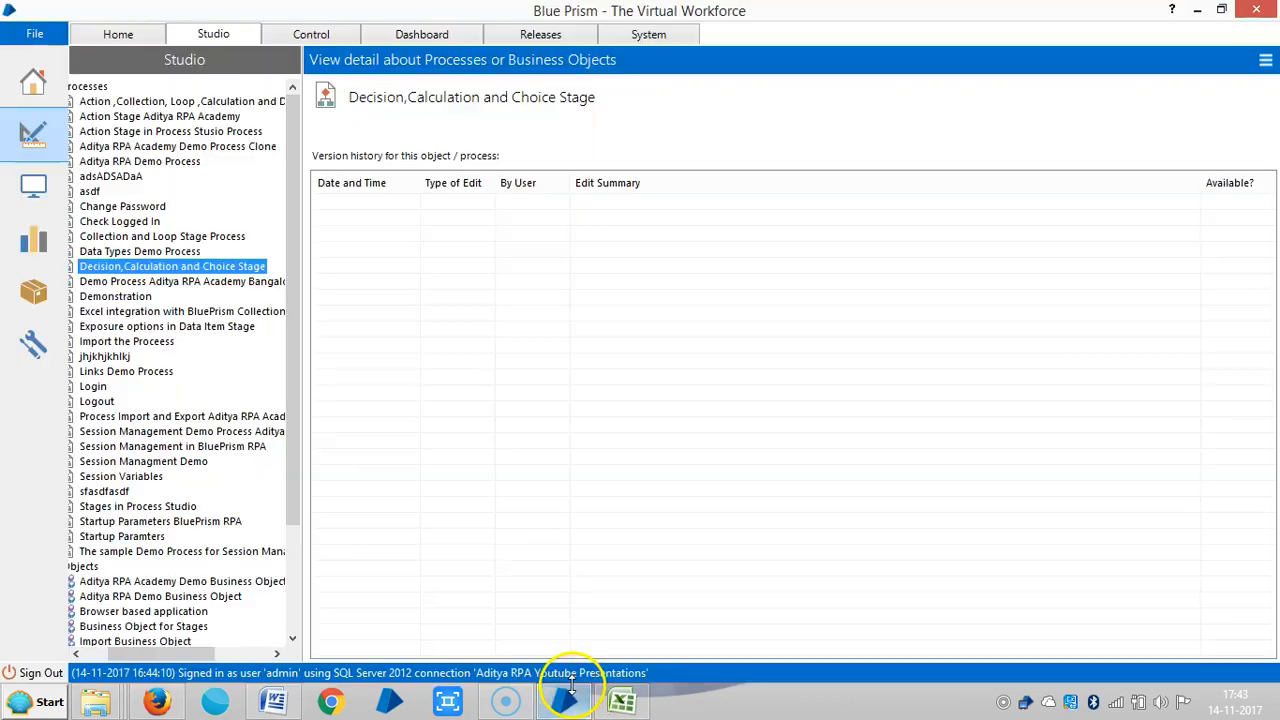
left_click(213, 34)
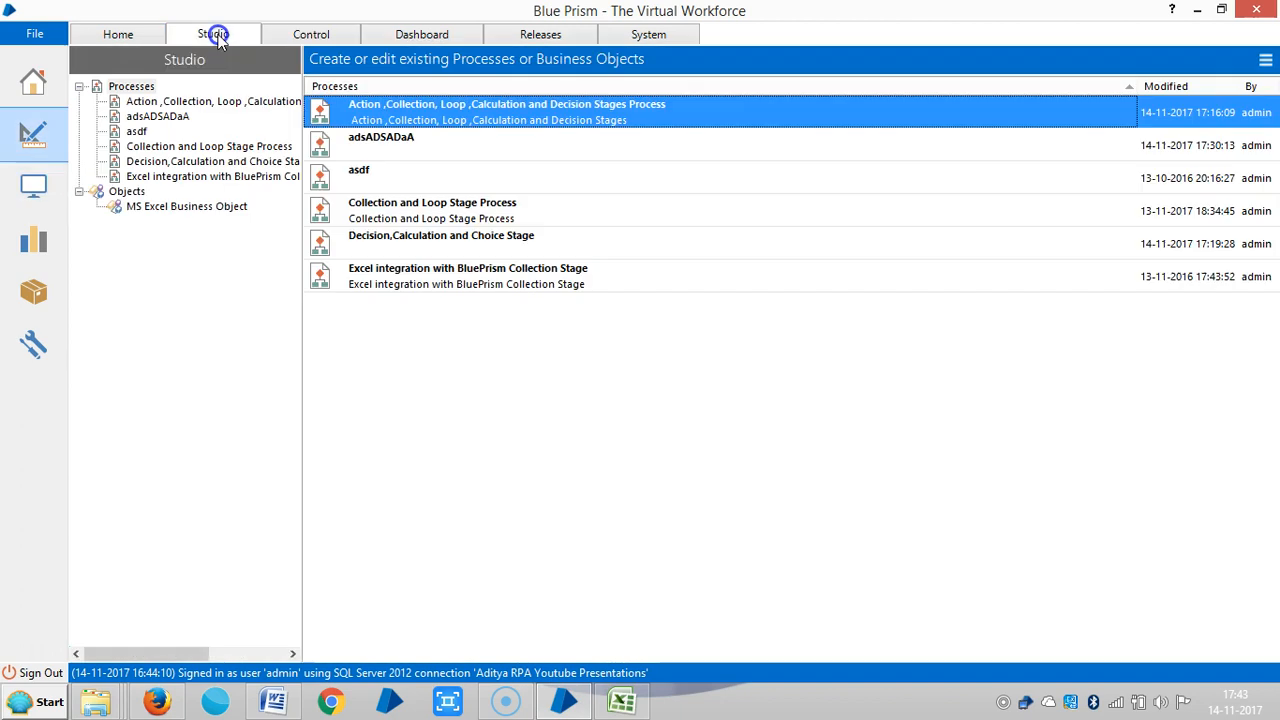
Create a new process named 'Decision and Calculation Stages' and advance to the description step
right_click(120, 78)
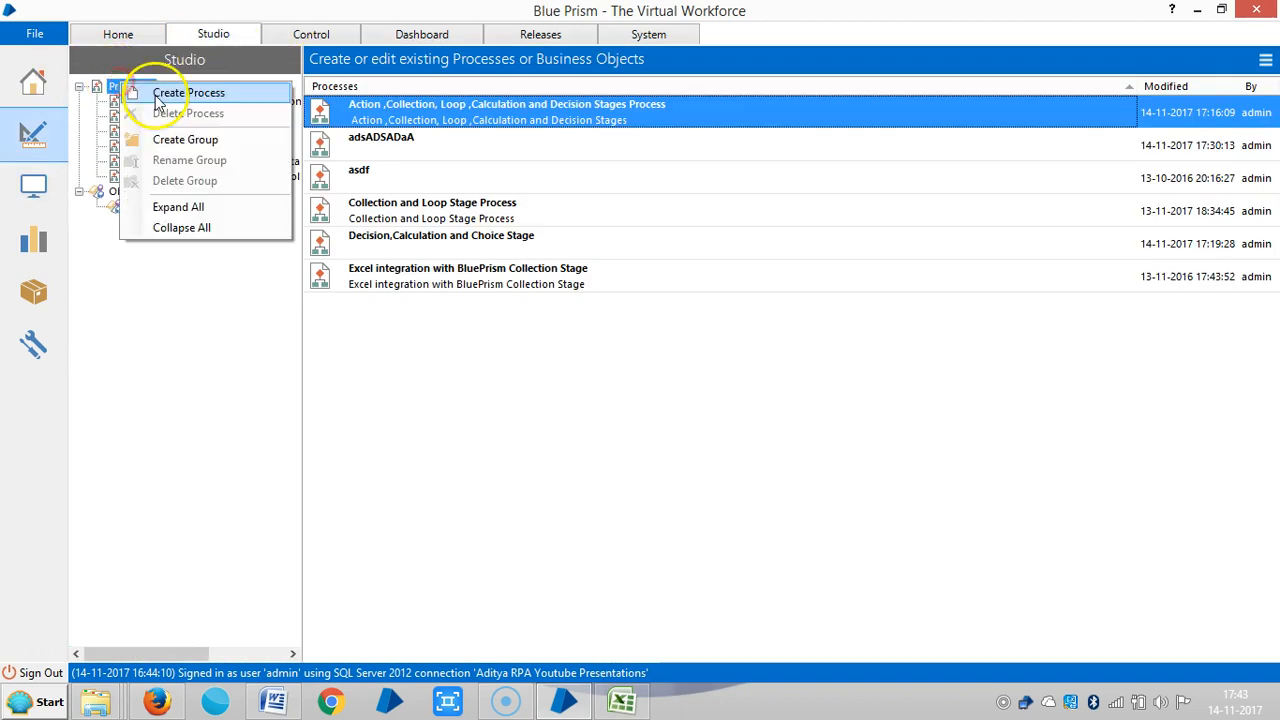
left_click(191, 92)
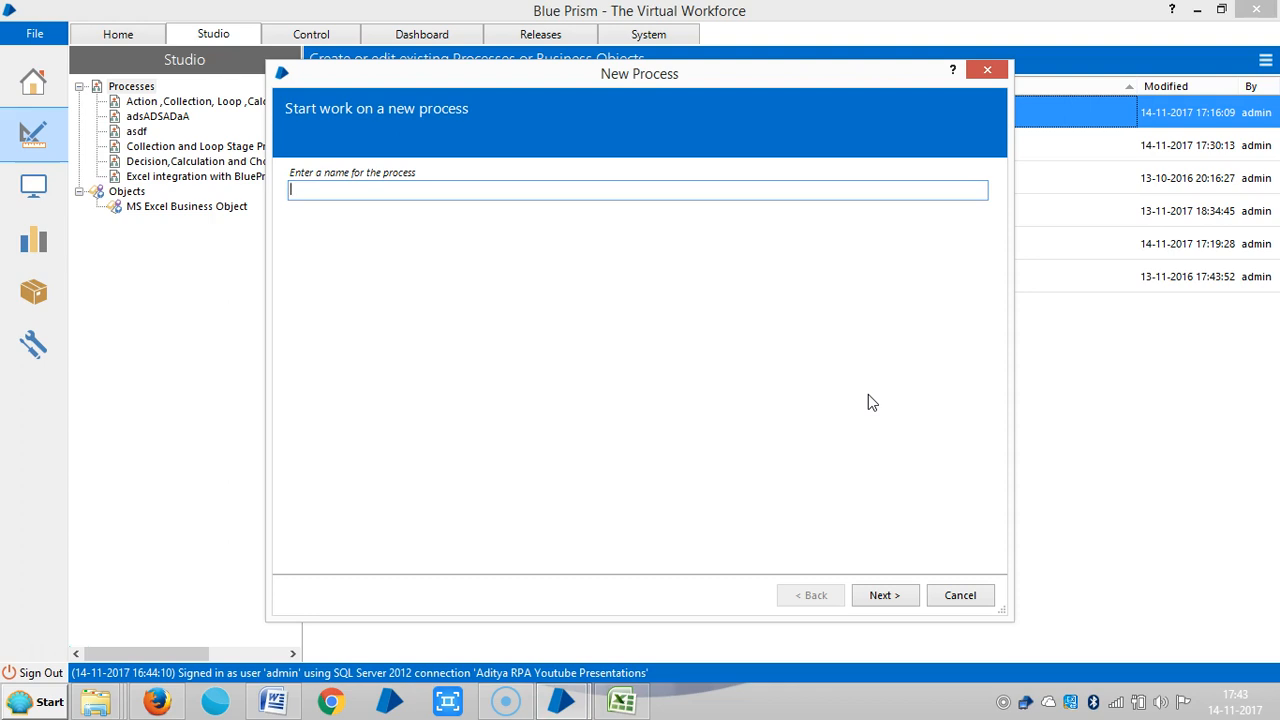
type("Decis")
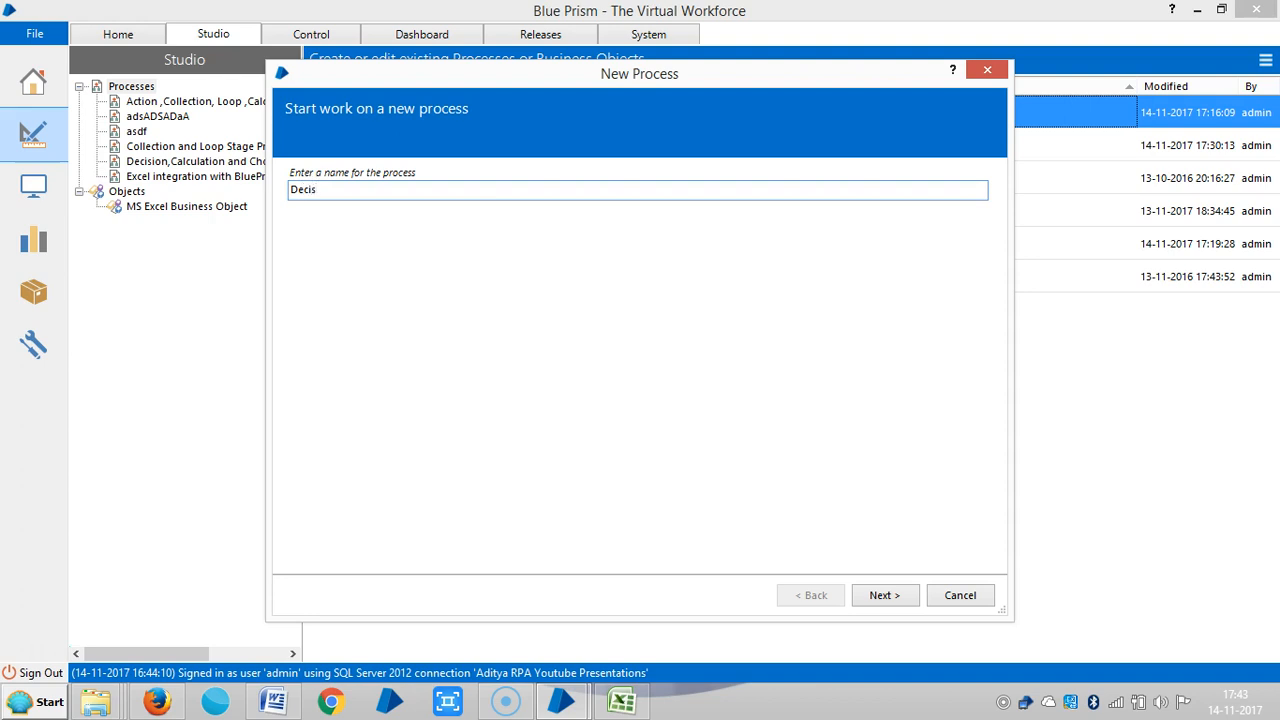
type("io")
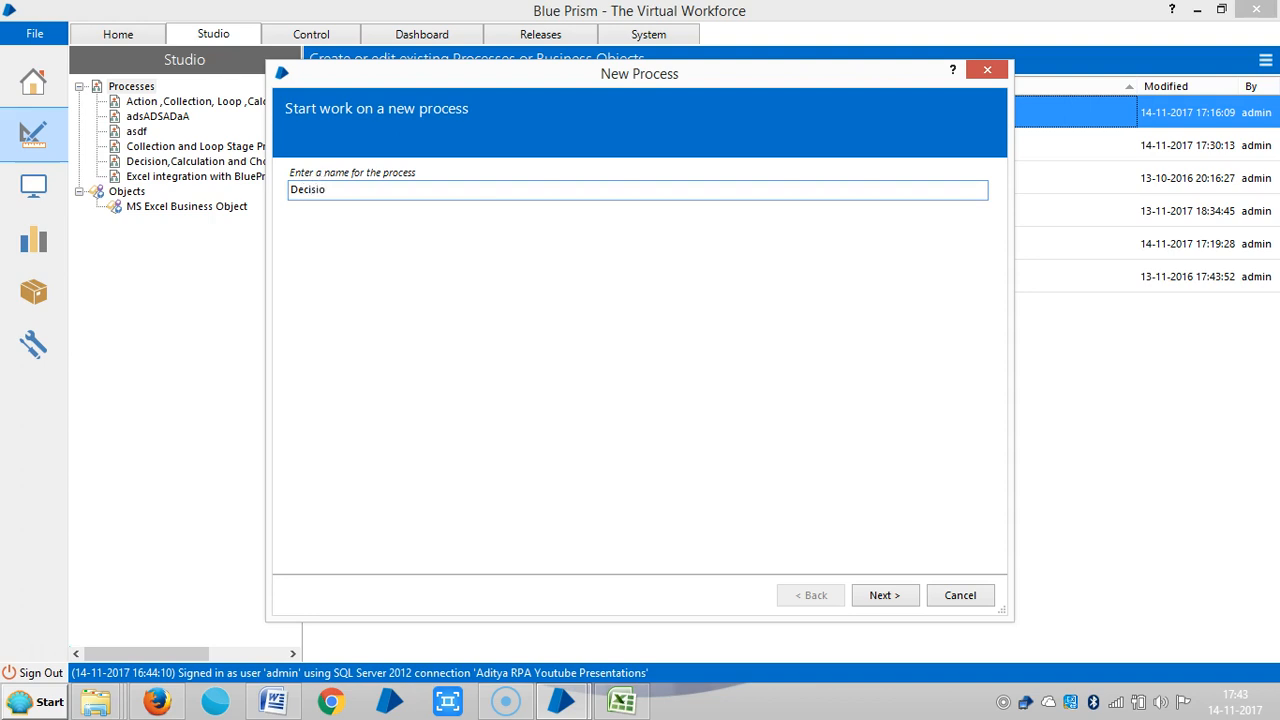
type("Decision and C")
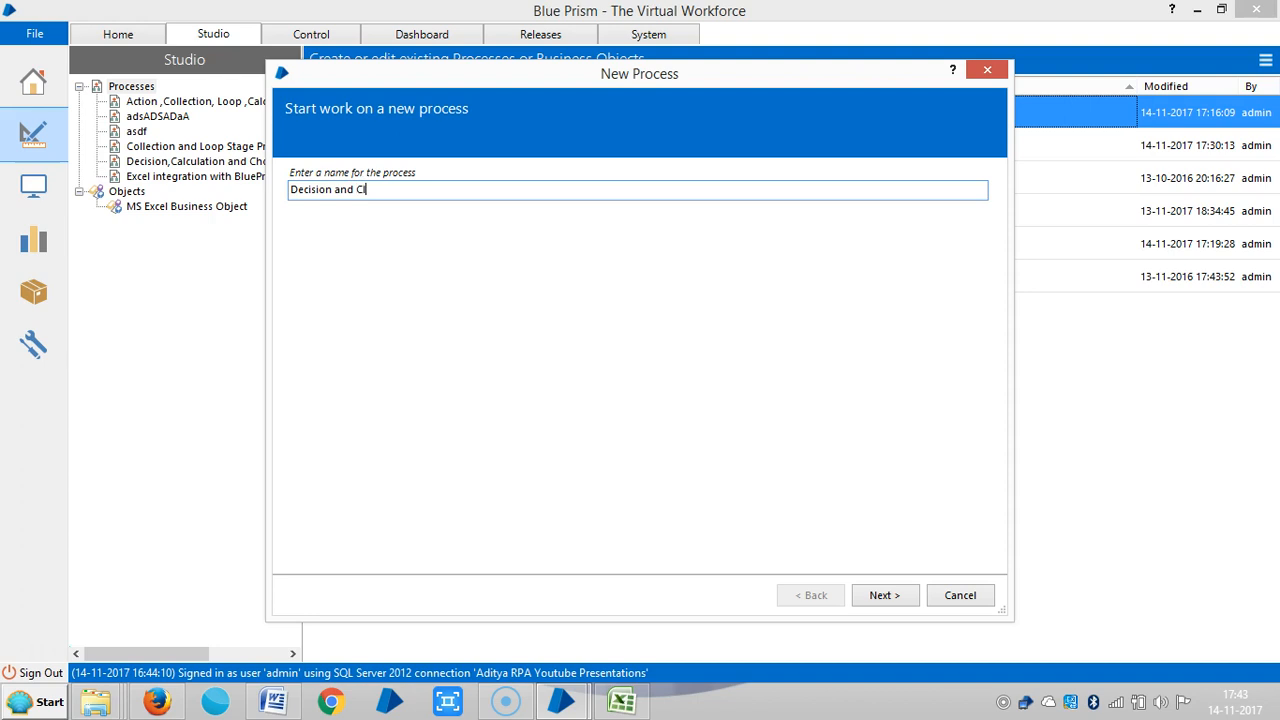
type("on Stages")
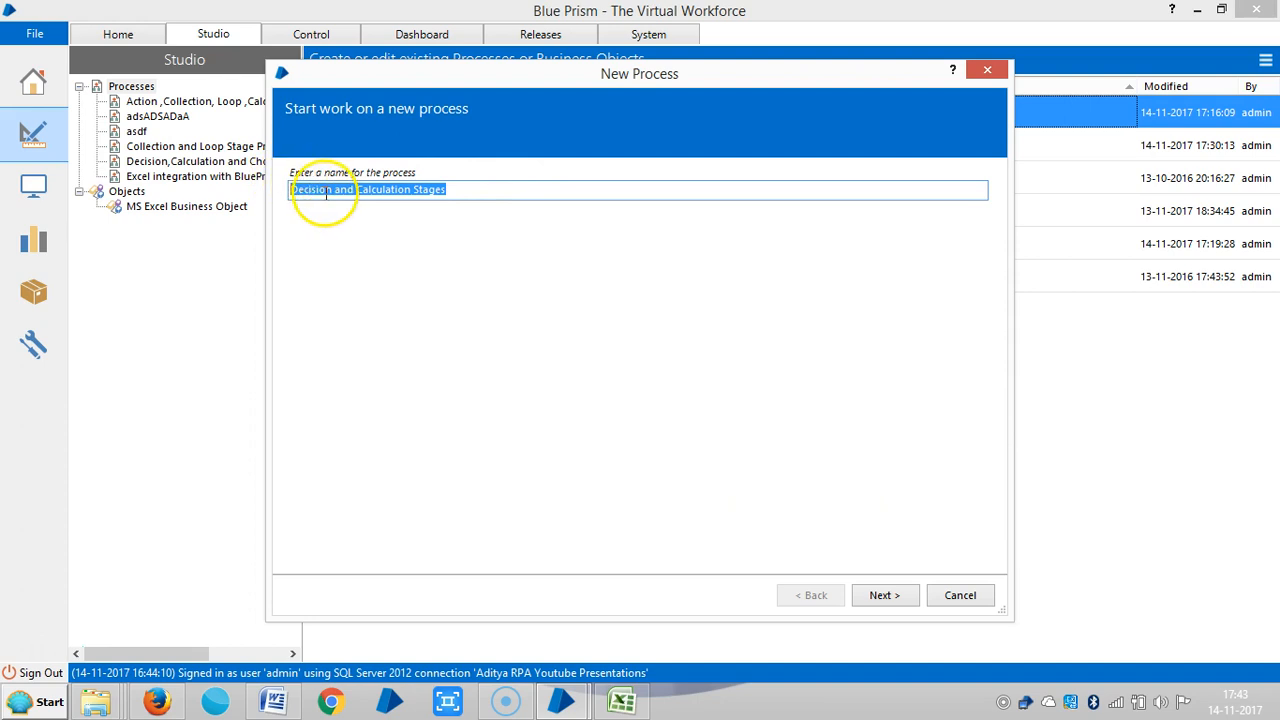
left_click(885, 595)
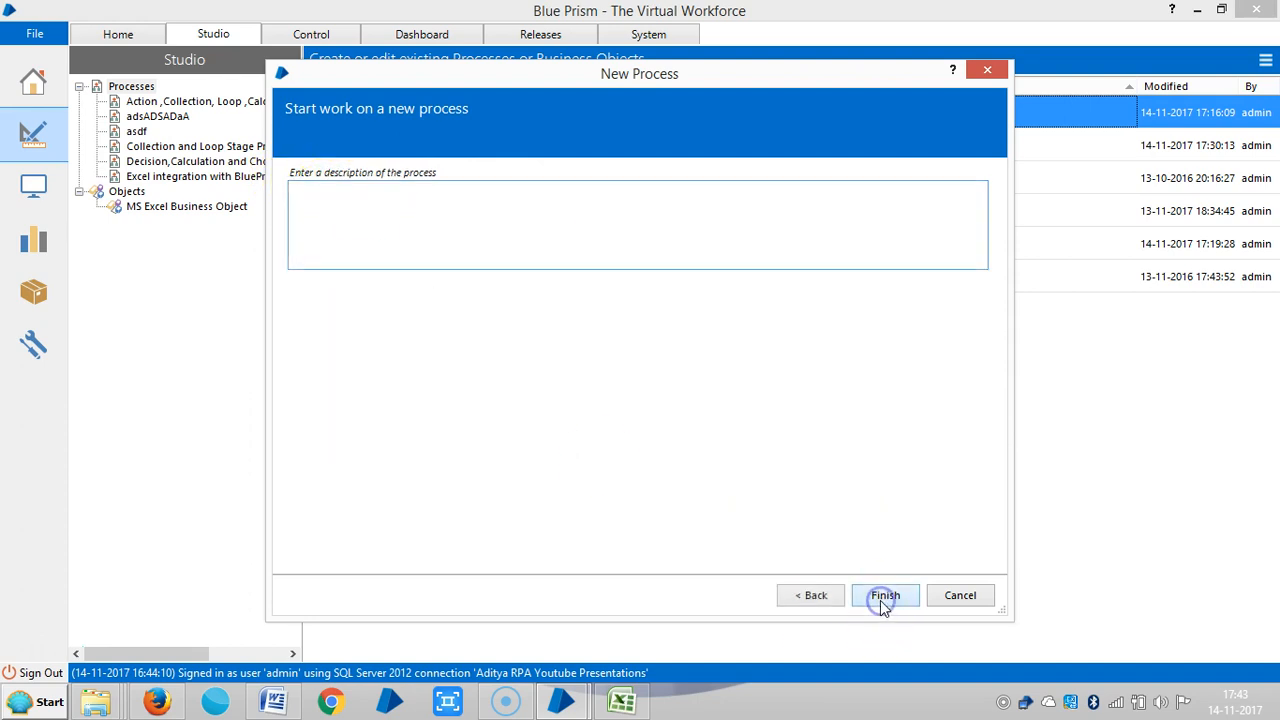
Finish the new process and add number data items A=10 and B=20
left_click(885, 595)
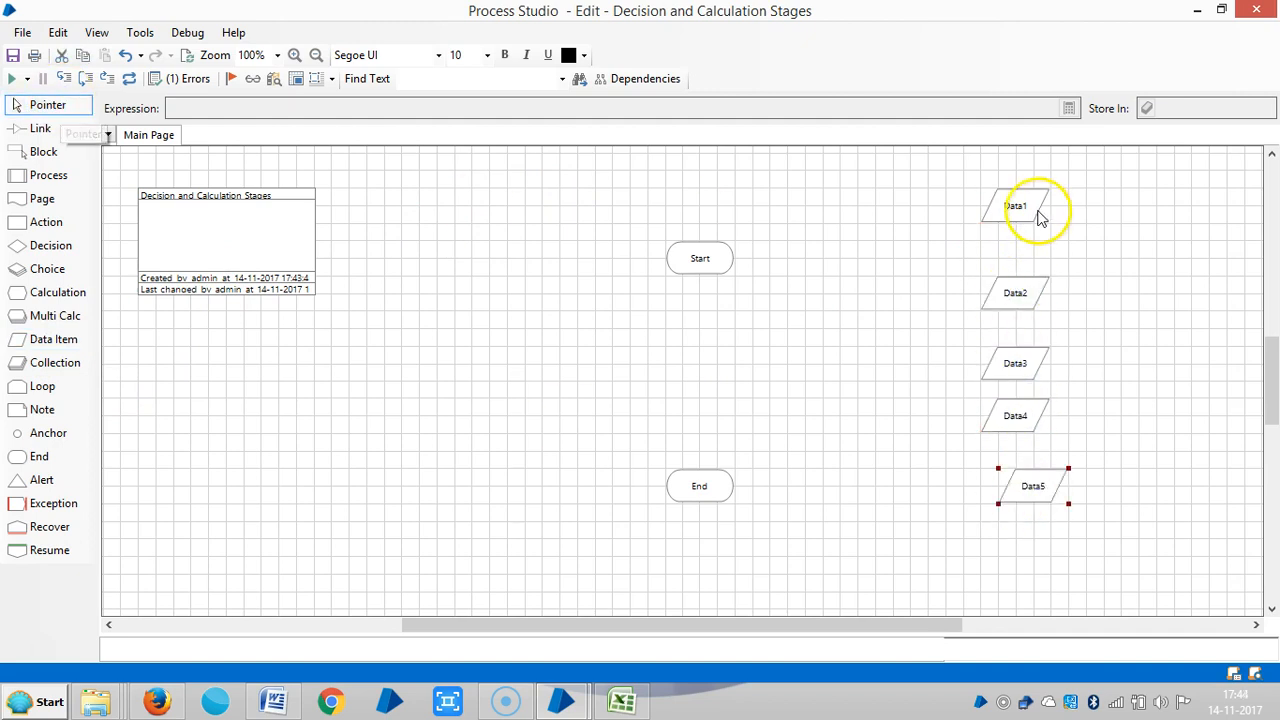
double_click(1016, 206)
type("10")
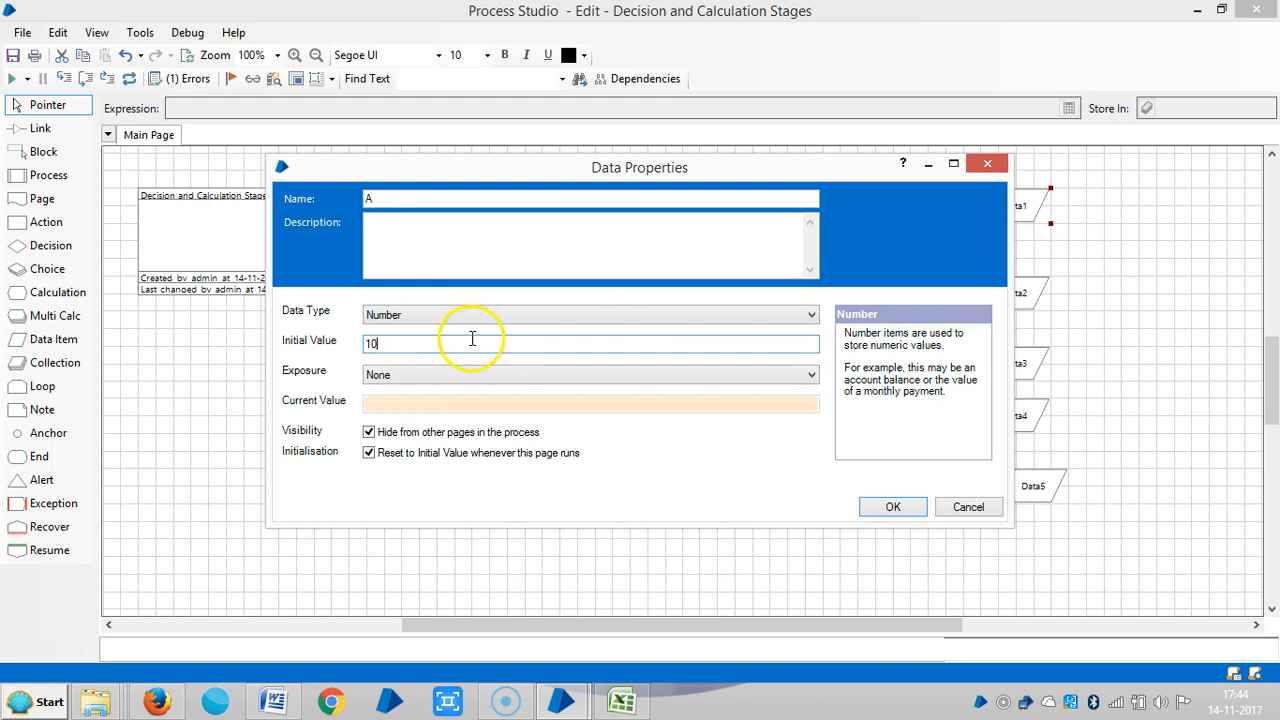
left_click(893, 506)
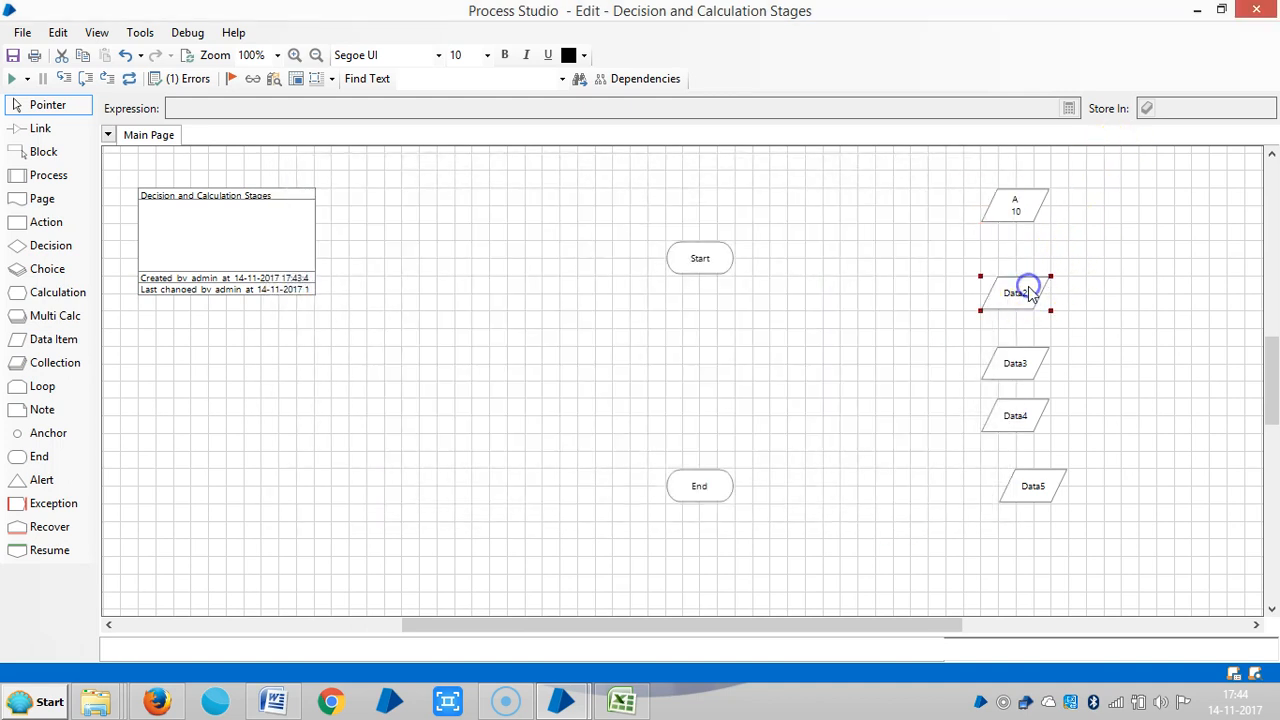
double_click(1013, 293)
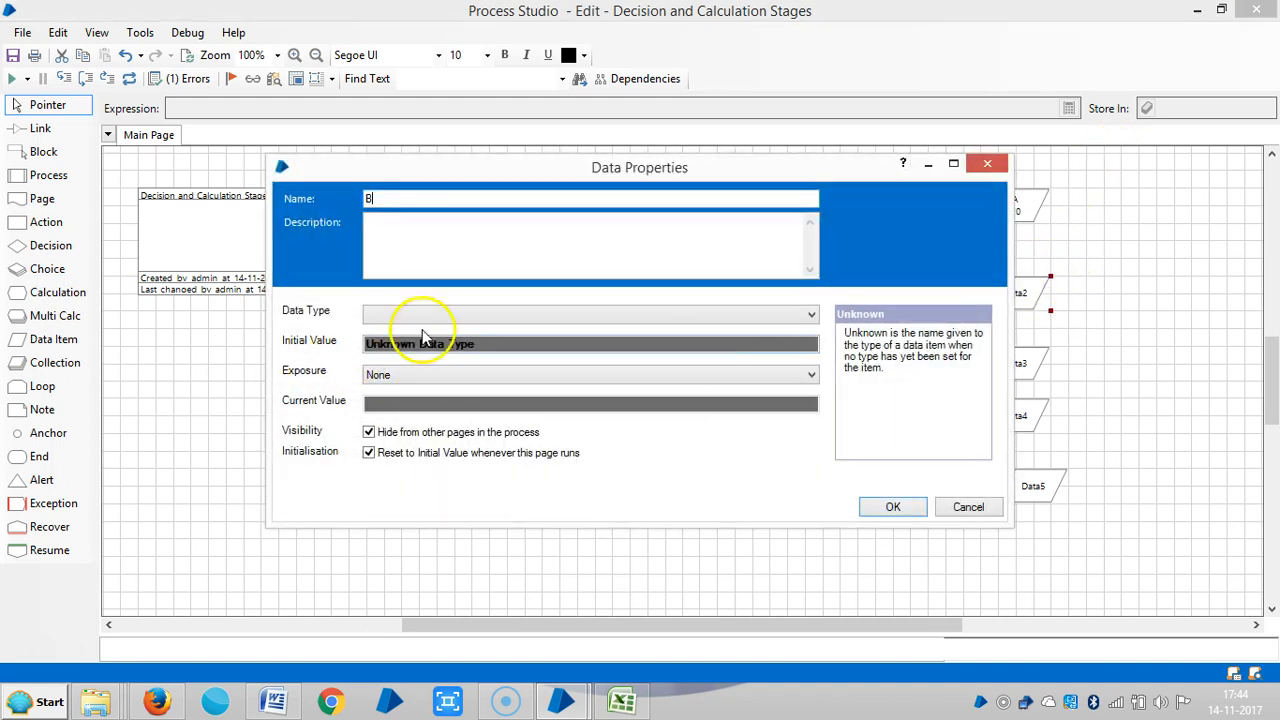
left_click(591, 314)
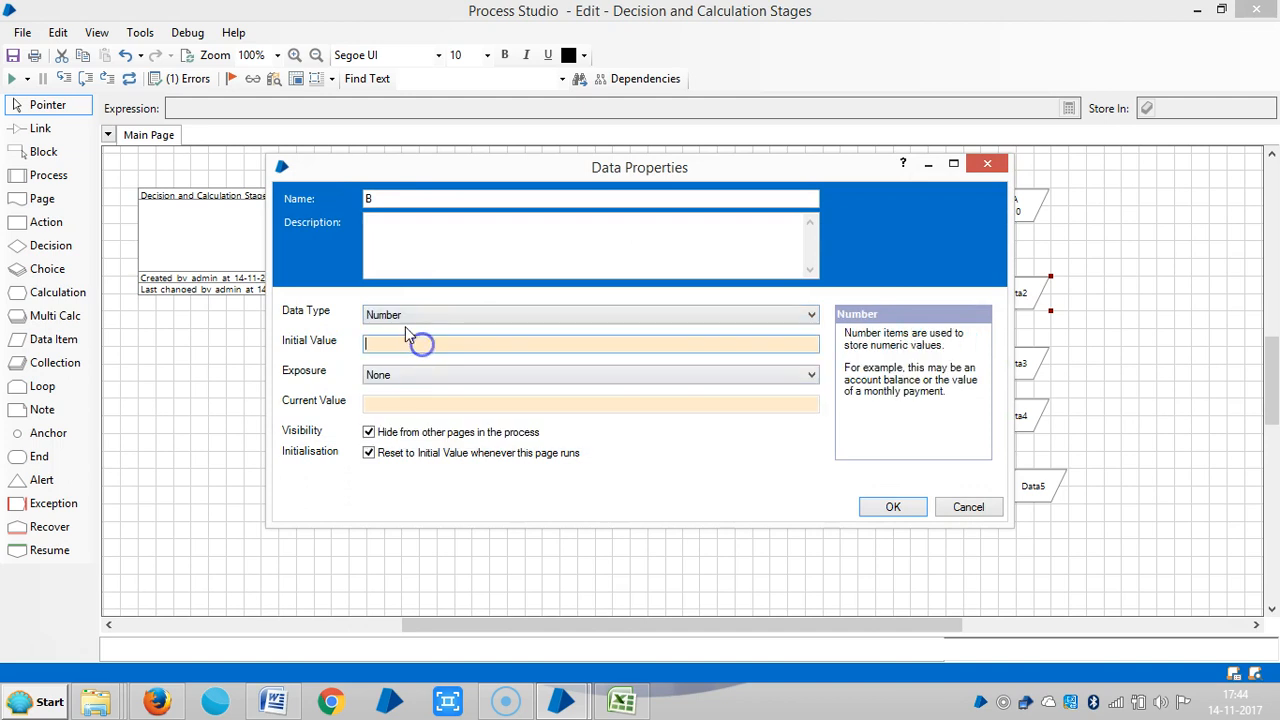
type("20")
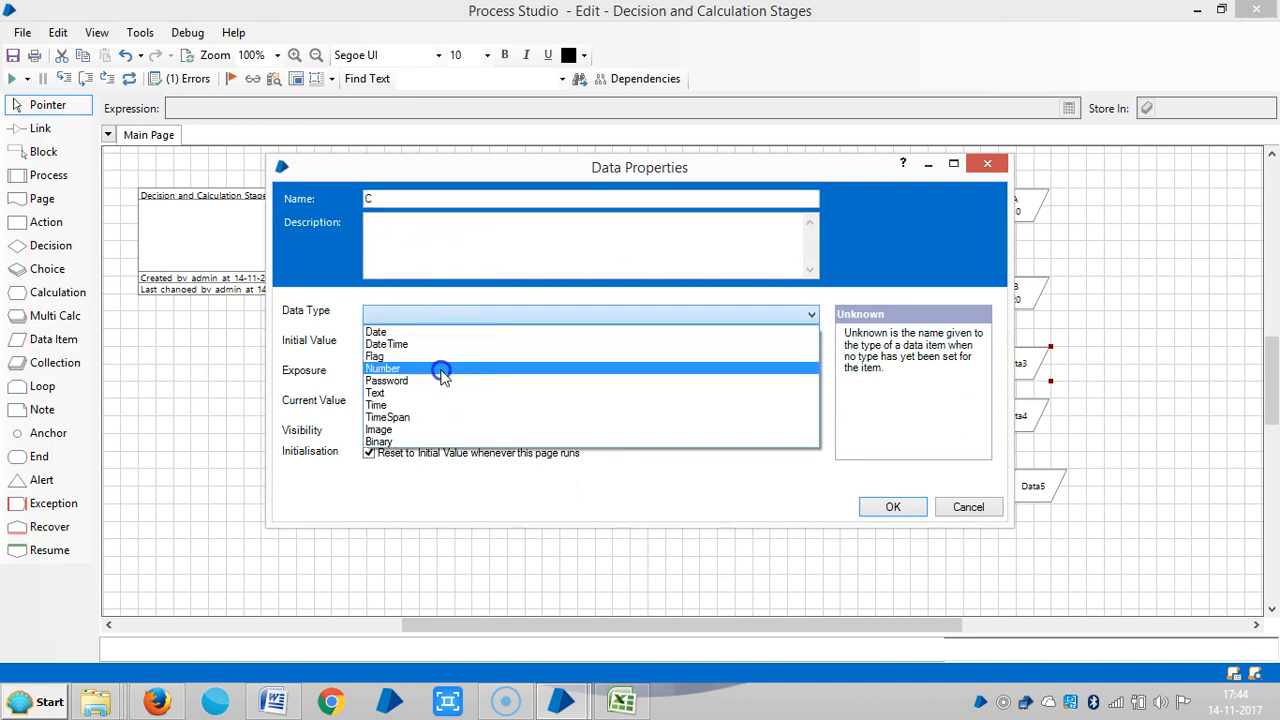
Add number data items C=30 and D=40, plus a Result data item
left_click(382, 368)
type("D")
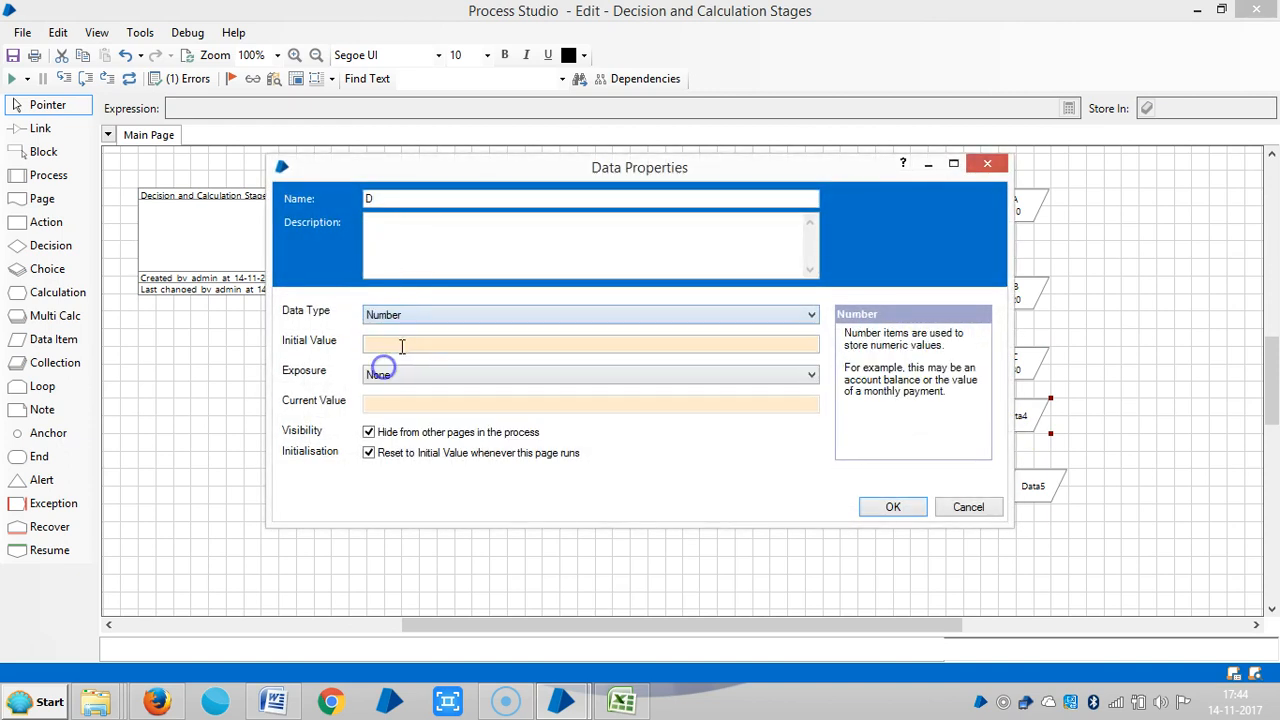
type("40")
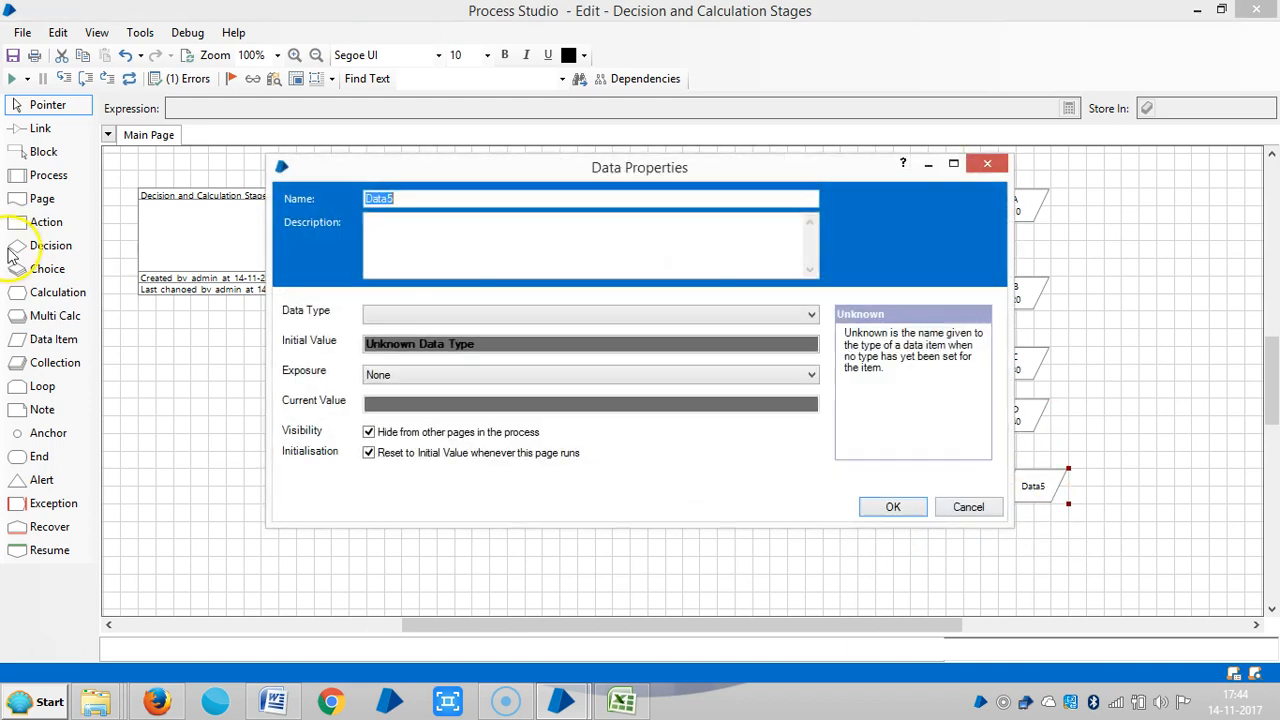
type("r")
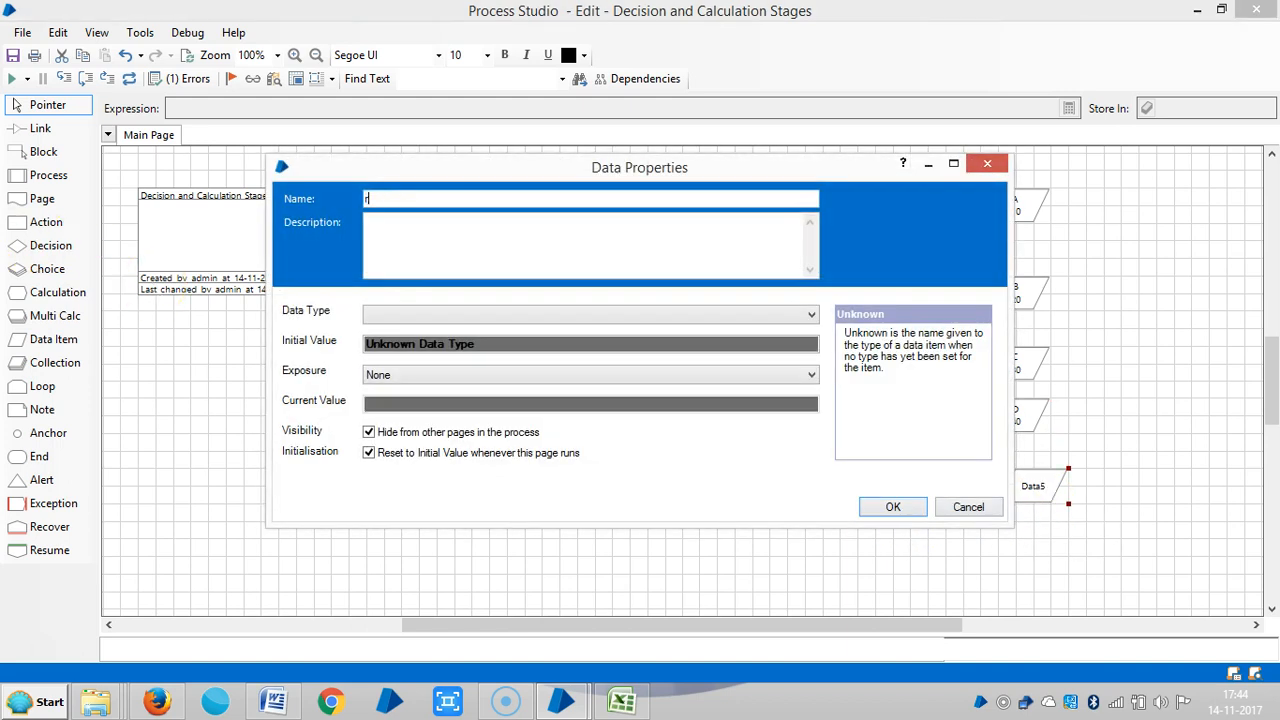
type("ESULT")
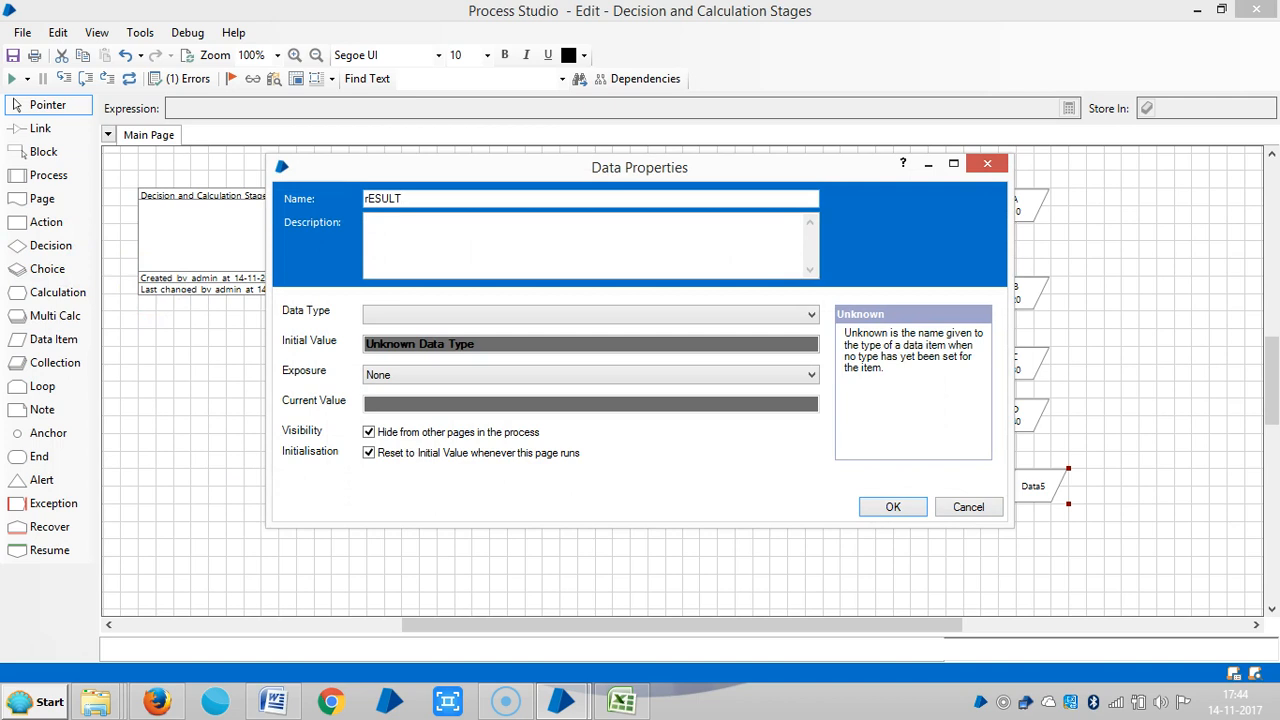
type("R")
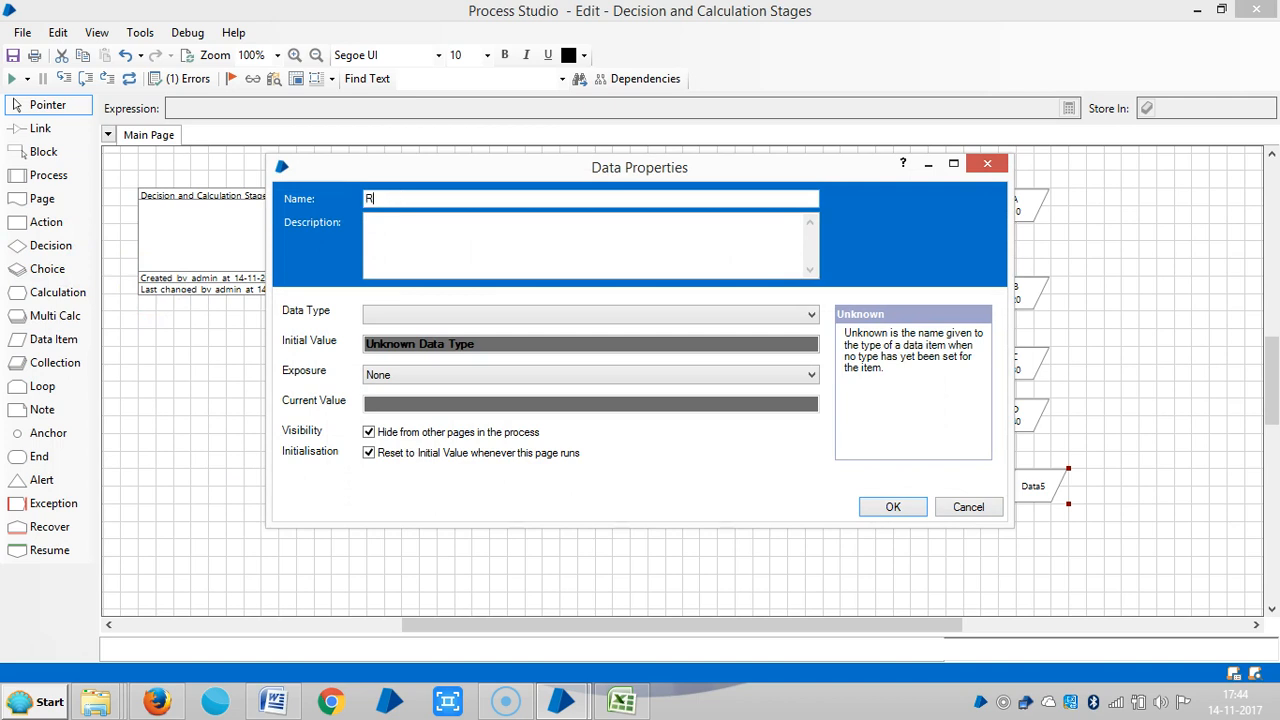
type("esult")
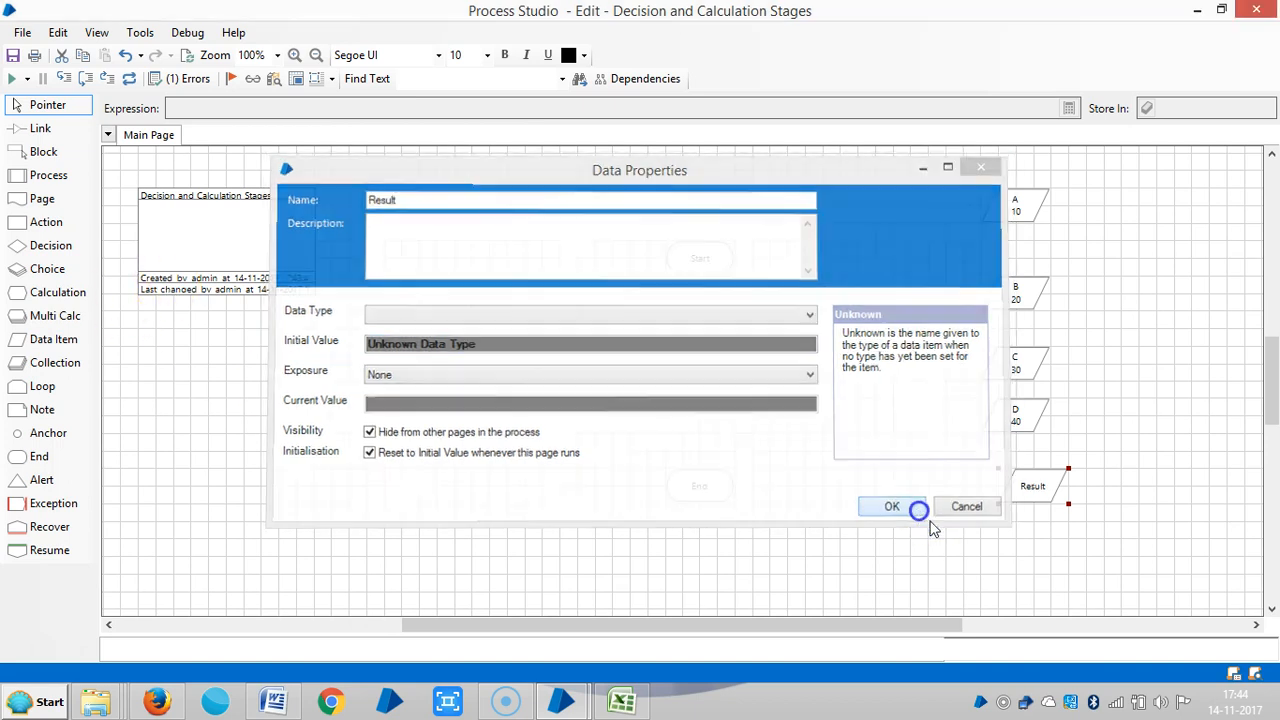
left_click(891, 506)
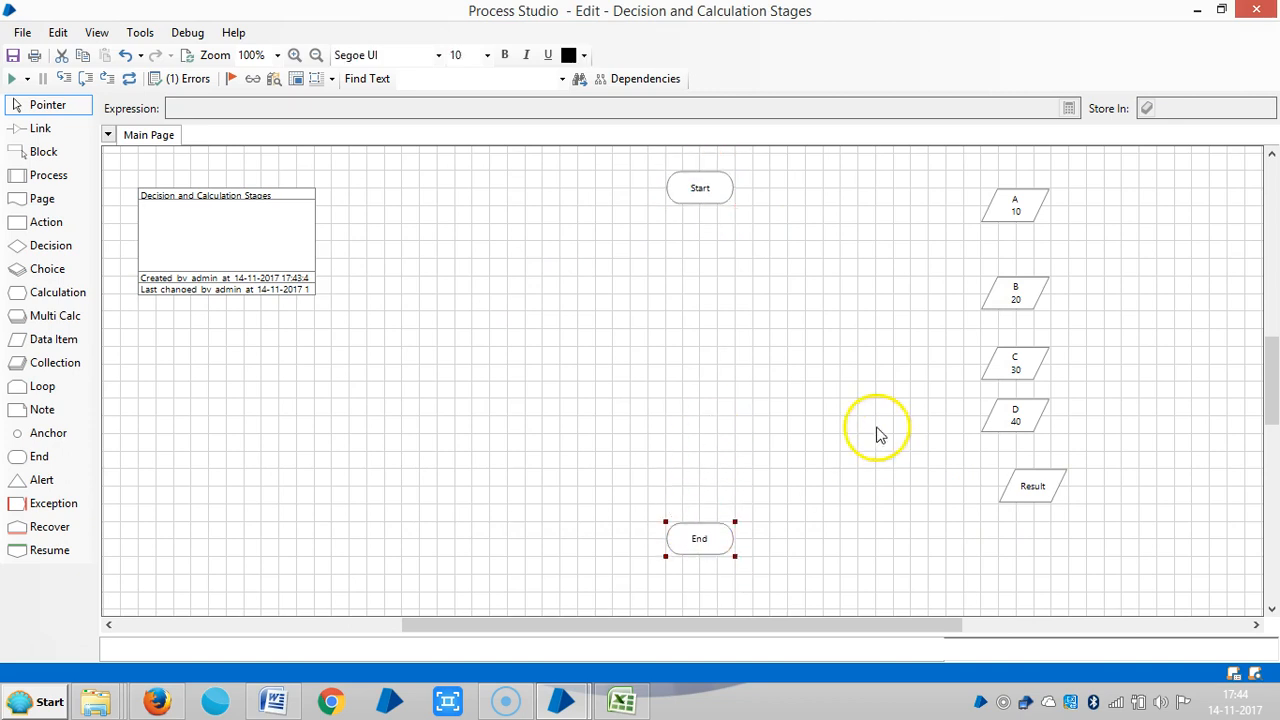
Place a Decision stage on the canvas just below Start
scroll("right", 3)
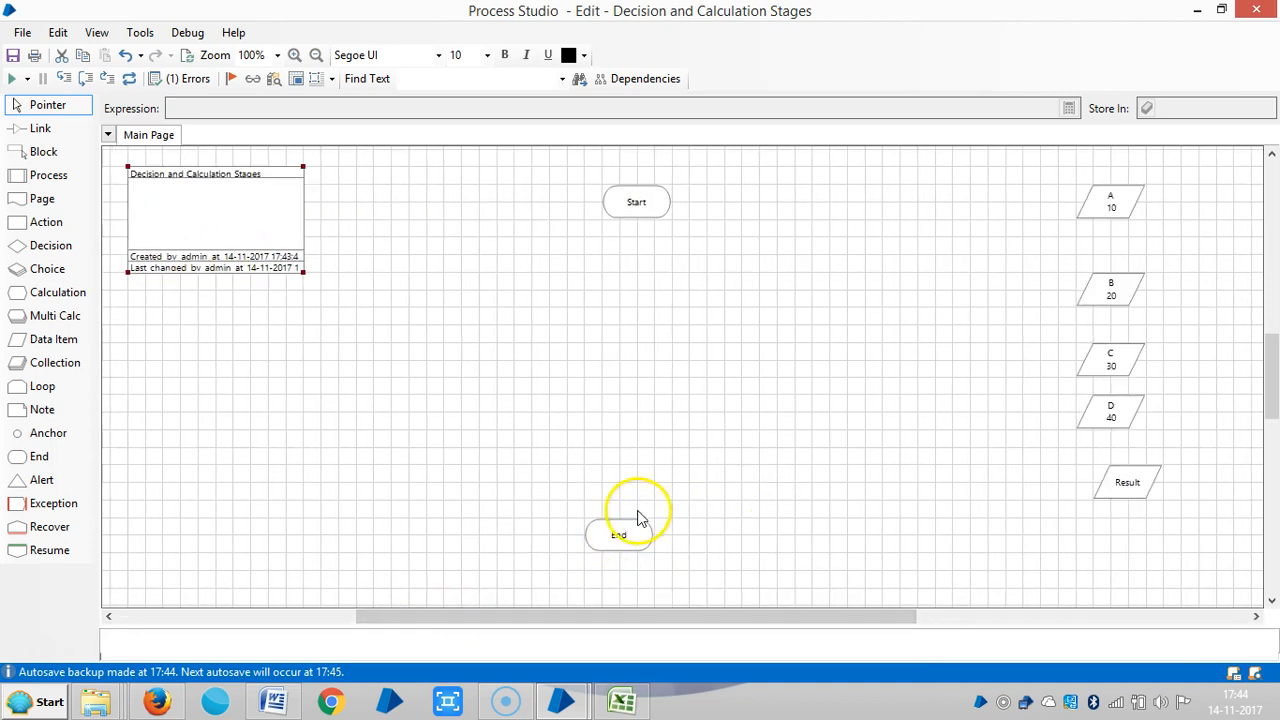
left_click(620, 535)
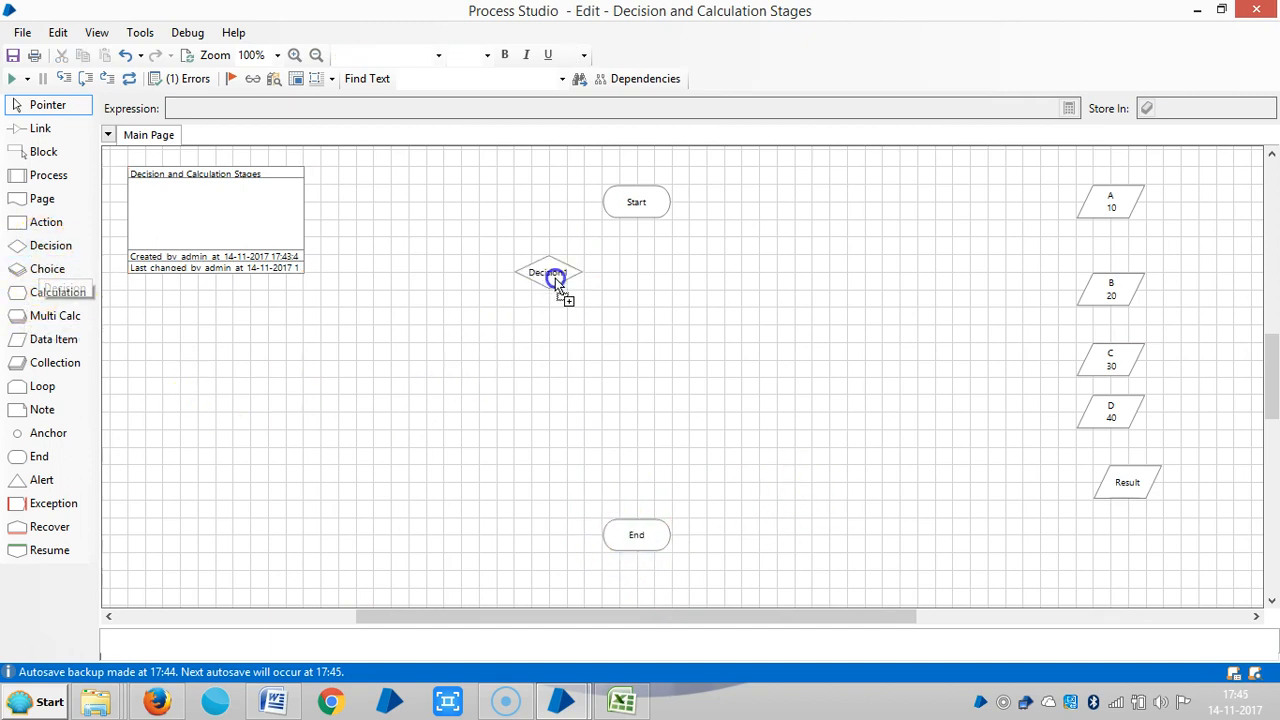
Give the new decision the expression and name [A]>[B]
double_click(547, 275)
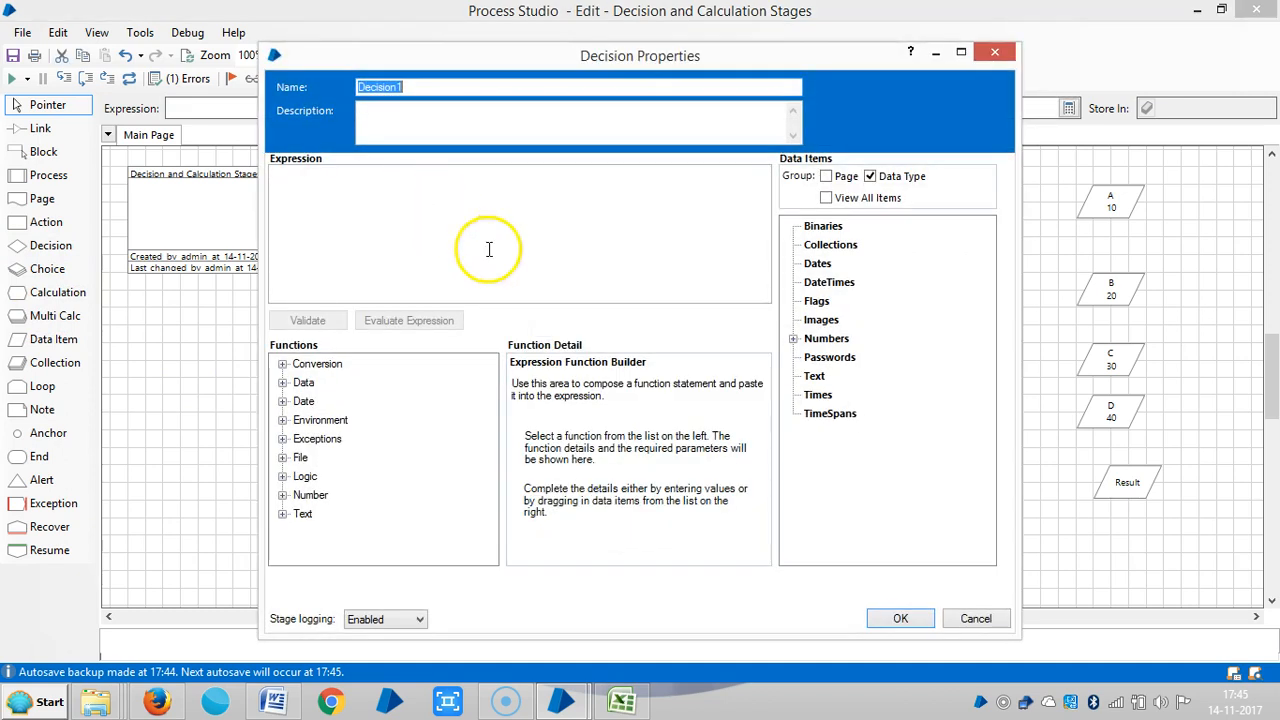
left_click(792, 338)
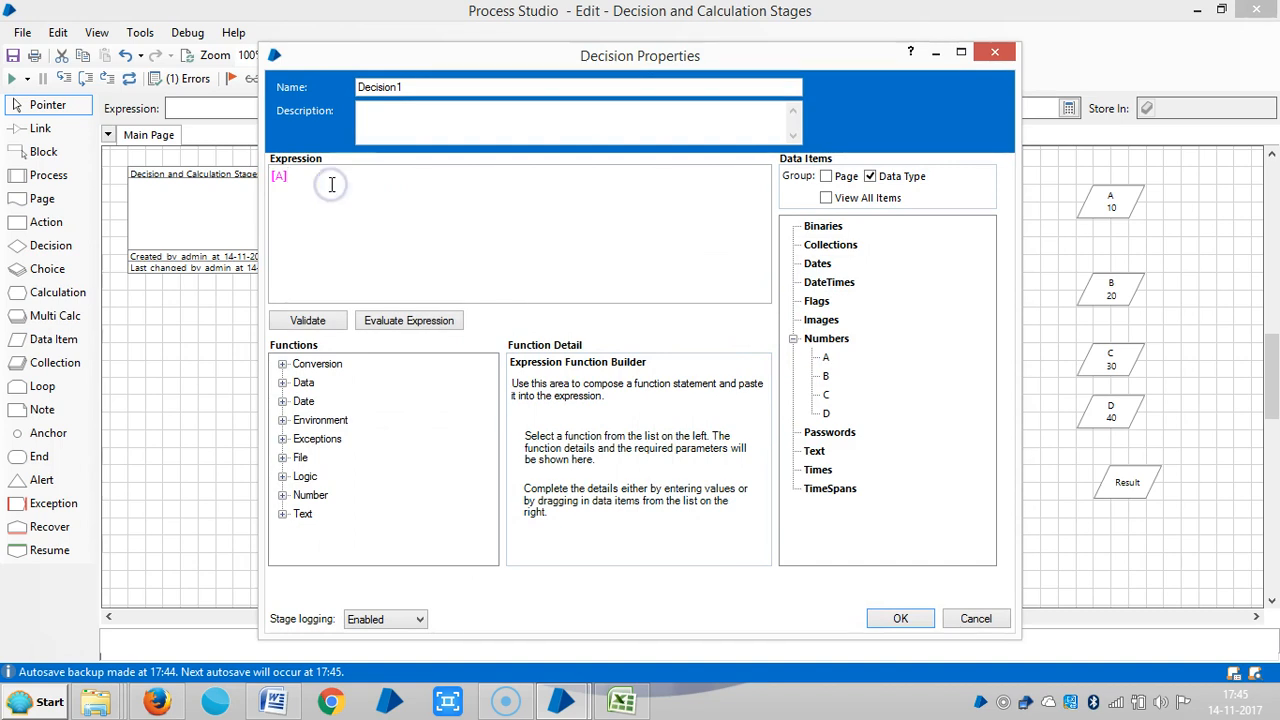
type(">[B")
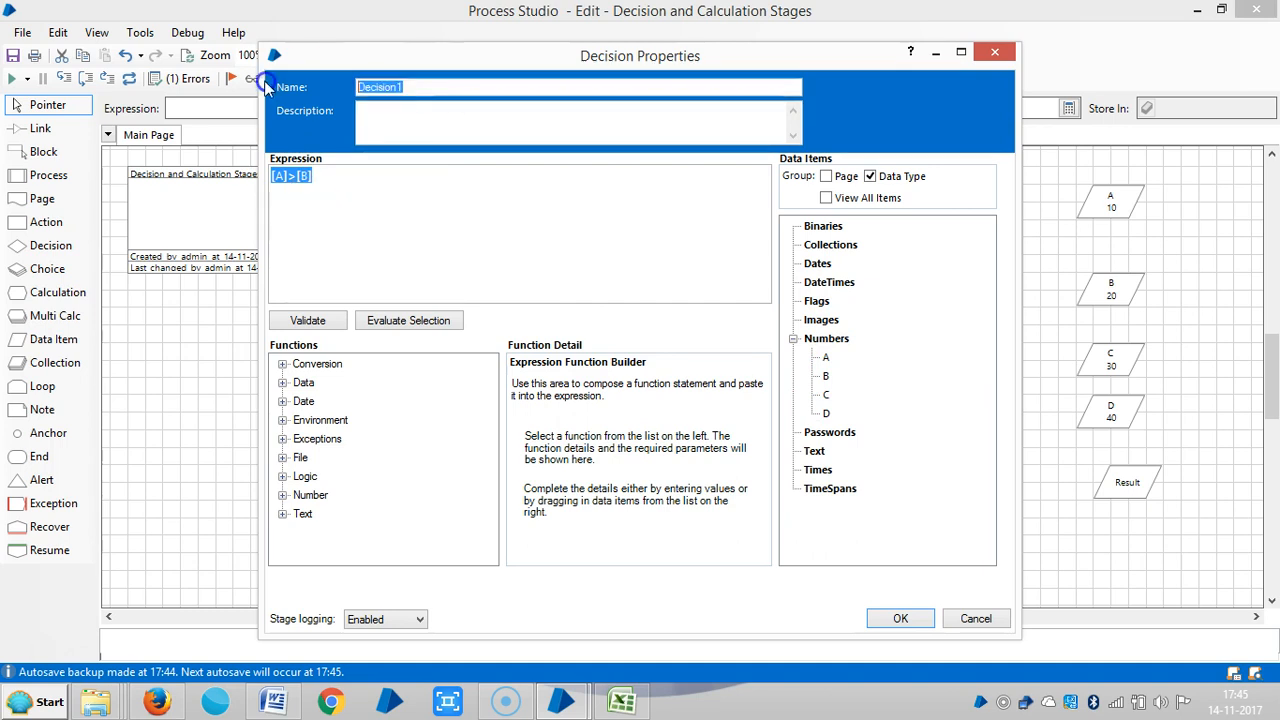
type("[A]>[B]")
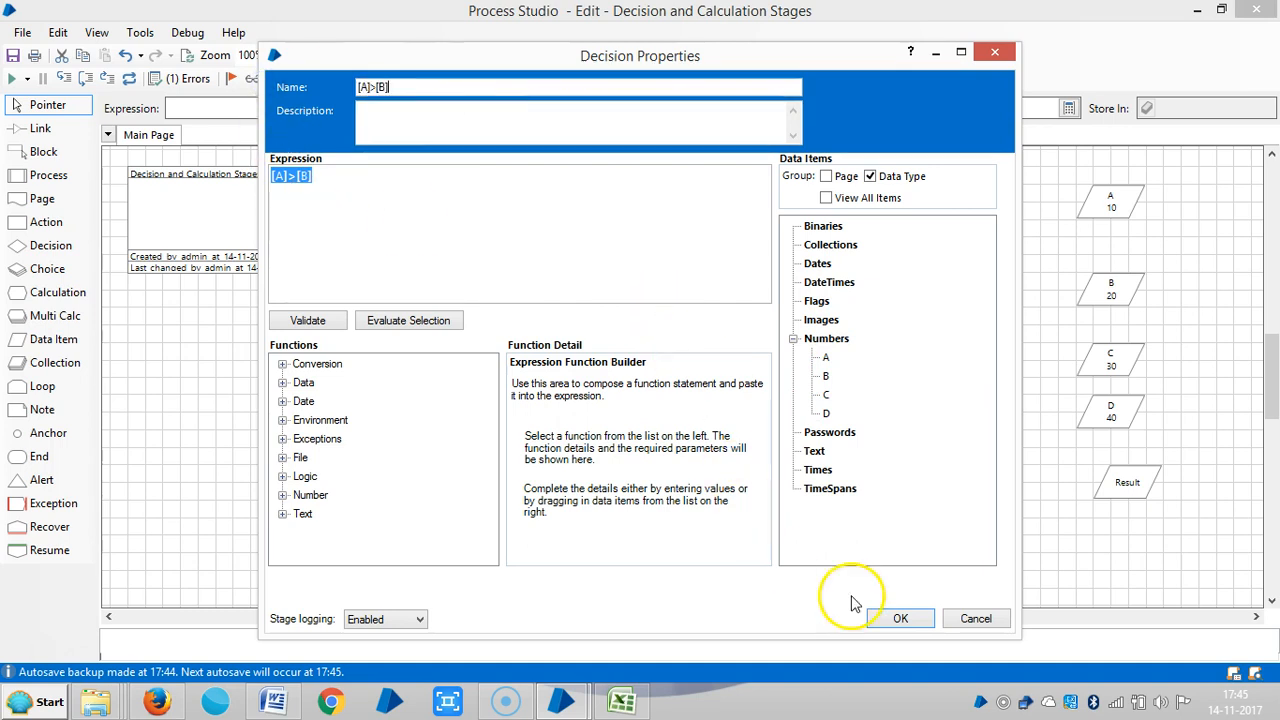
left_click(900, 618)
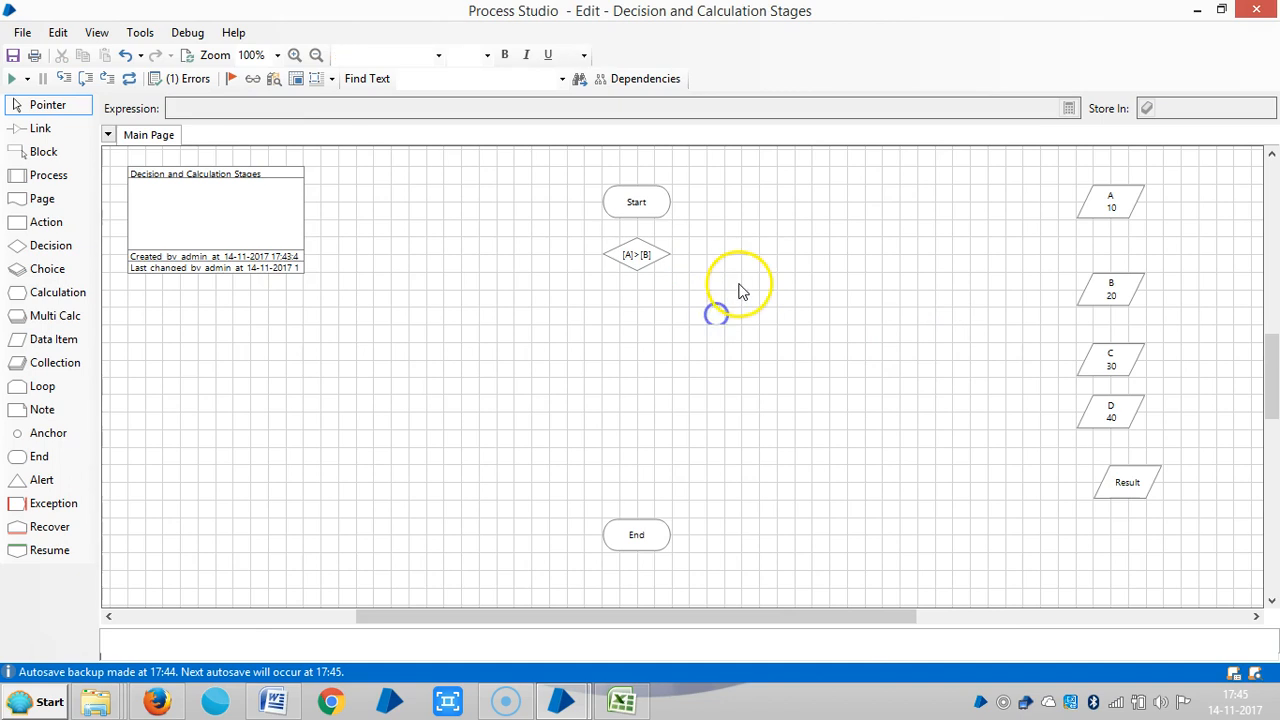
mouse_move(45, 245)
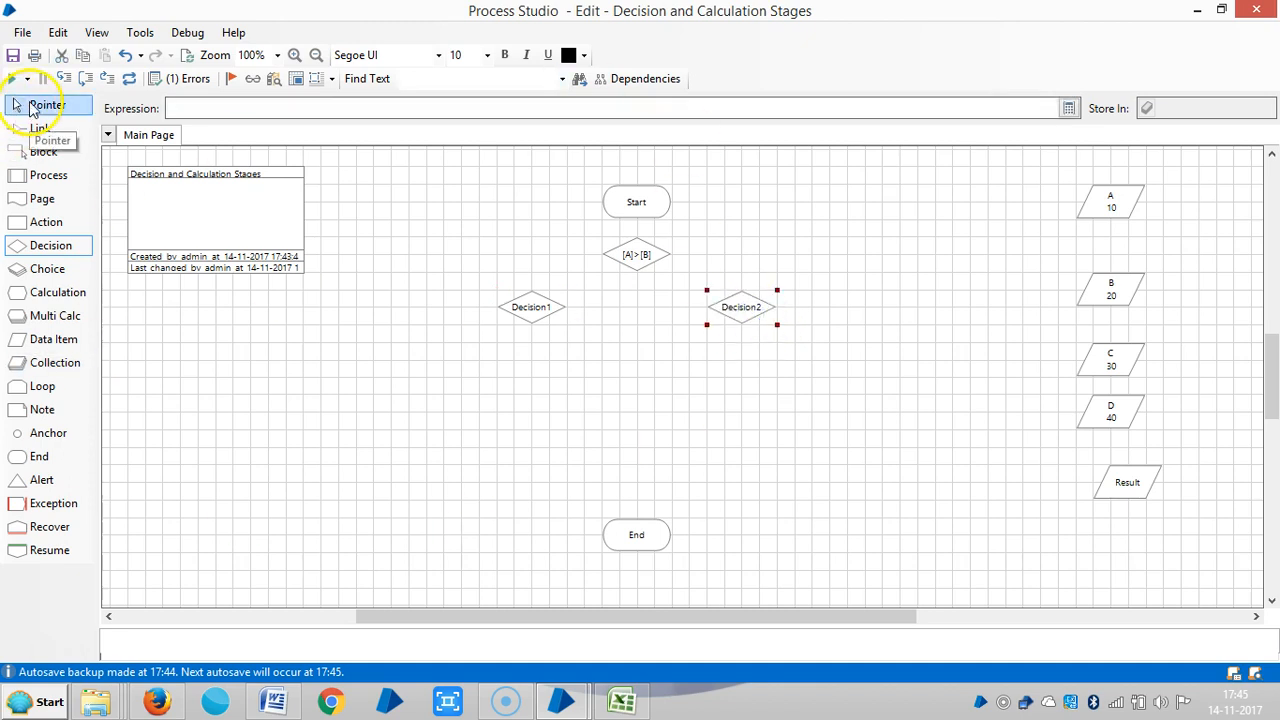
Link [A]>[B]'s Yes branch to a decision configured as [A]>[C]
left_click(40, 128)
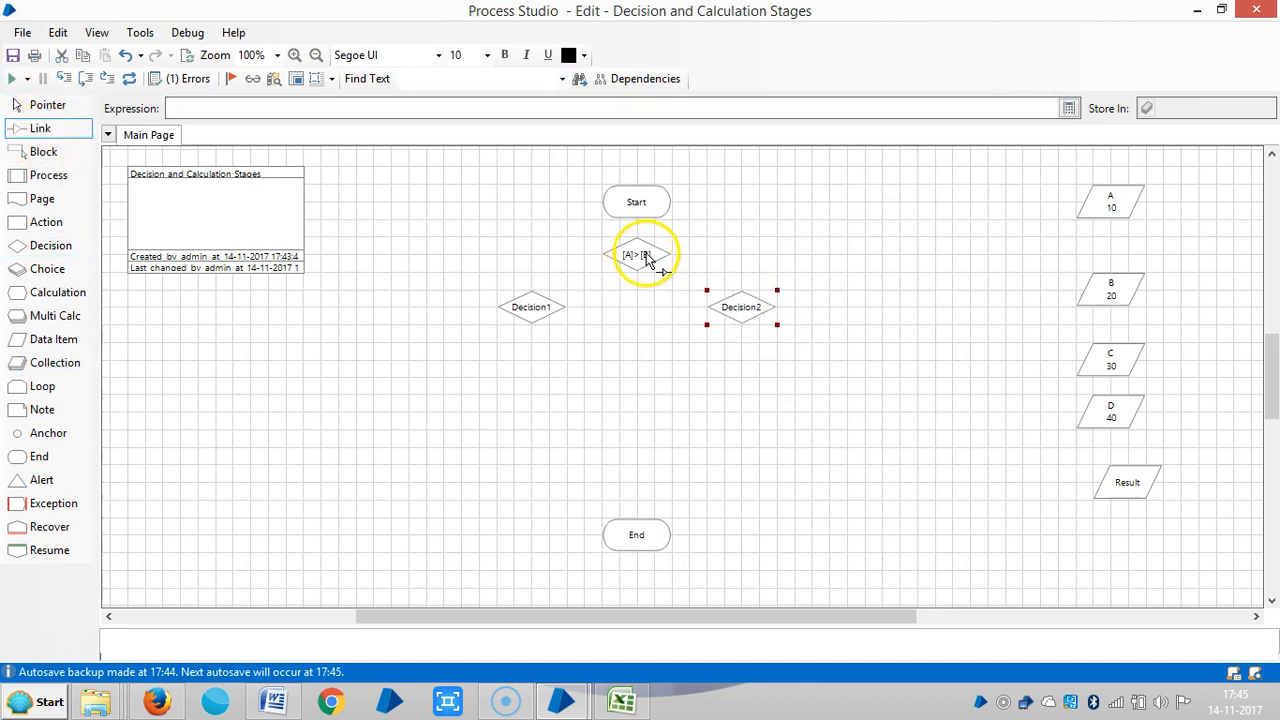
left_click_drag(636, 254, 535, 307)
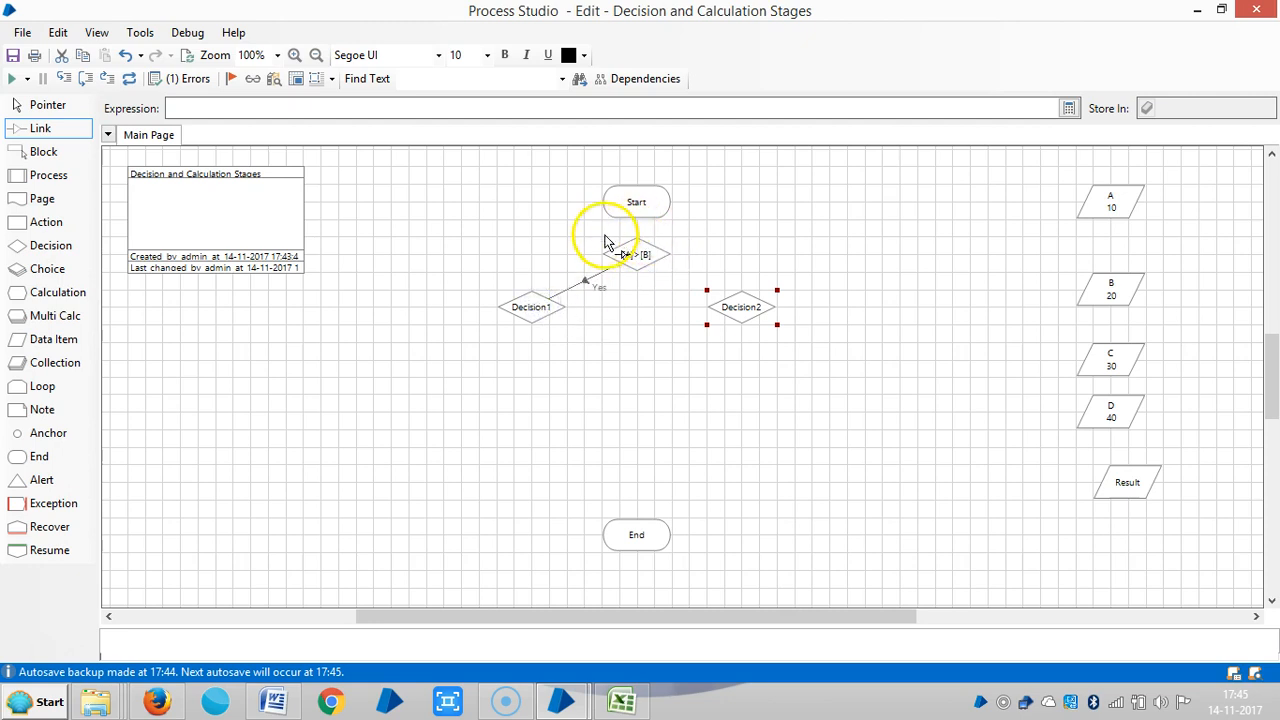
double_click(531, 307)
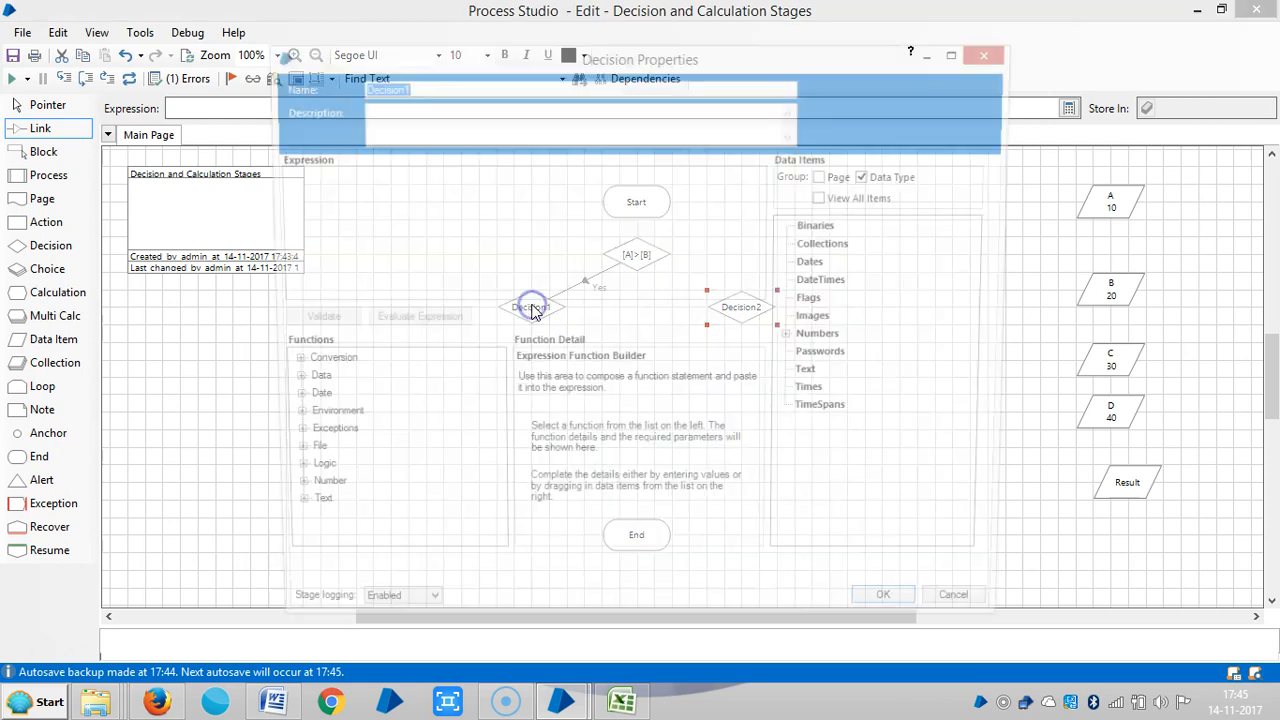
left_click(790, 333)
type("[A]>[C]")
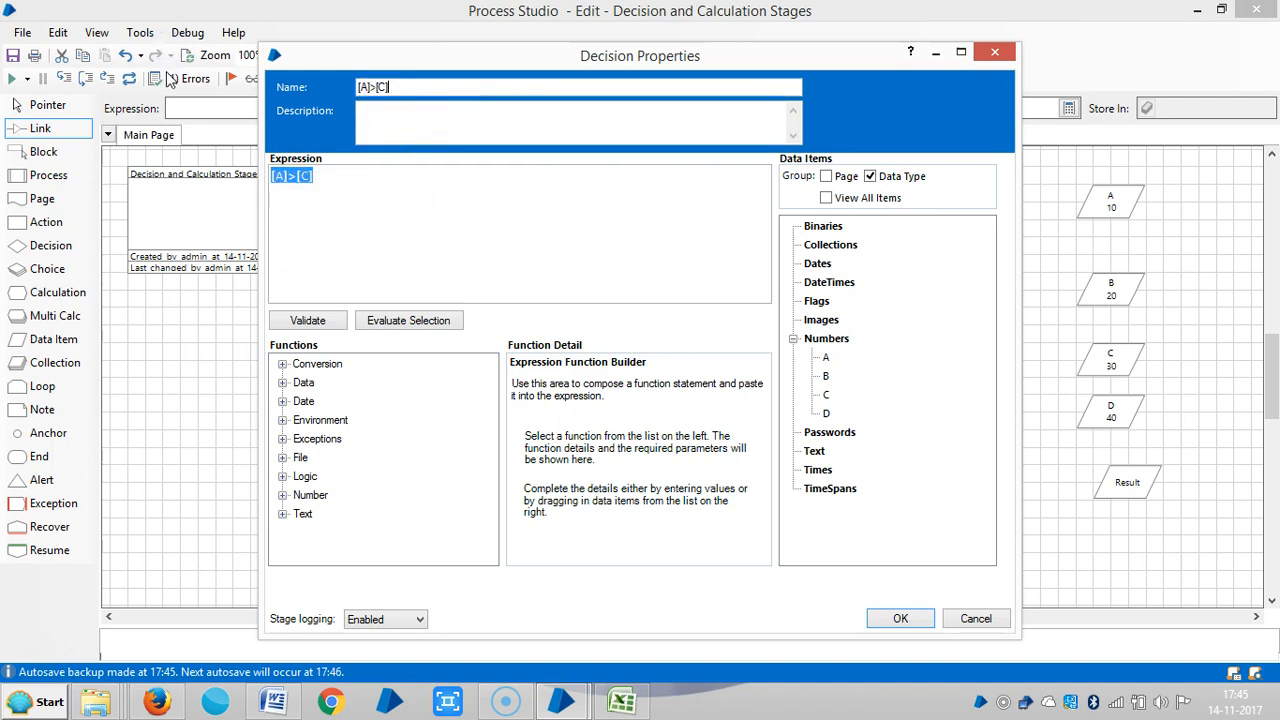
left_click(900, 618)
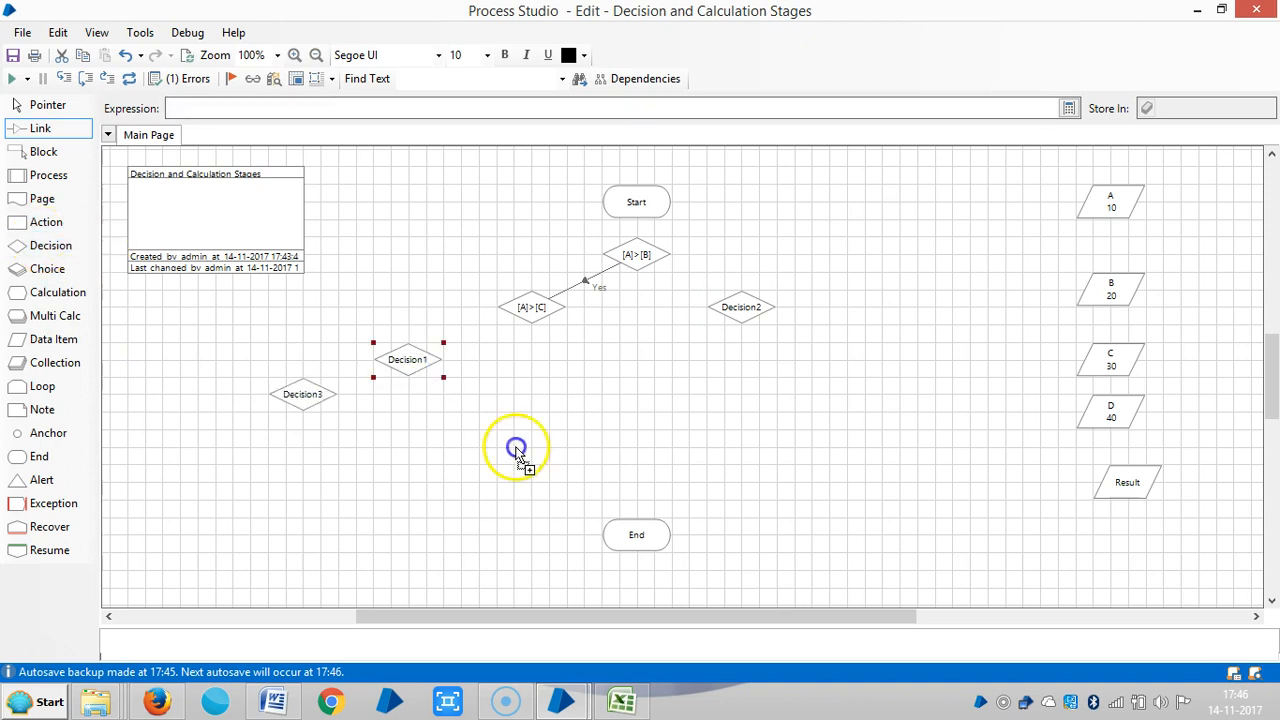
Move Decision3 and link [A]>[C] to a decision set to [A]>[D]
left_click_drag(515, 448, 602, 382)
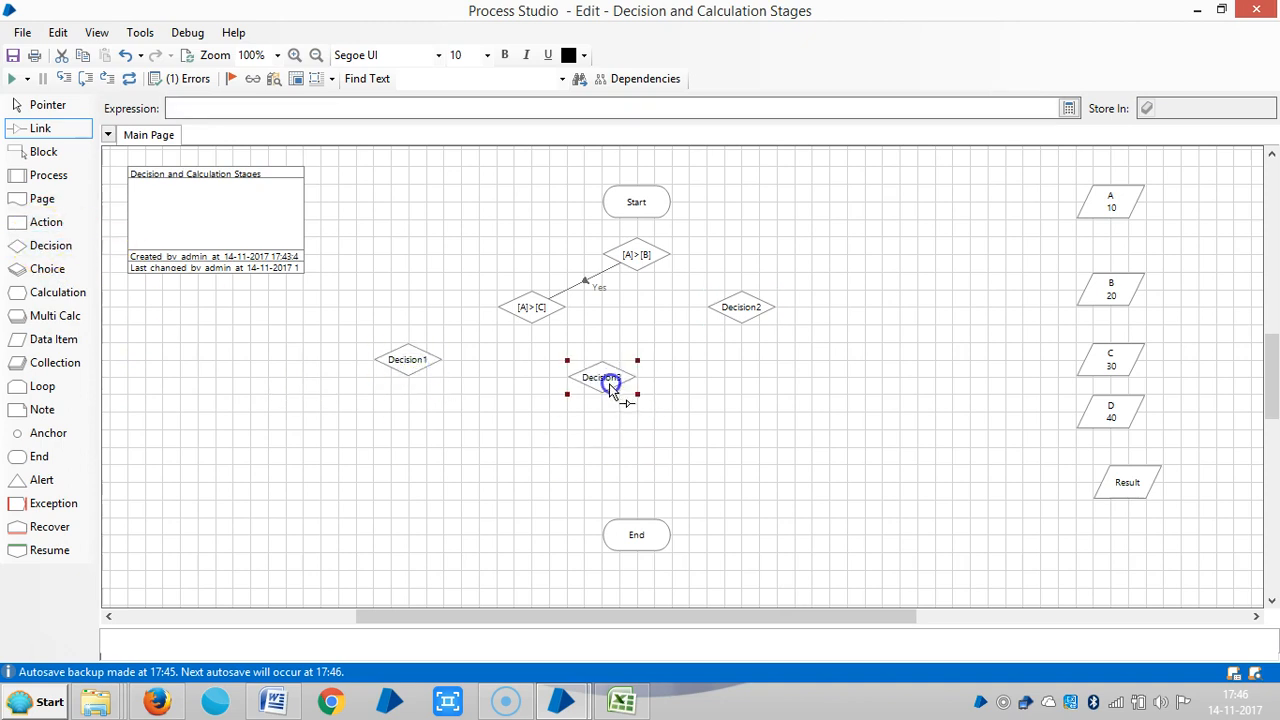
left_click(40, 128)
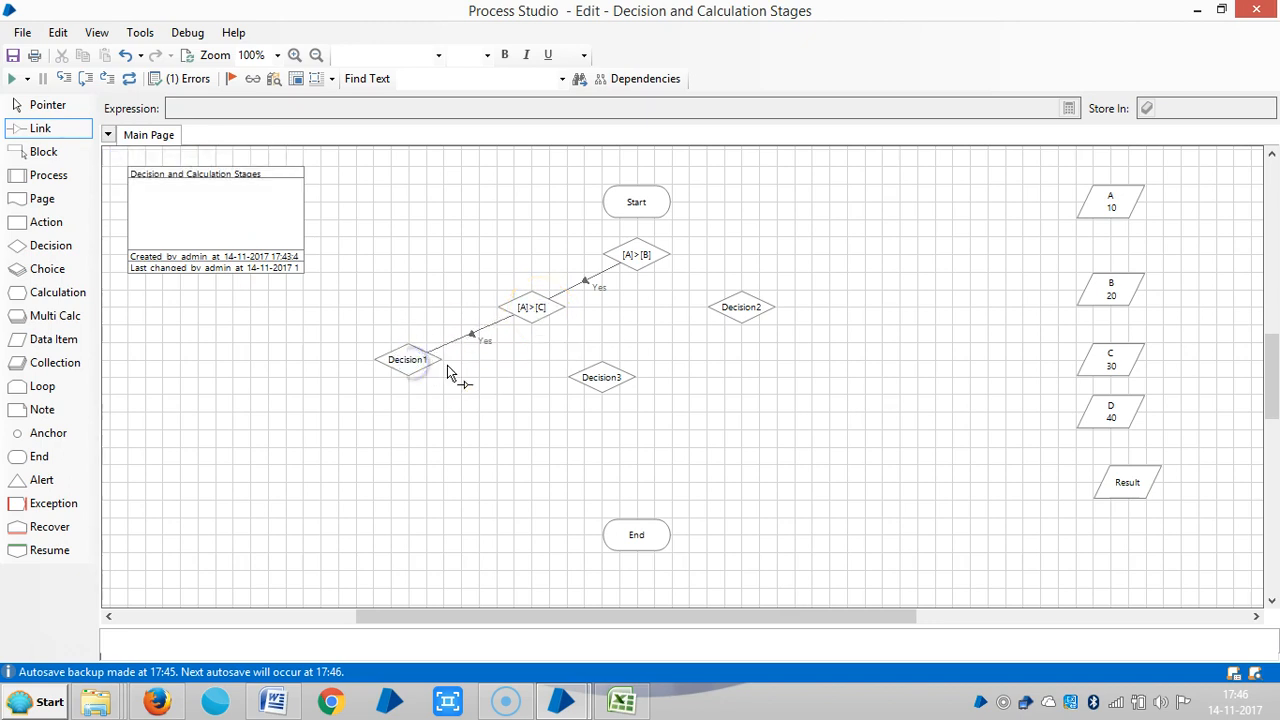
double_click(407, 359)
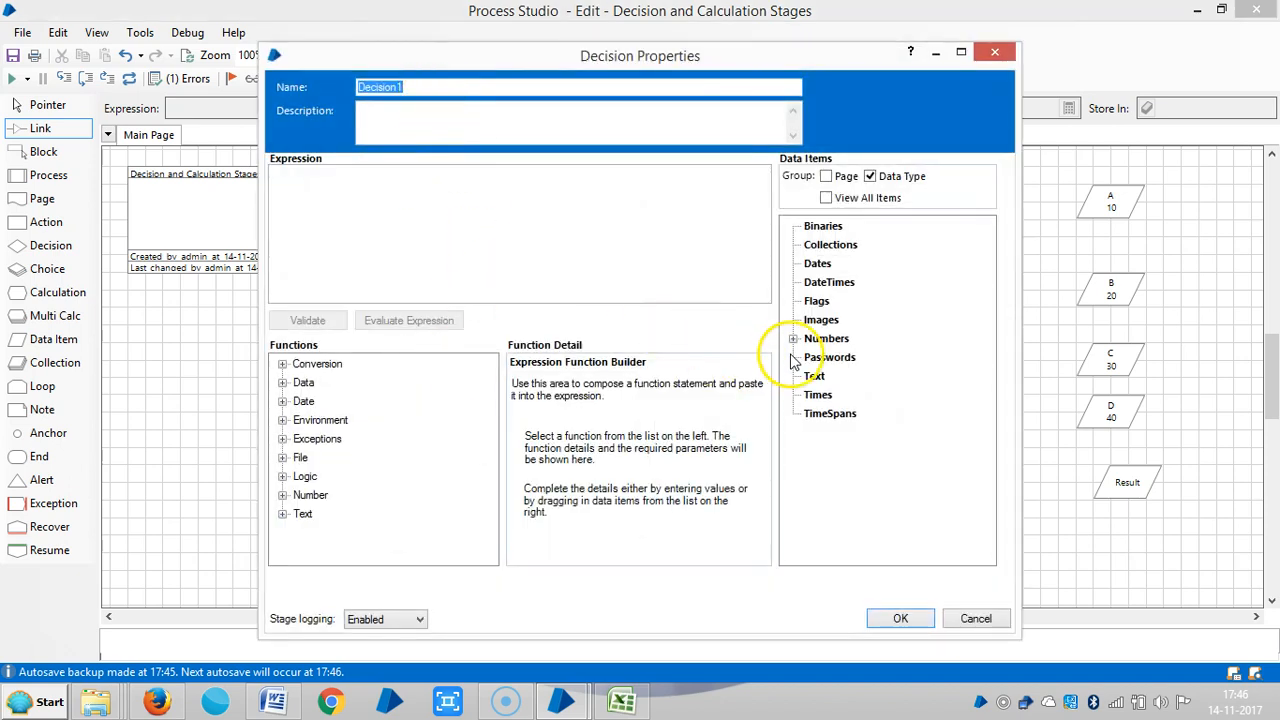
left_click(794, 338)
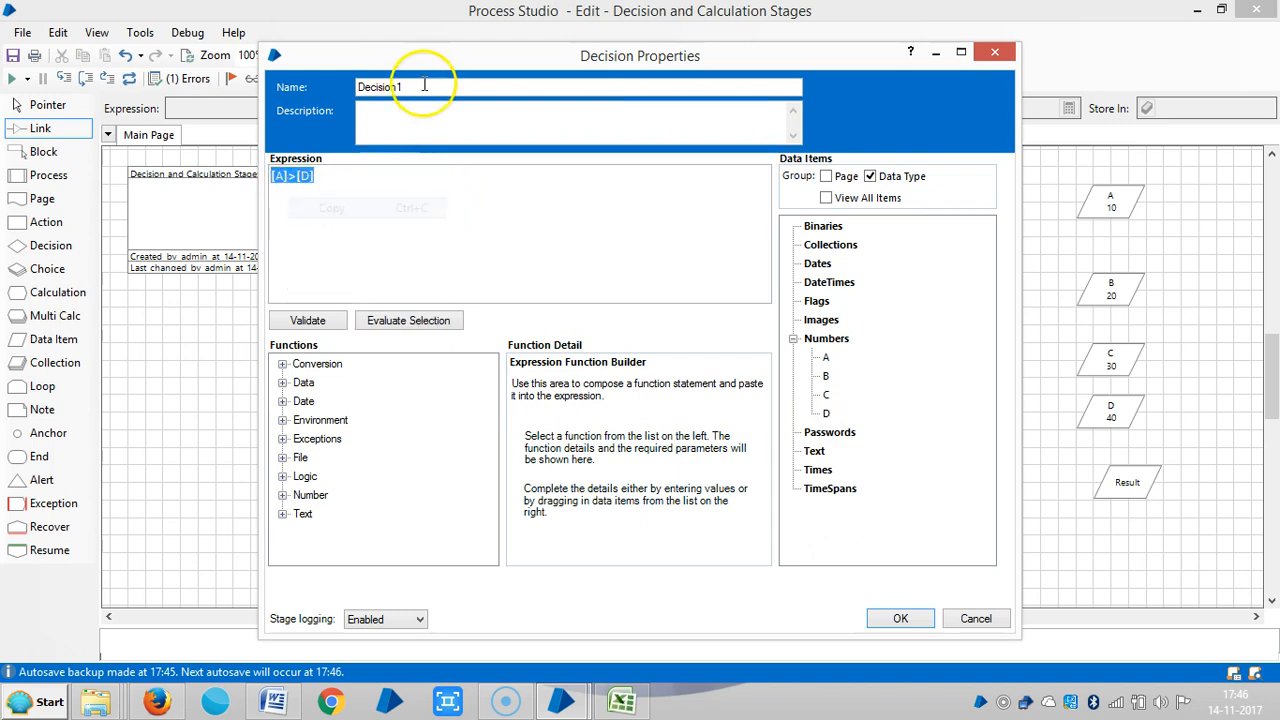
type("[A]>[D]")
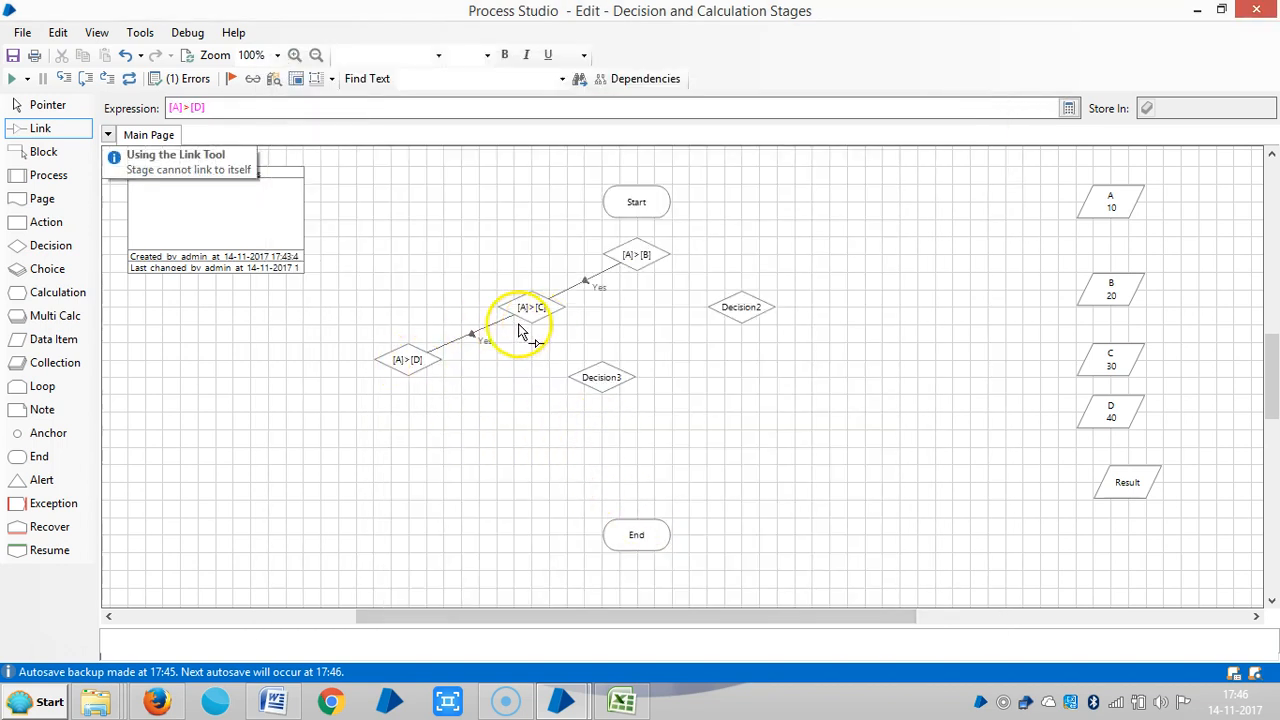
mouse_move(418, 355)
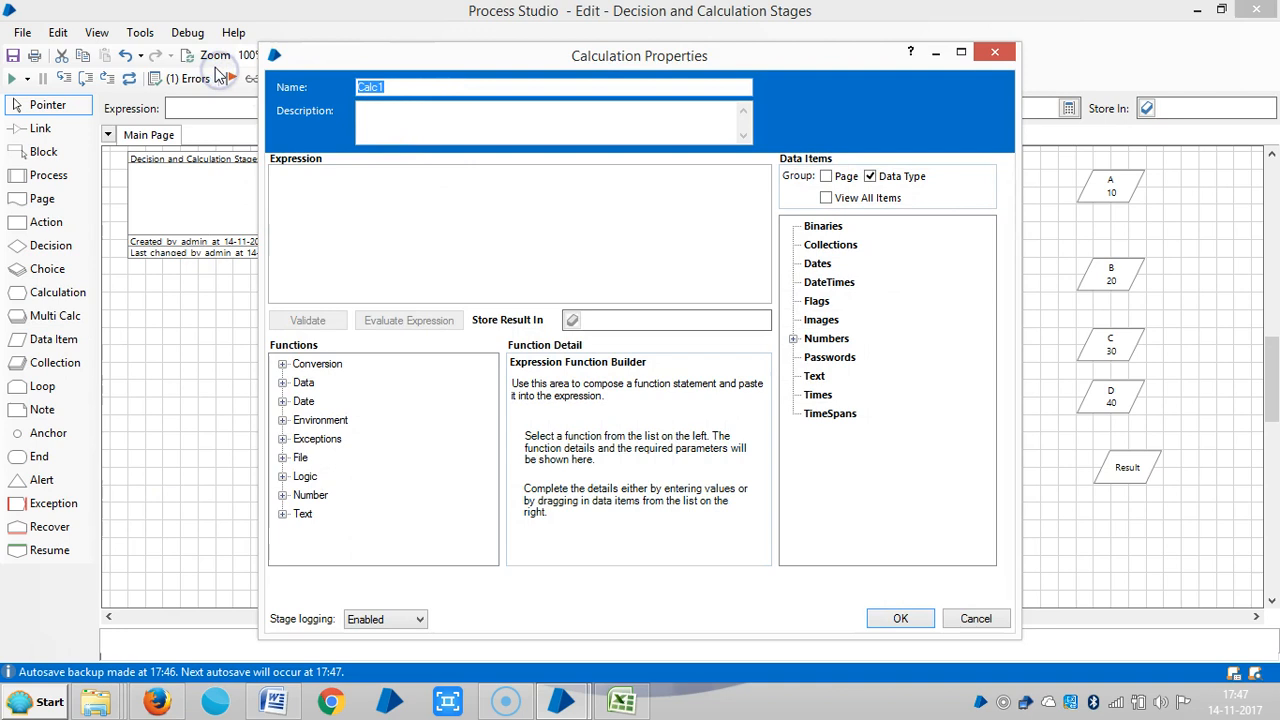
Name the first calculation 'A is Greatest', storing the text "A is Greatest" in Result
type("A is Greatest")
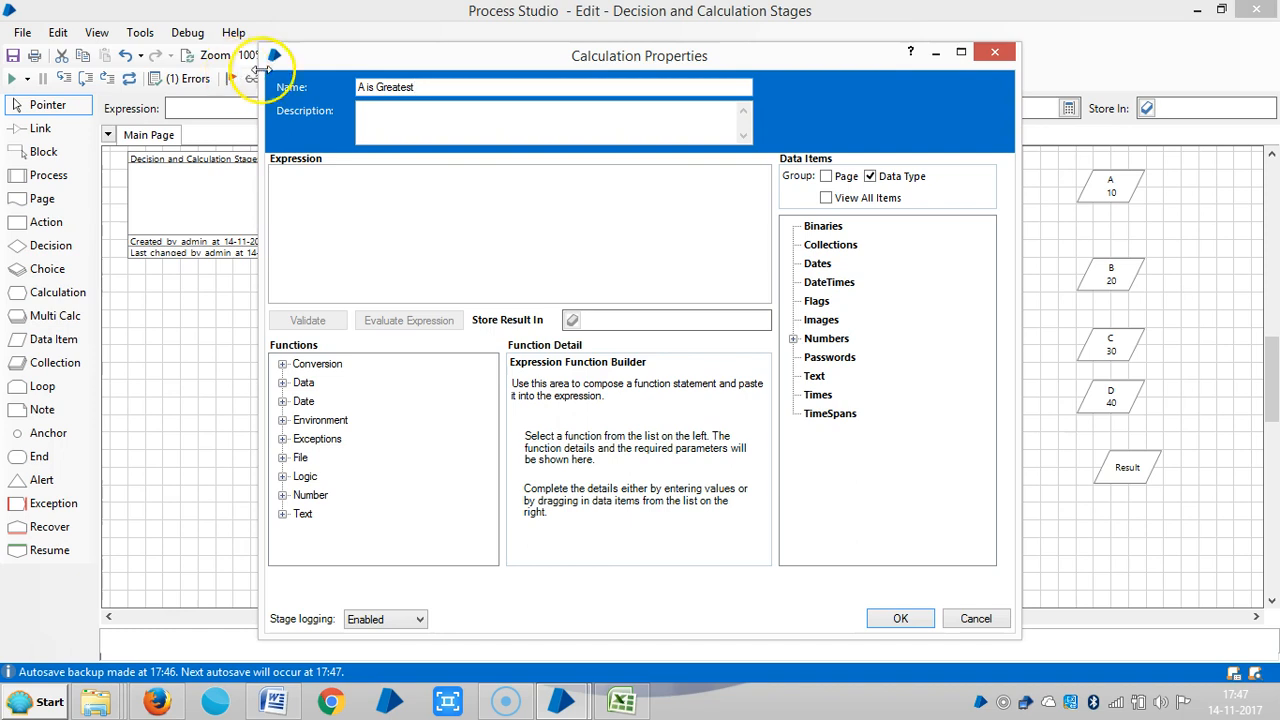
right_click(360, 87)
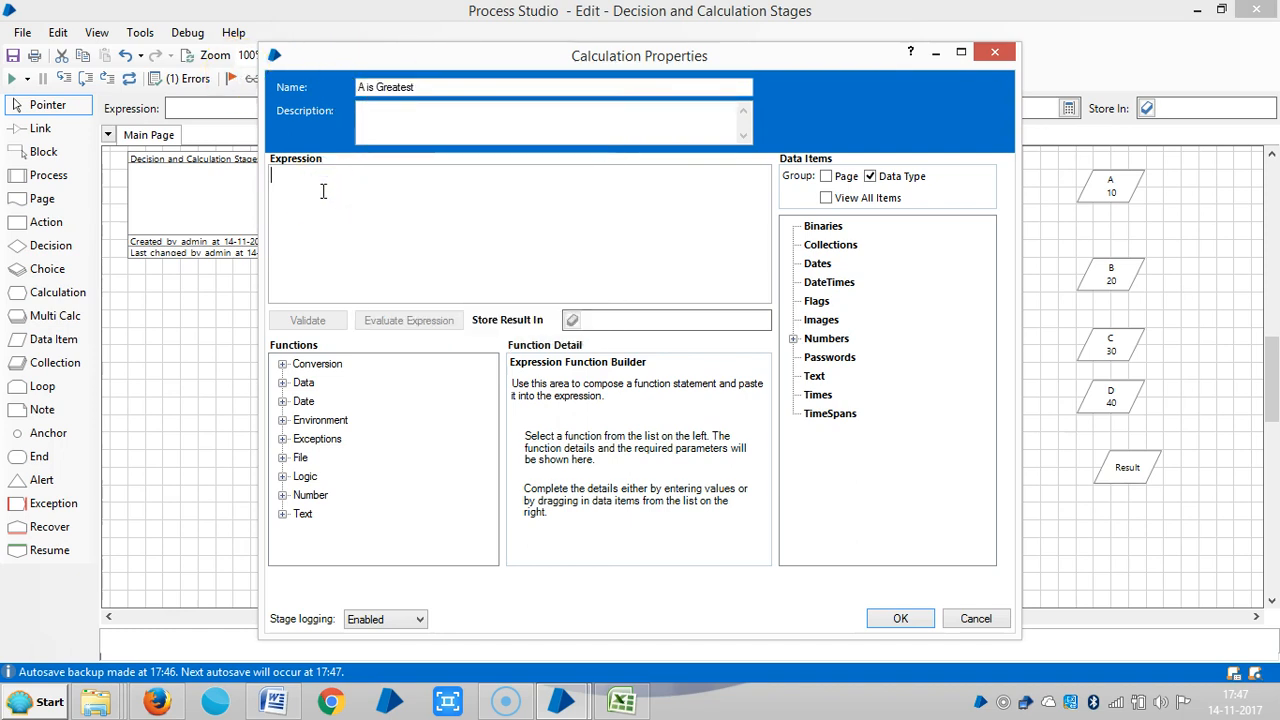
type("A is Greatest\"")
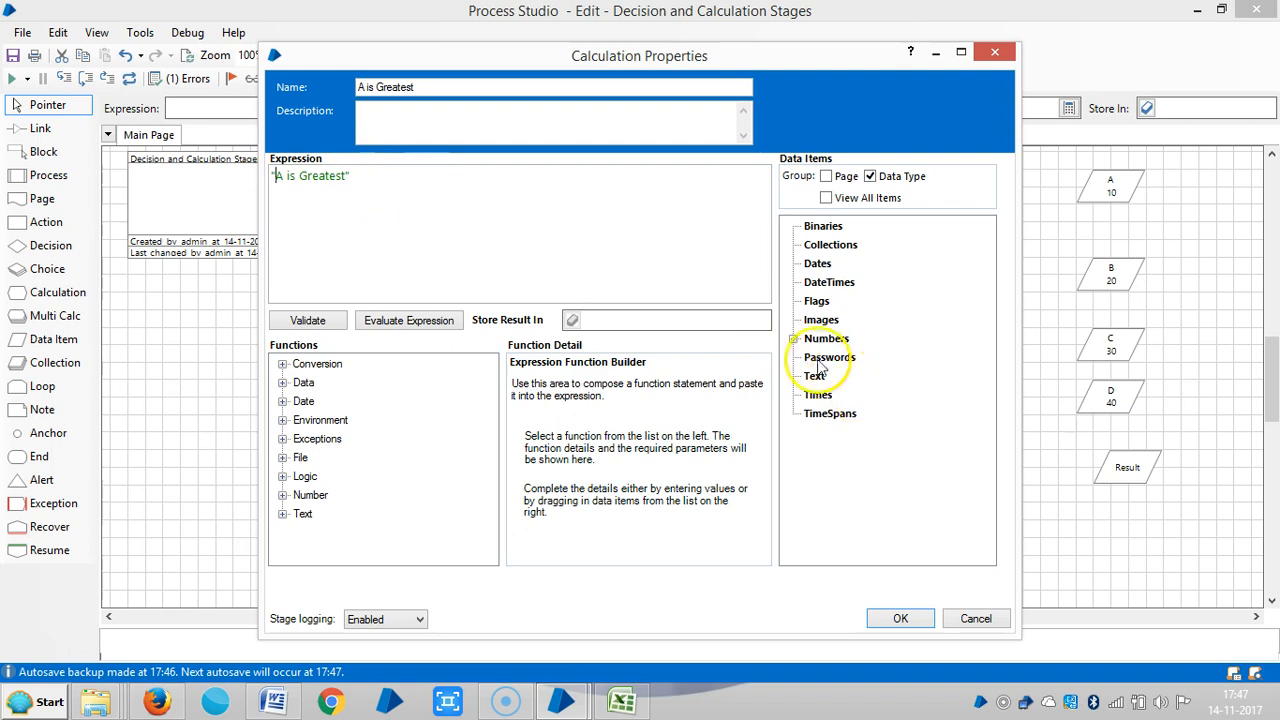
left_click(796, 338)
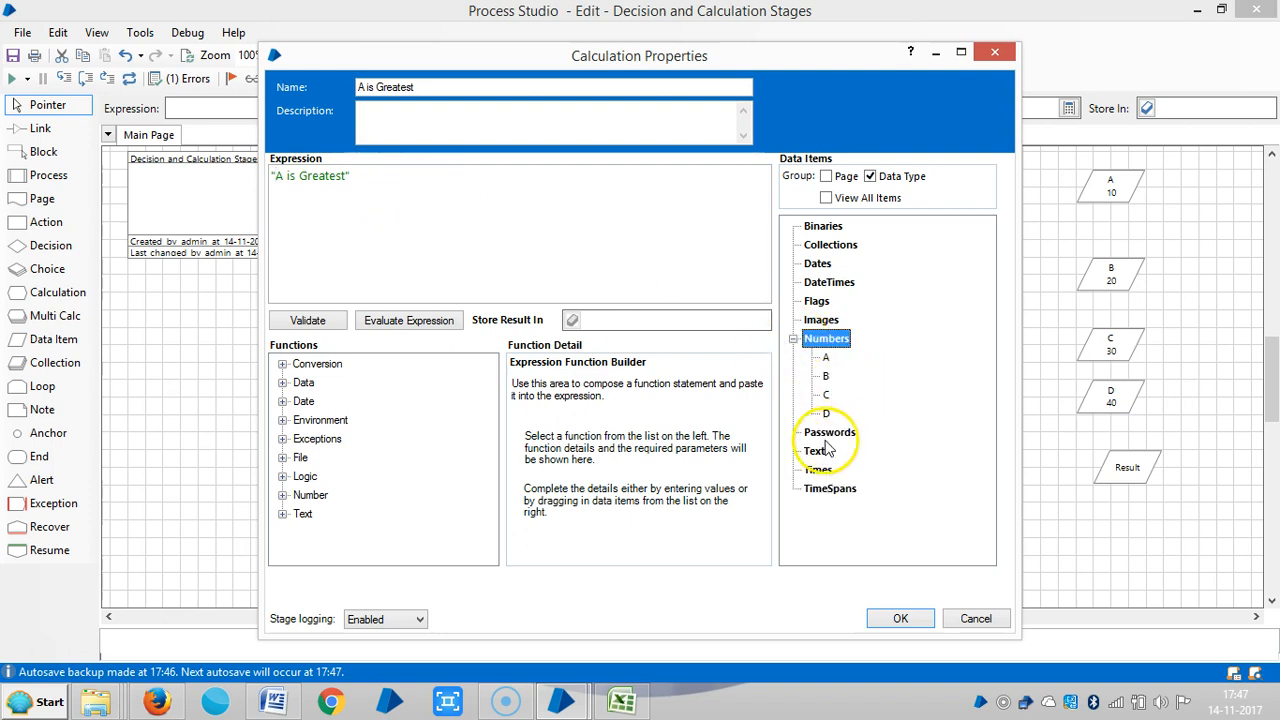
left_click(821, 469)
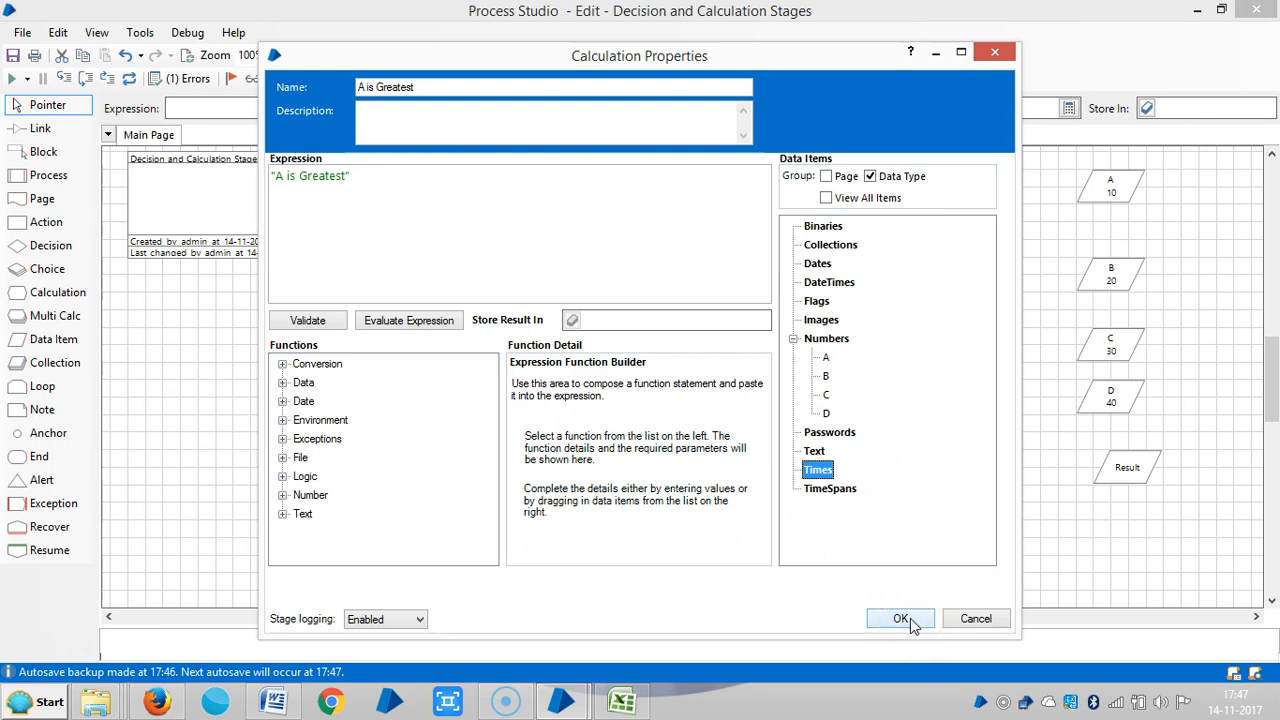
left_click(899, 618)
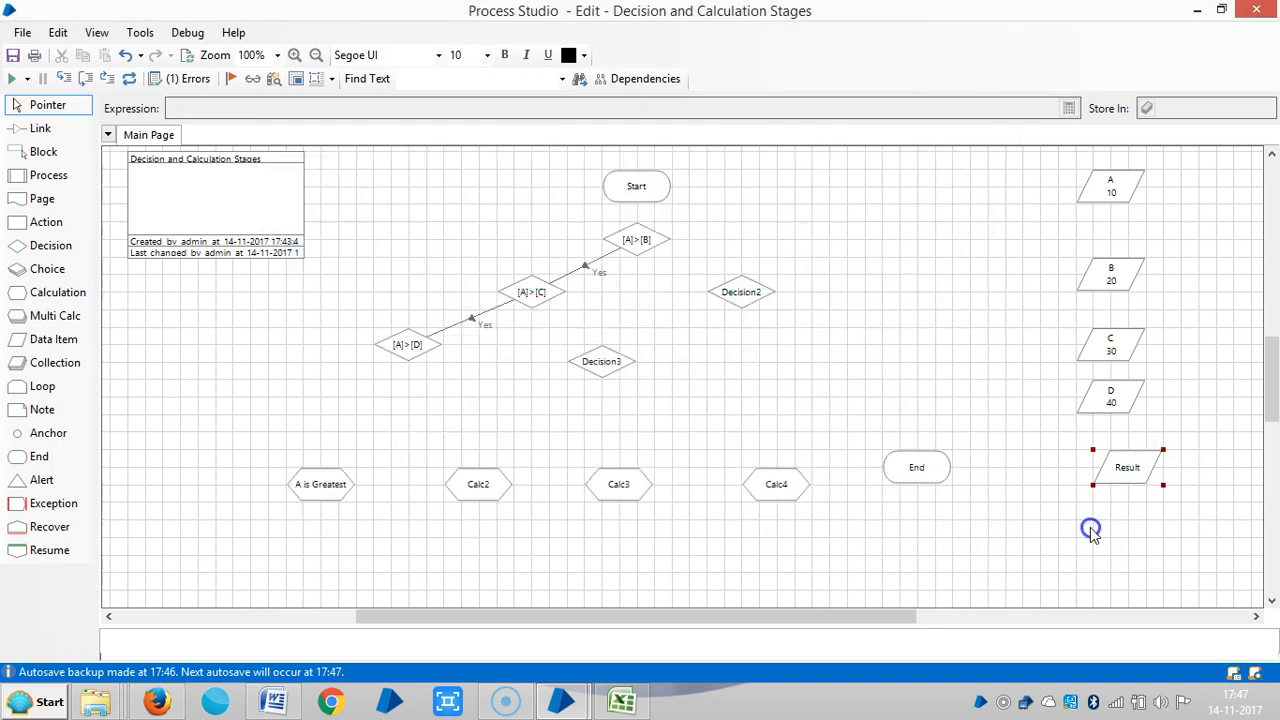
double_click(321, 485)
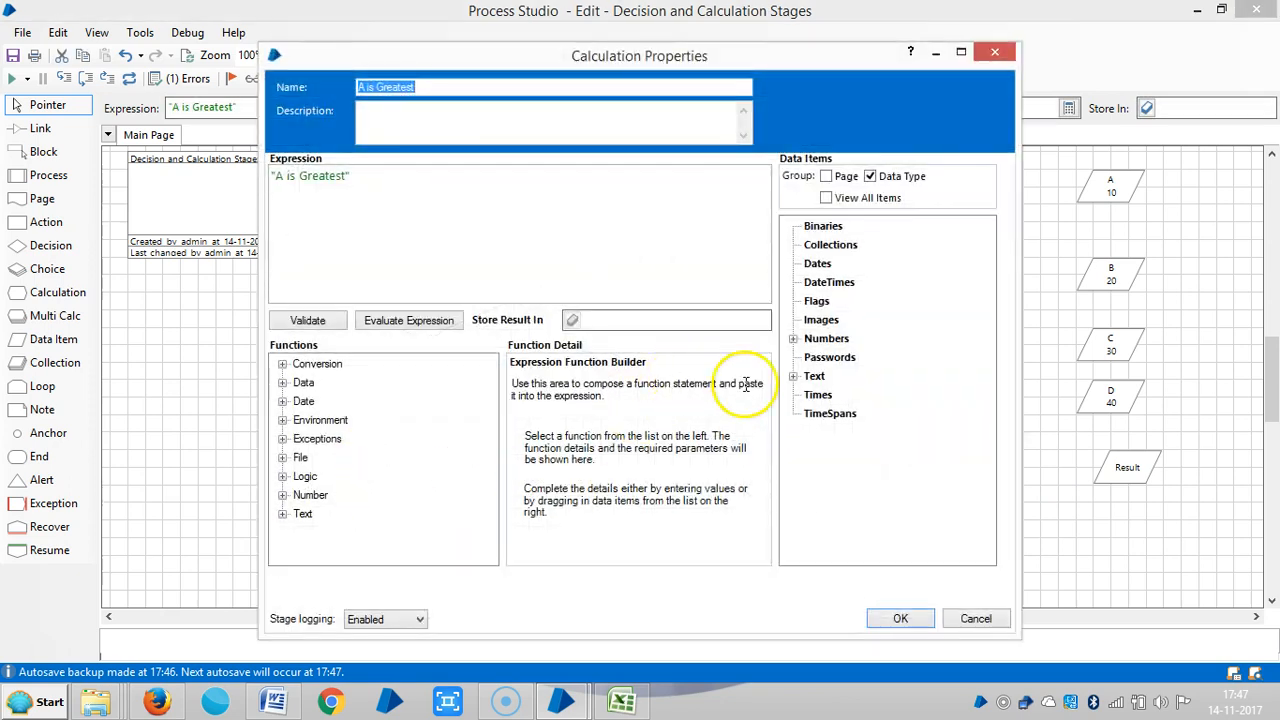
left_click(793, 376)
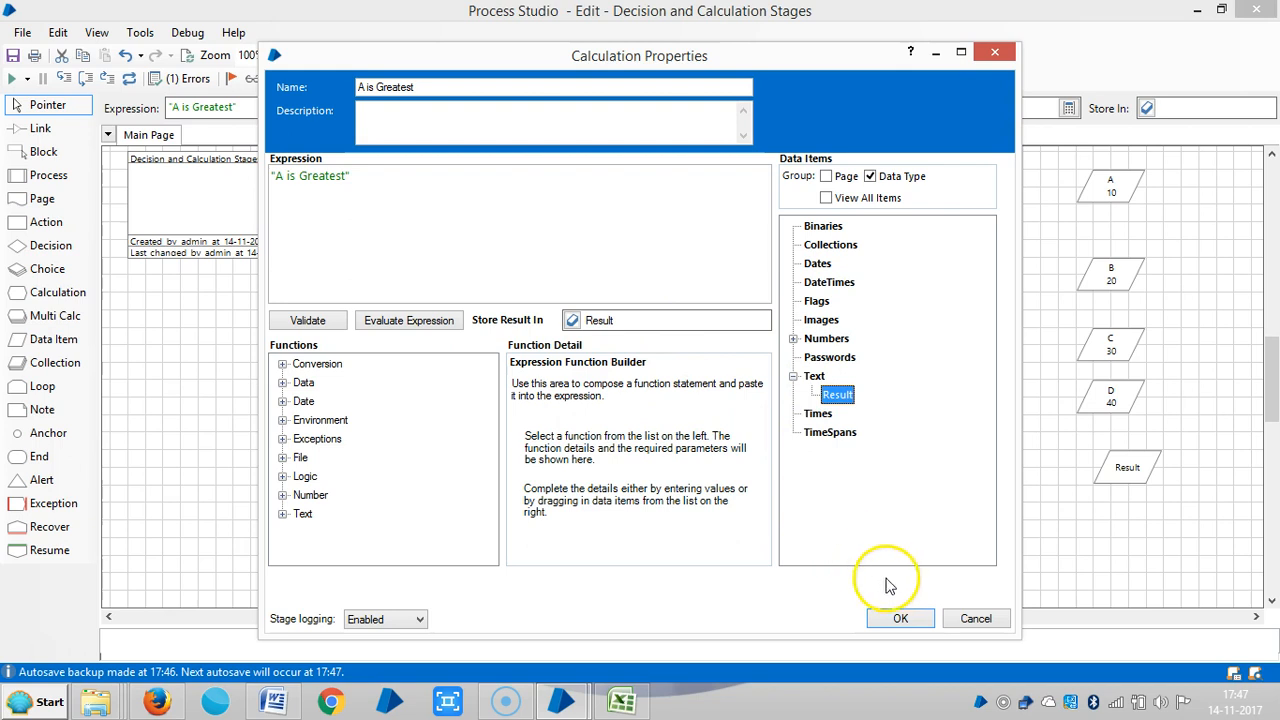
left_click(900, 618)
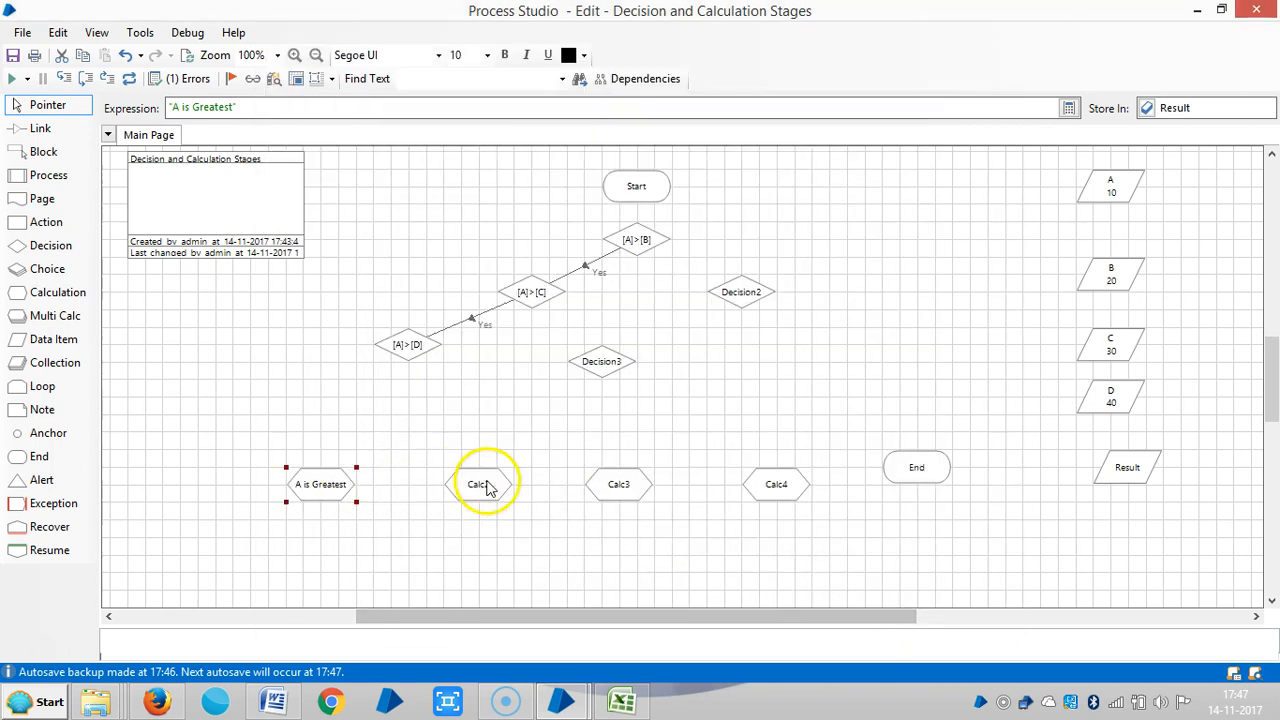
Edit the copied calculation stages and save the D is Greatest calculation
double_click(481, 484)
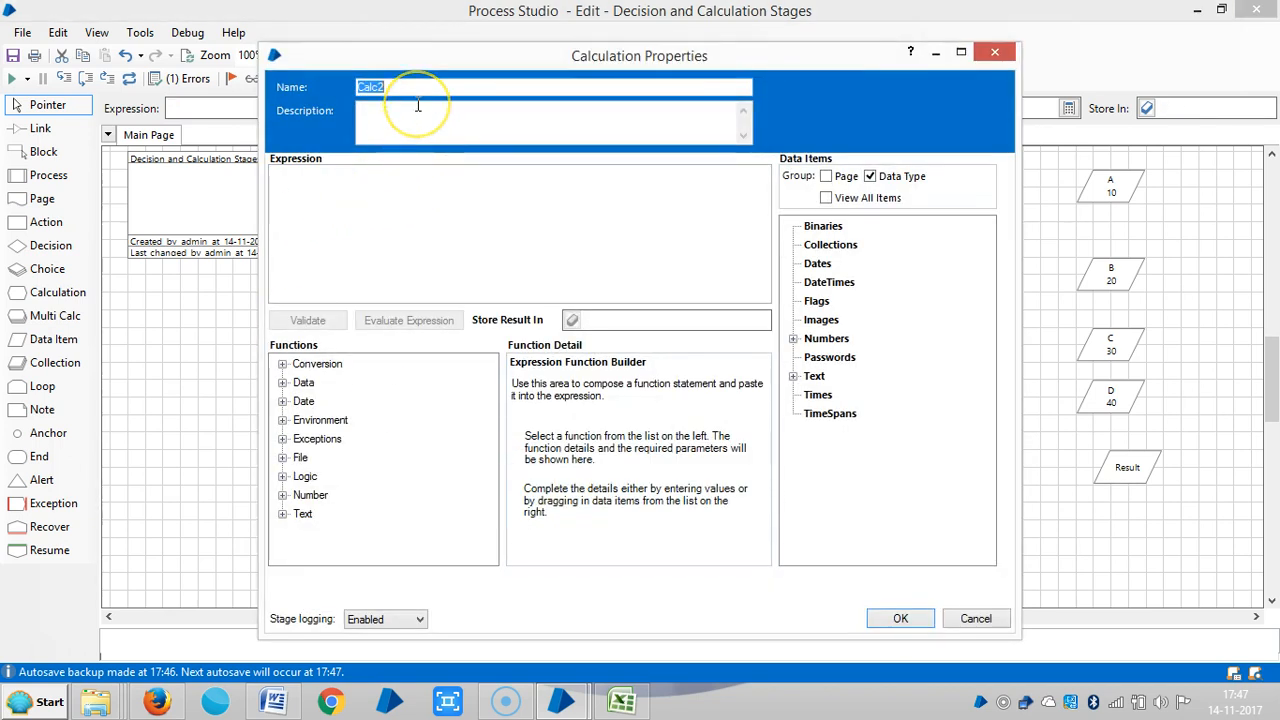
type("A is Greatest")
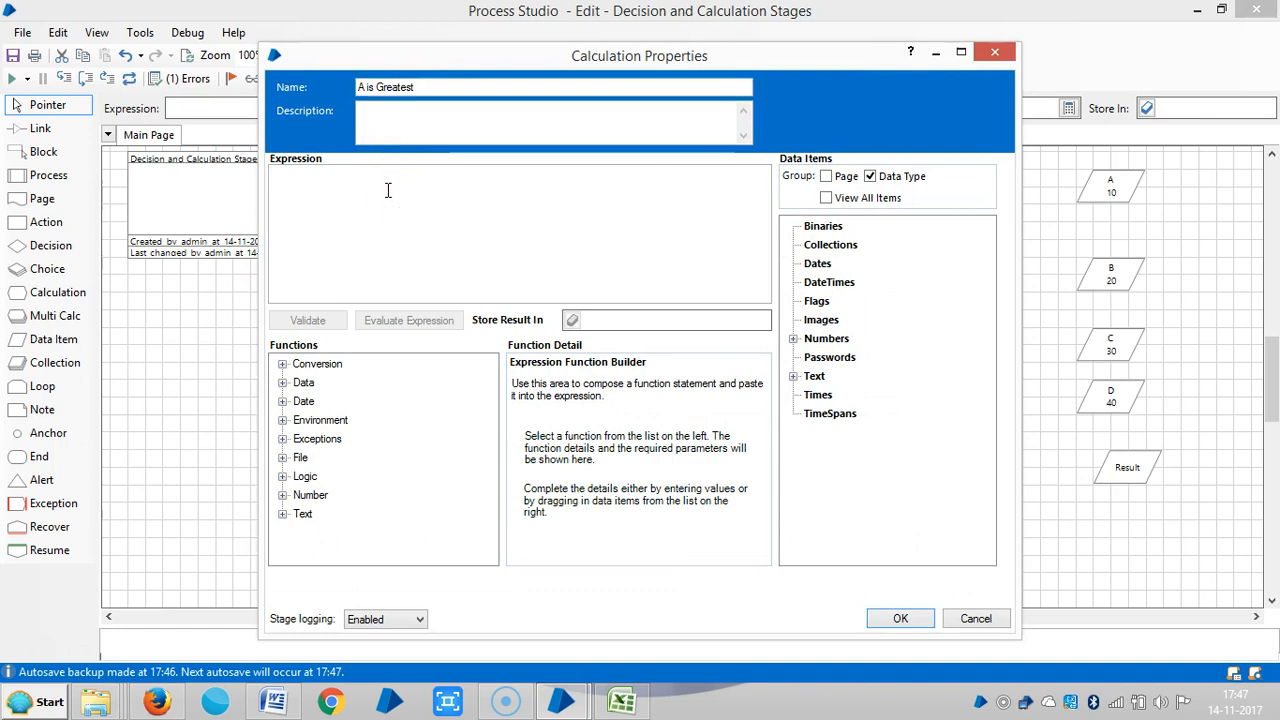
left_click(901, 618)
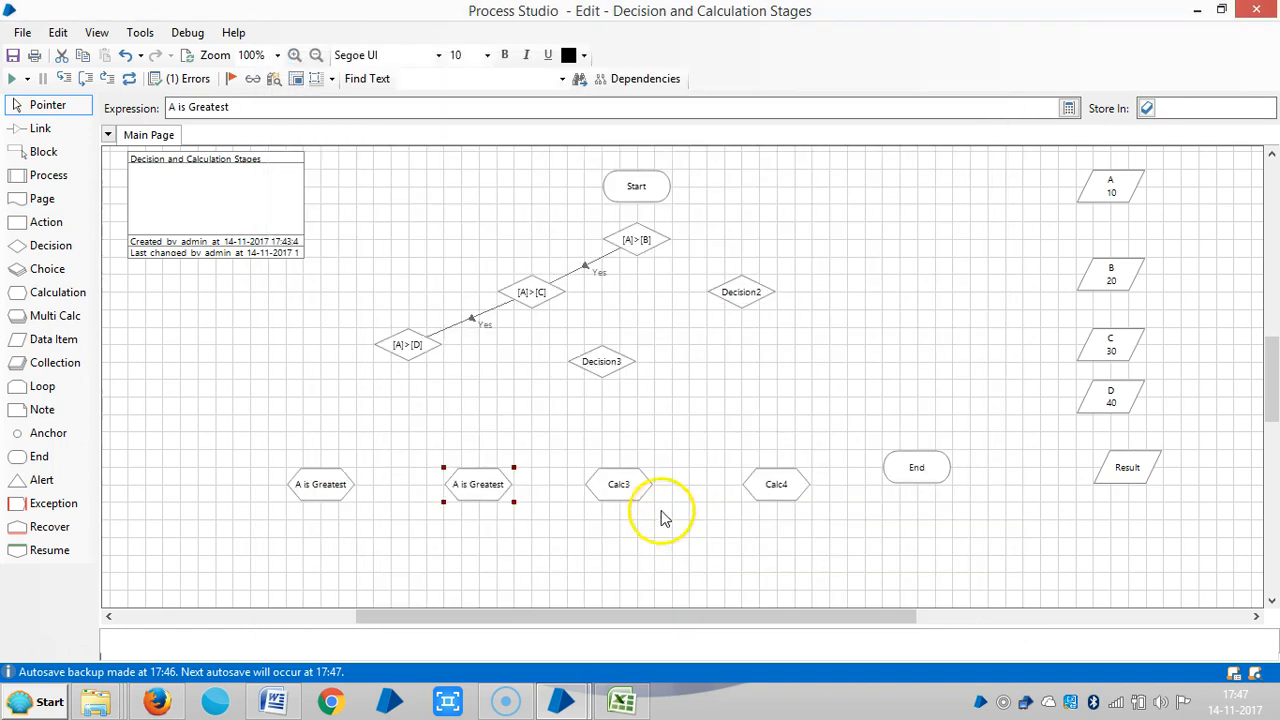
double_click(616, 485)
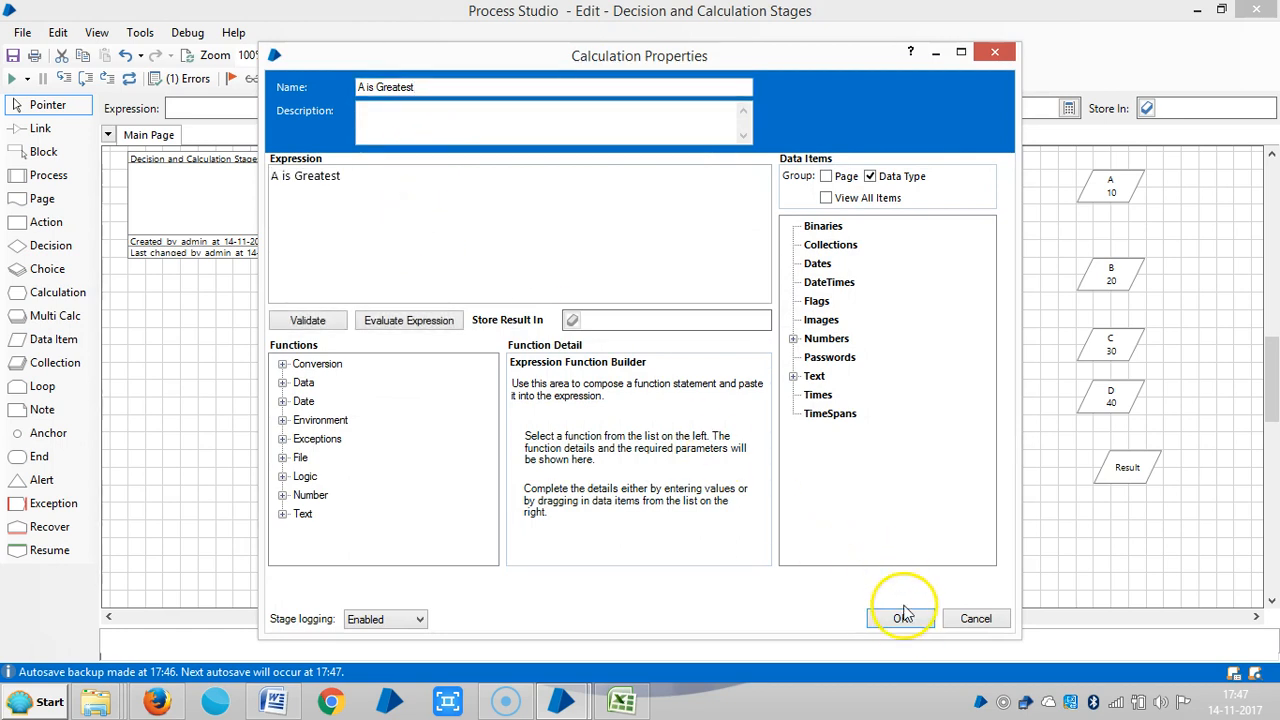
left_click(900, 618)
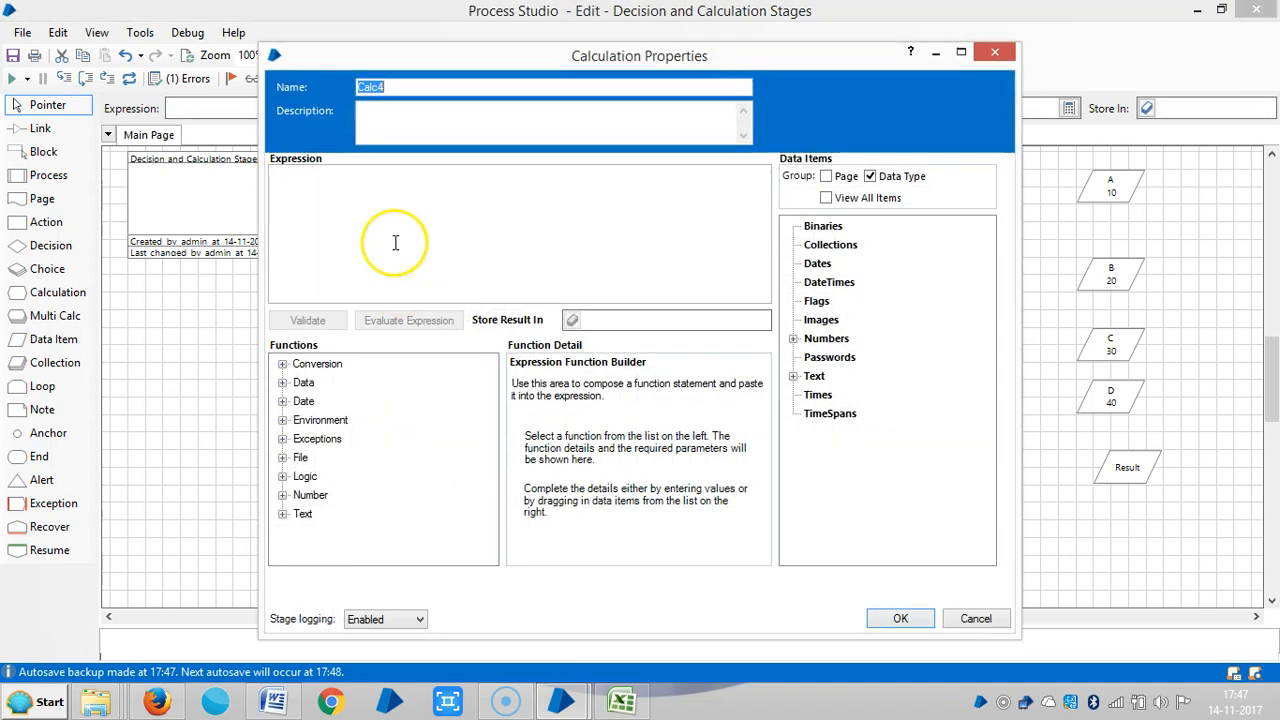
type("A is Greatest\"")
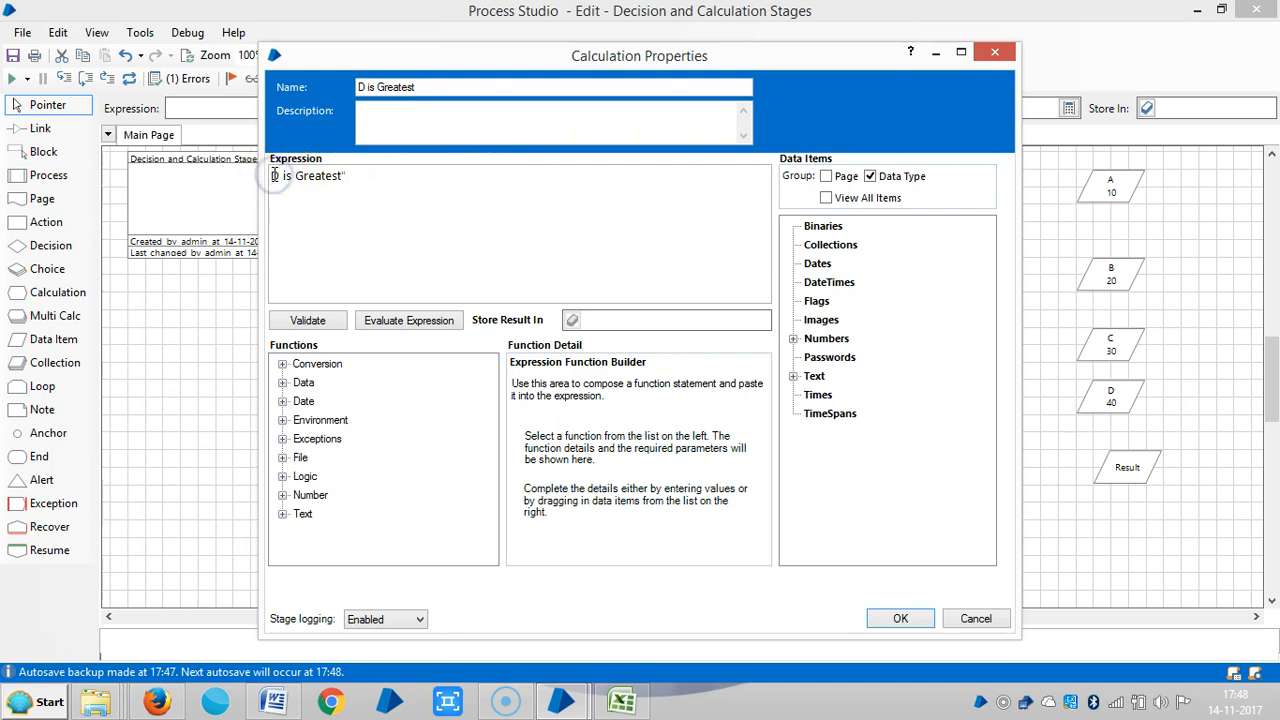
left_click(797, 376)
type("\"")
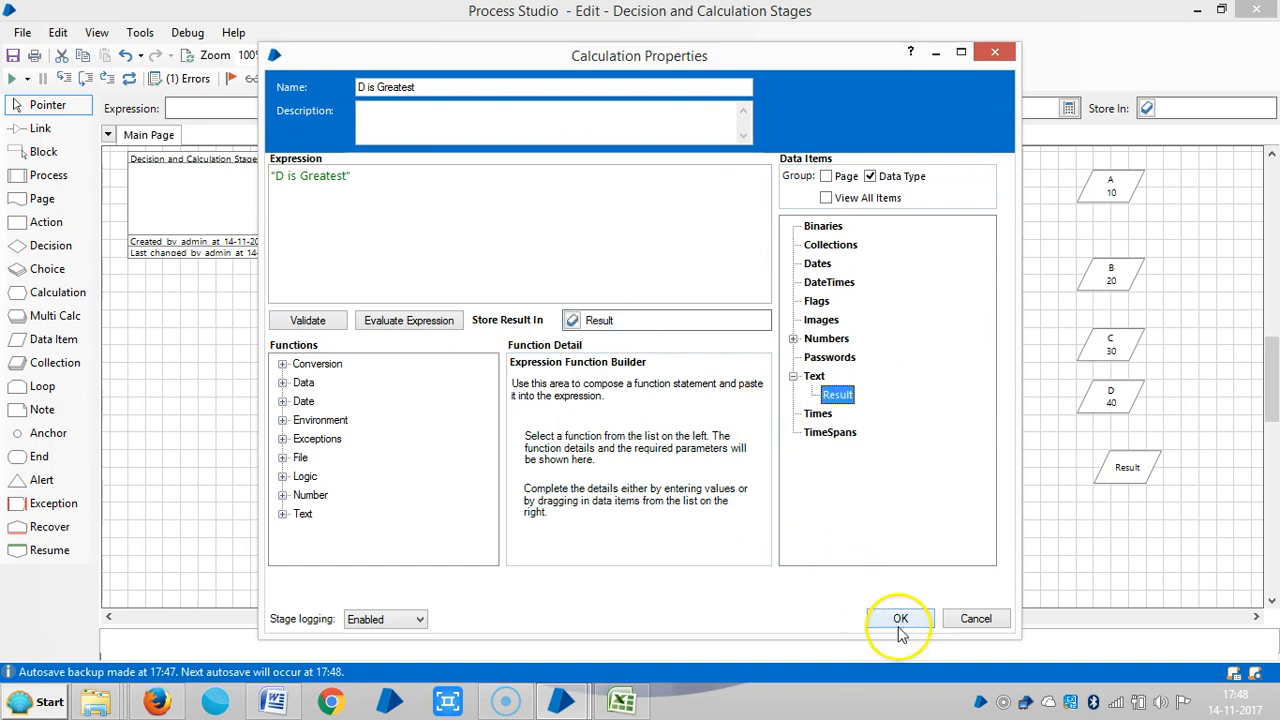
left_click(902, 618)
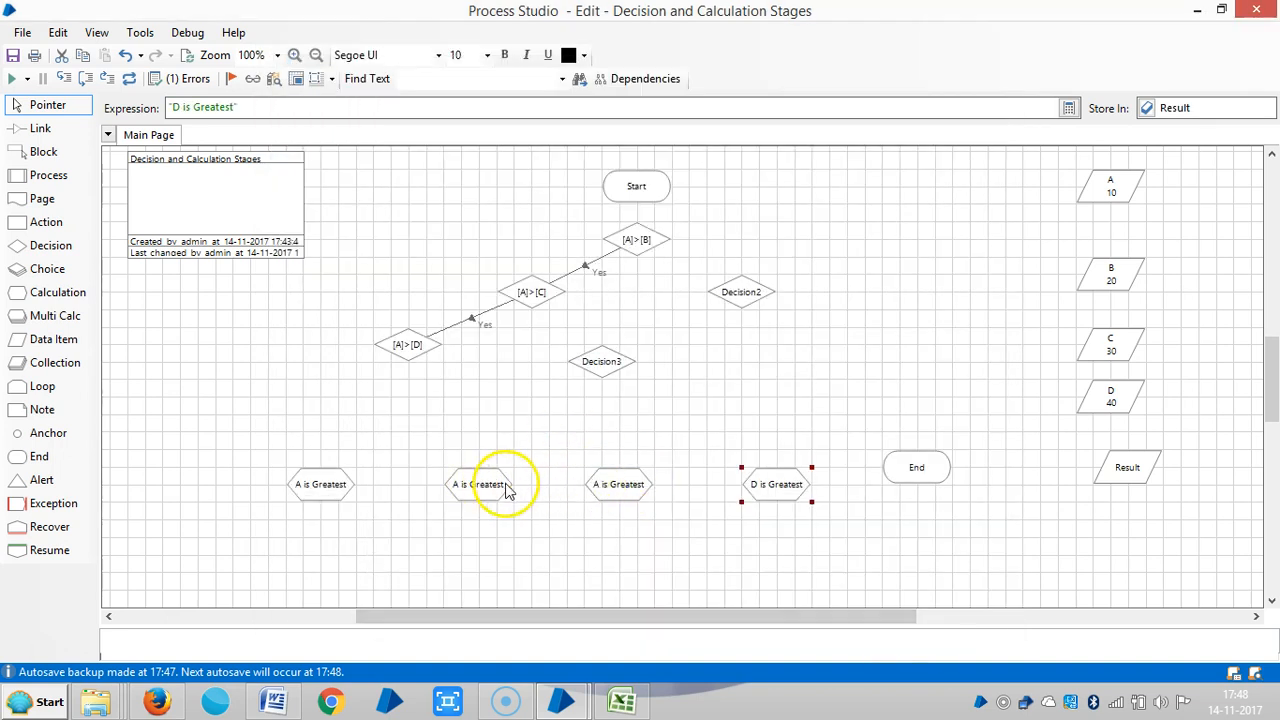
Configure the C is Greatest and B is Greatest calculations, storing into Result
double_click(485, 485)
type("\"C is Greatest\"")
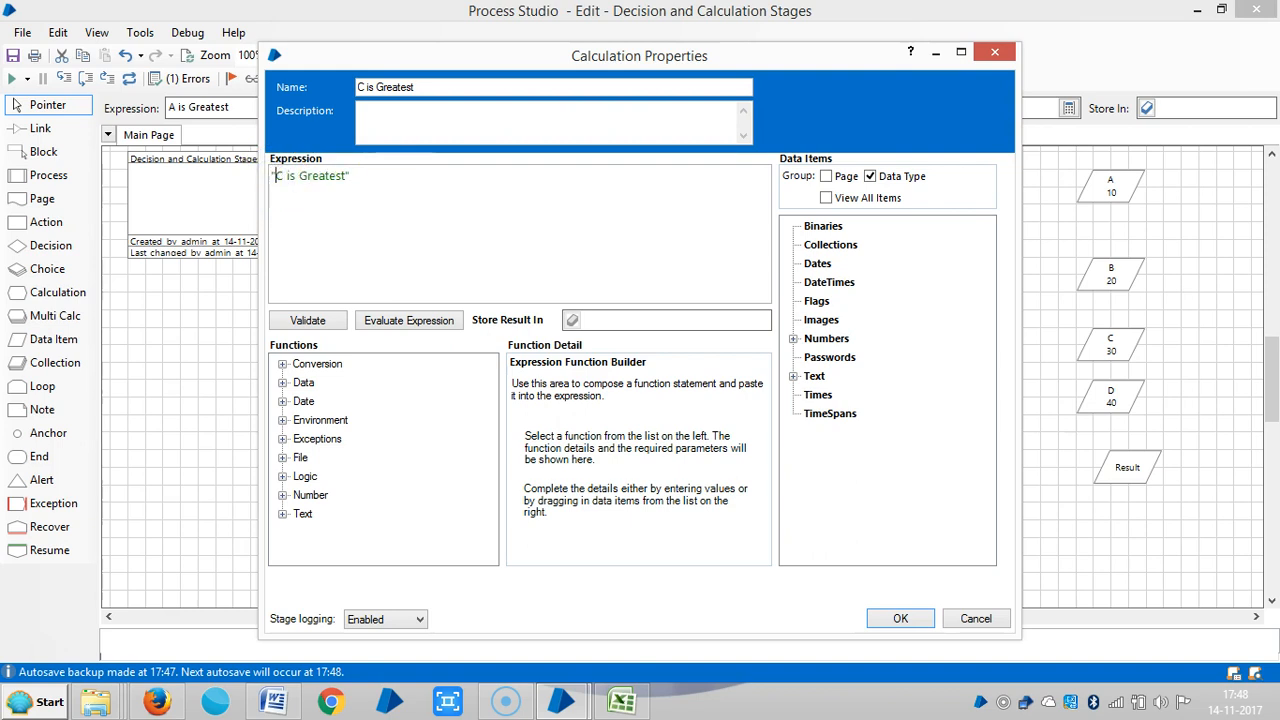
left_click(795, 375)
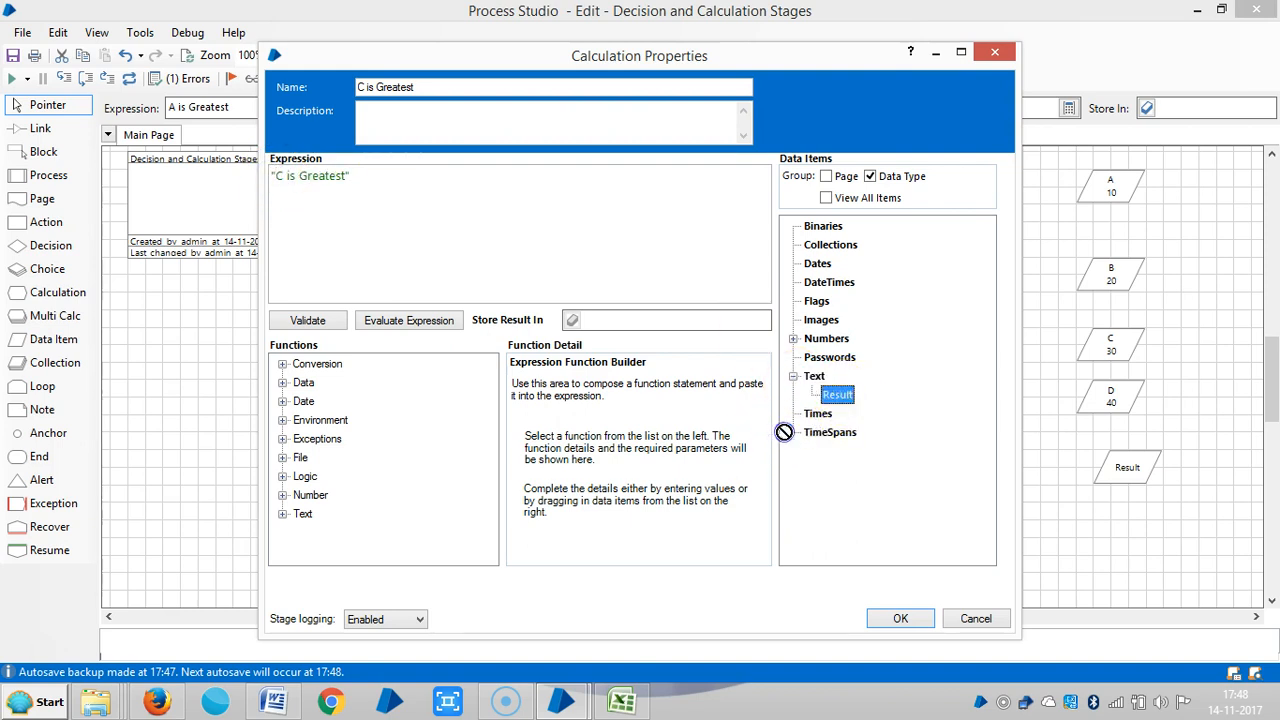
left_click(900, 618)
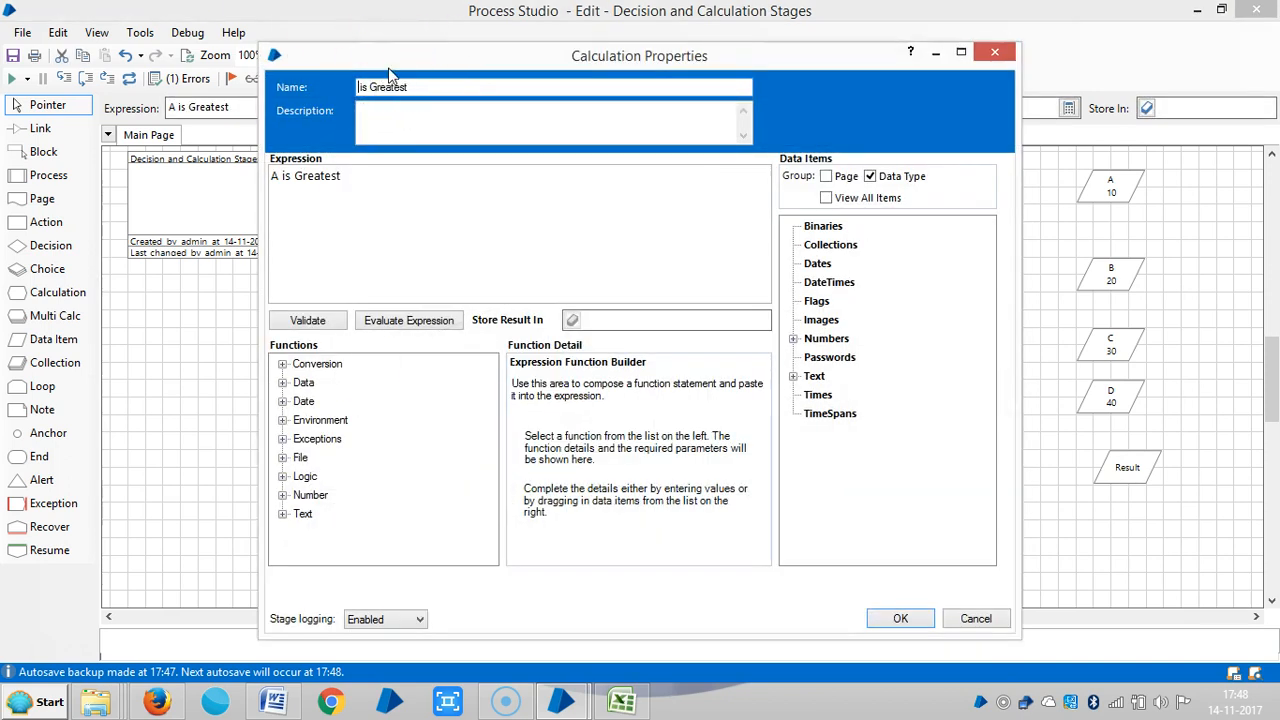
type("B is Greatest")
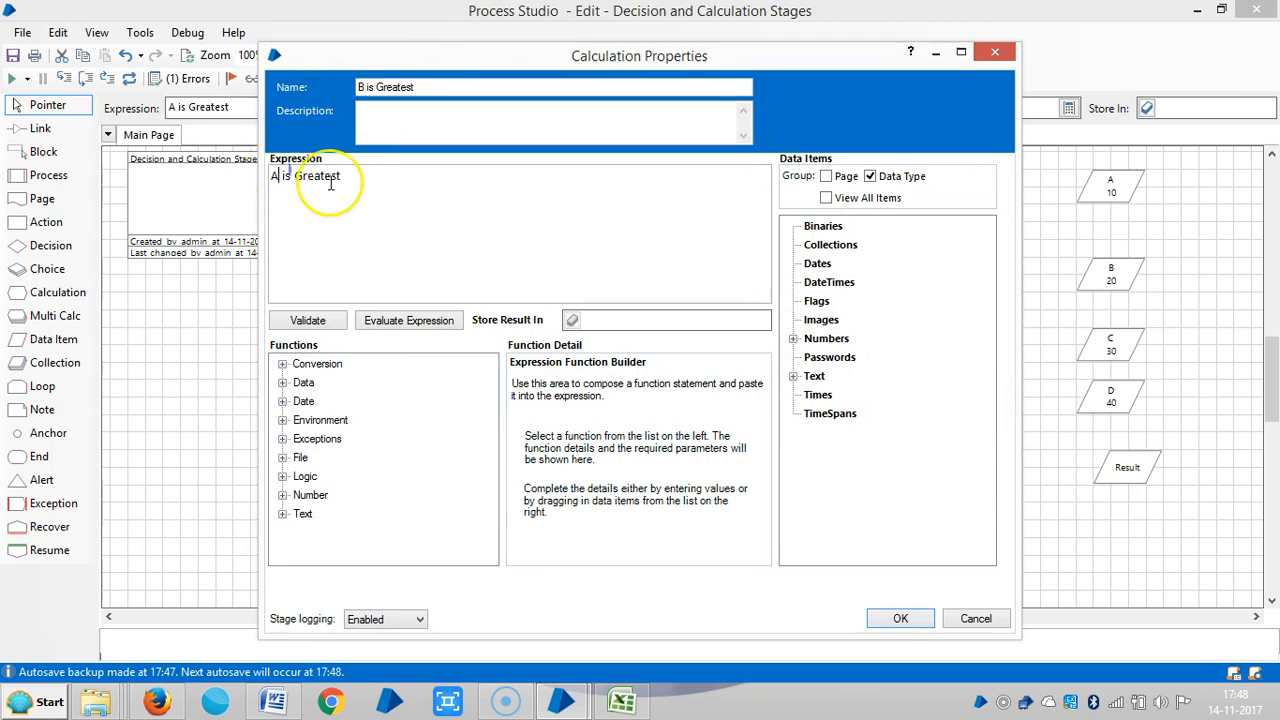
type("B is Greatest")
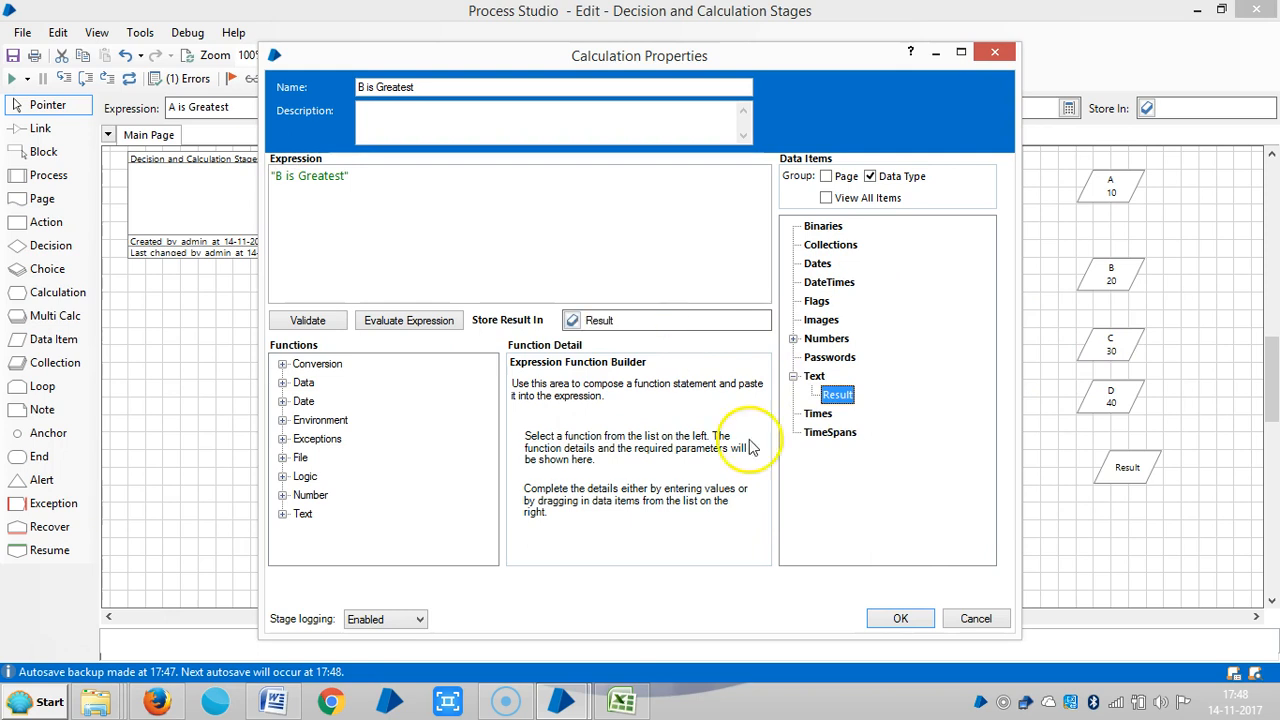
left_click(900, 617)
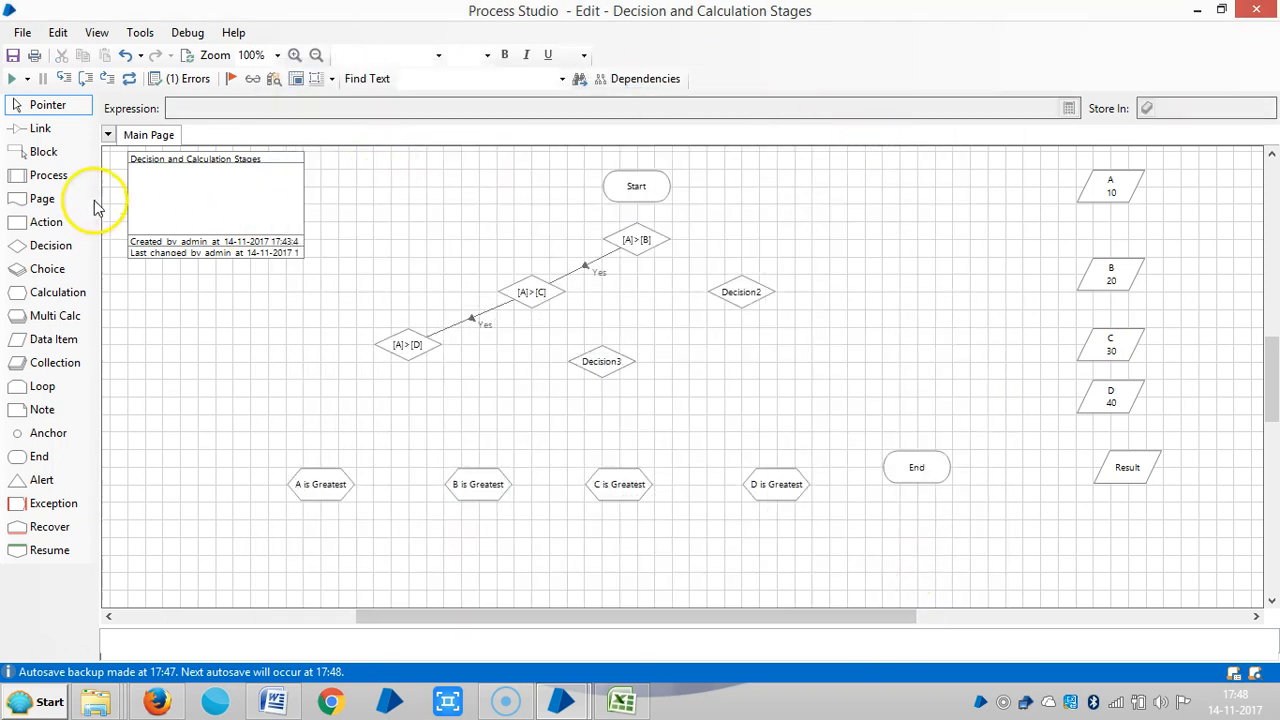
Link [A]>[D]'s Yes branch to A is Greatest and open Decision2's properties
left_click(40, 128)
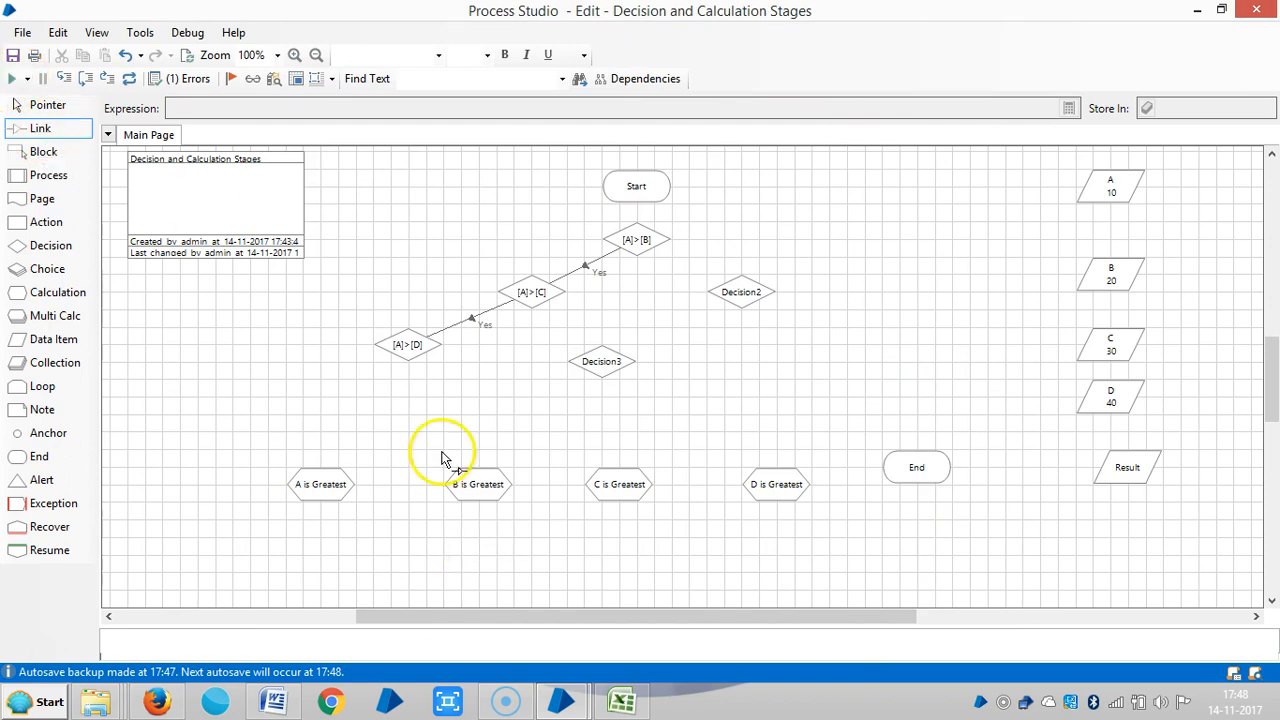
mouse_move(410, 351)
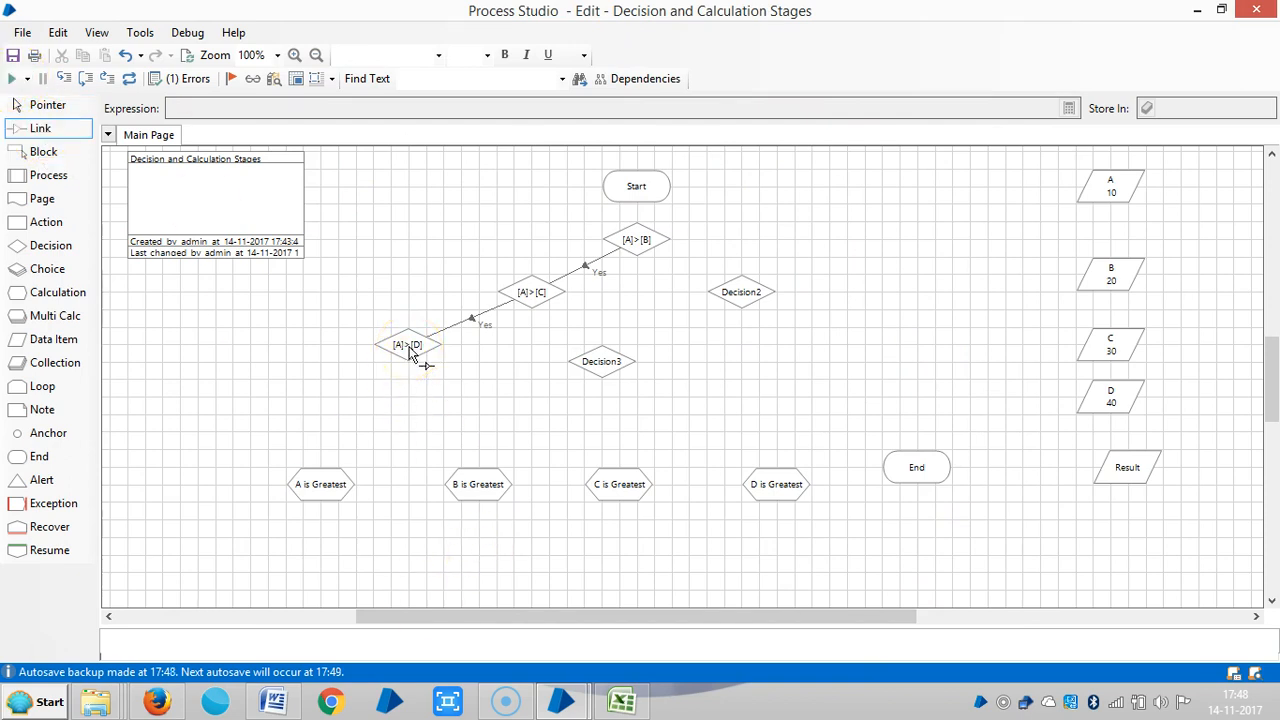
left_click_drag(410, 360, 330, 450)
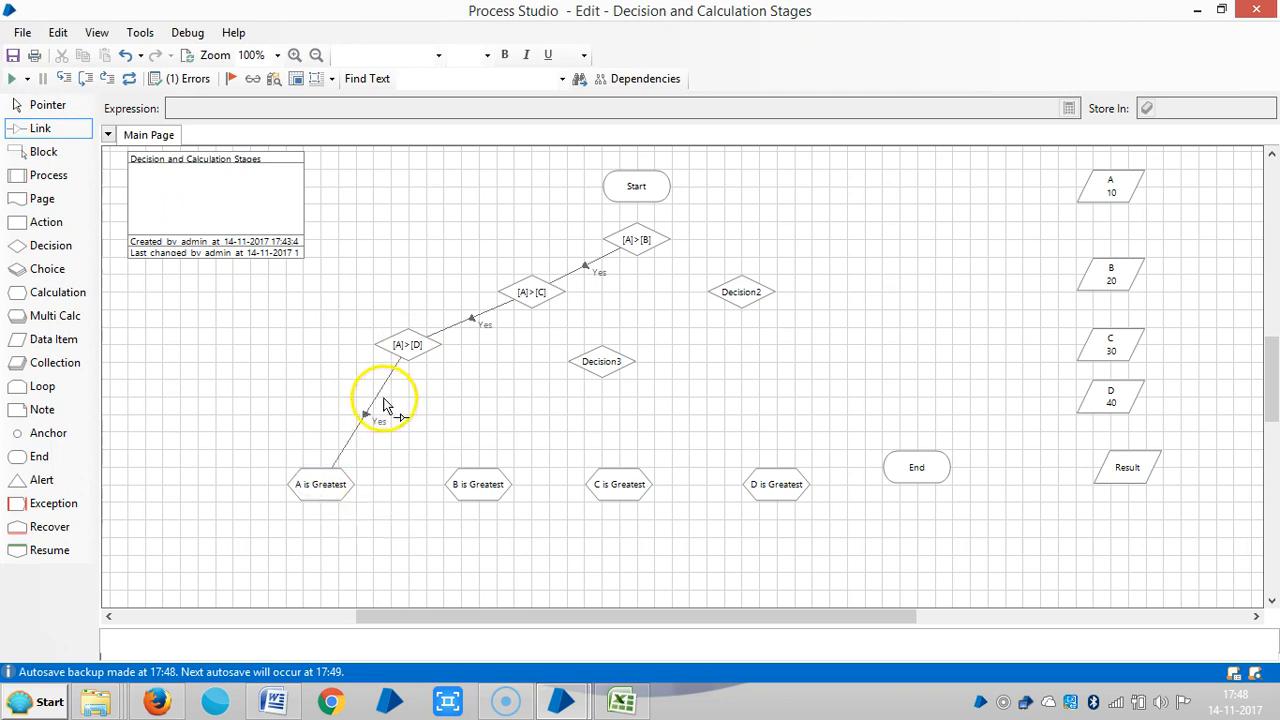
mouse_move(665, 267)
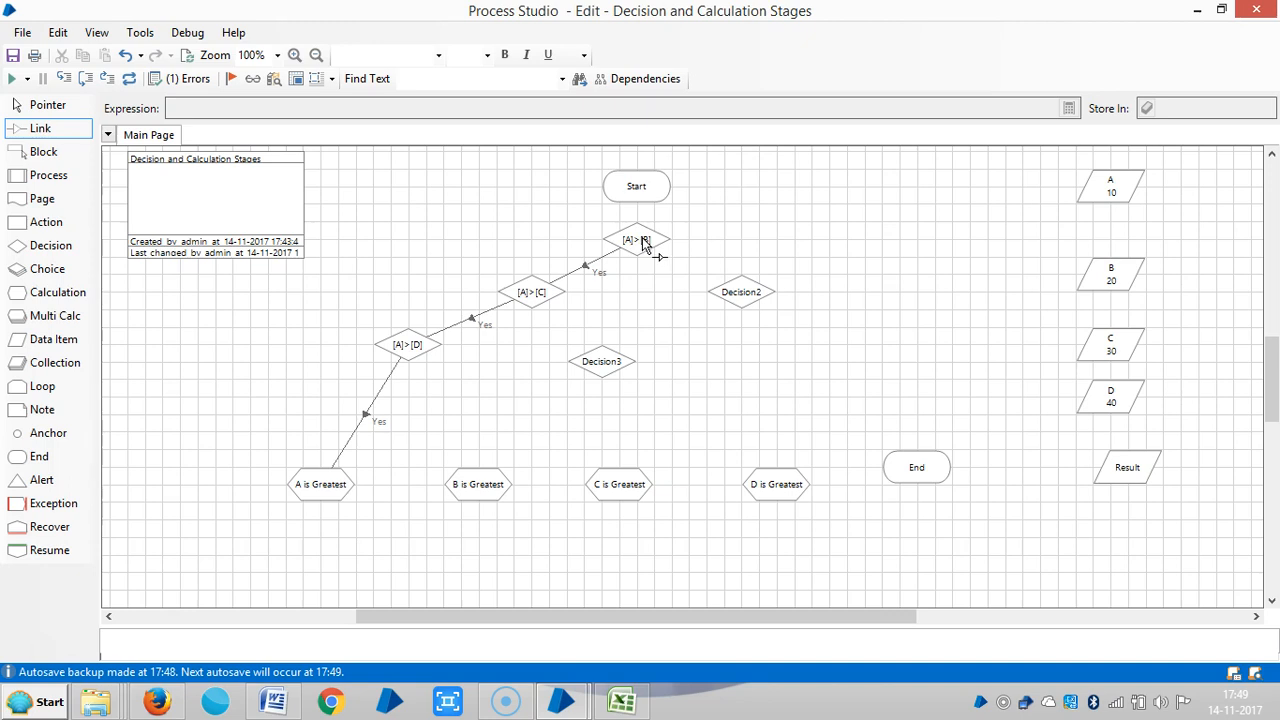
double_click(742, 291)
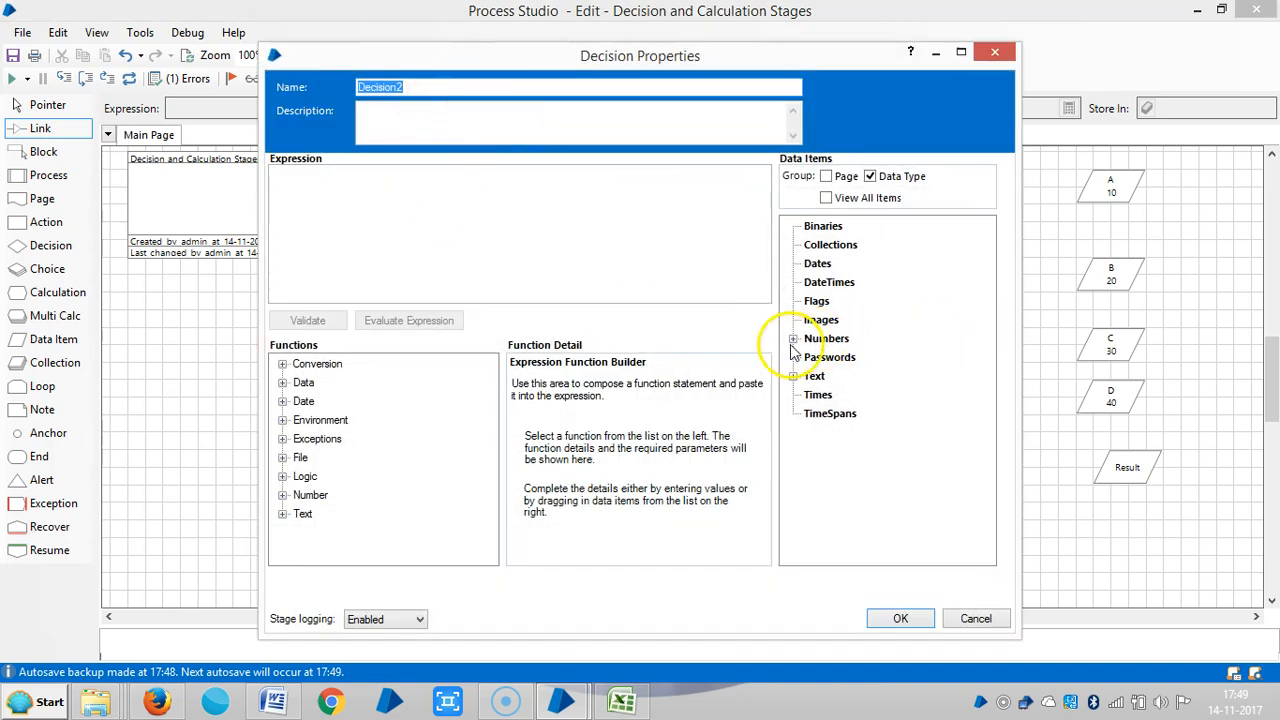
Give Decision2 the expression [B]>[C] and the same name
left_click(794, 338)
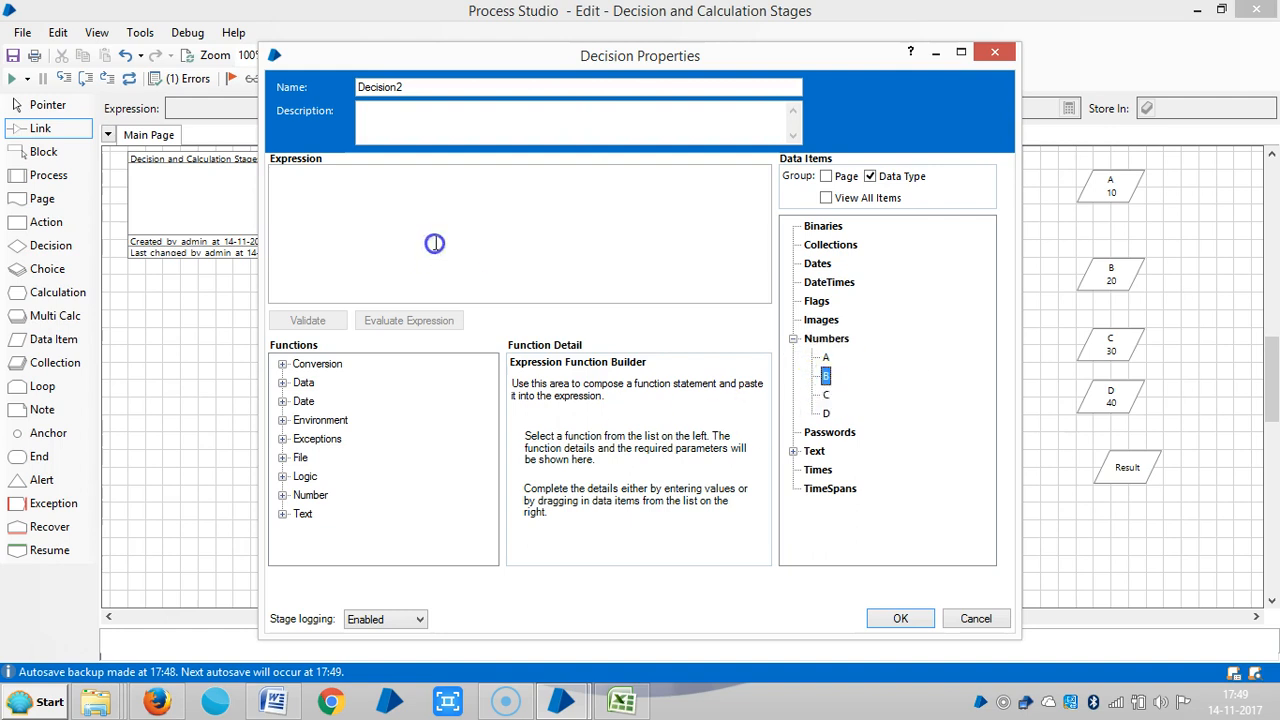
type("[B]>[C")
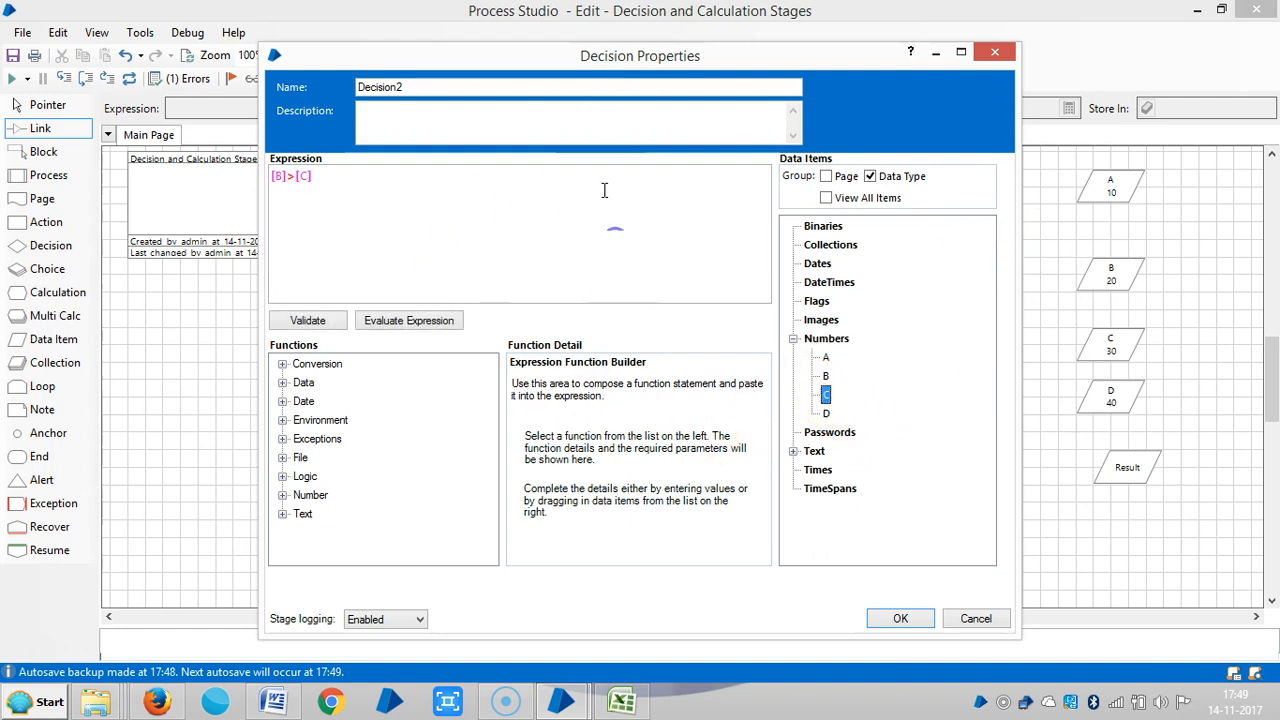
right_click(290, 176)
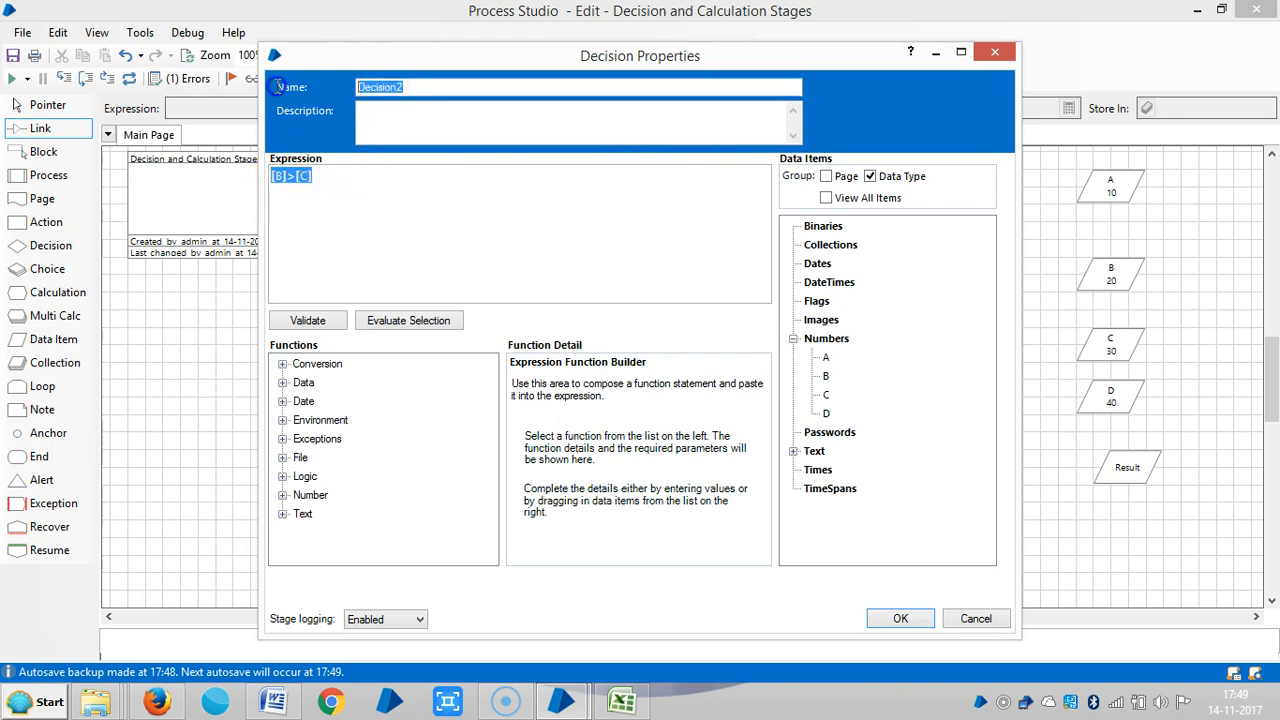
type("[B]>[C]")
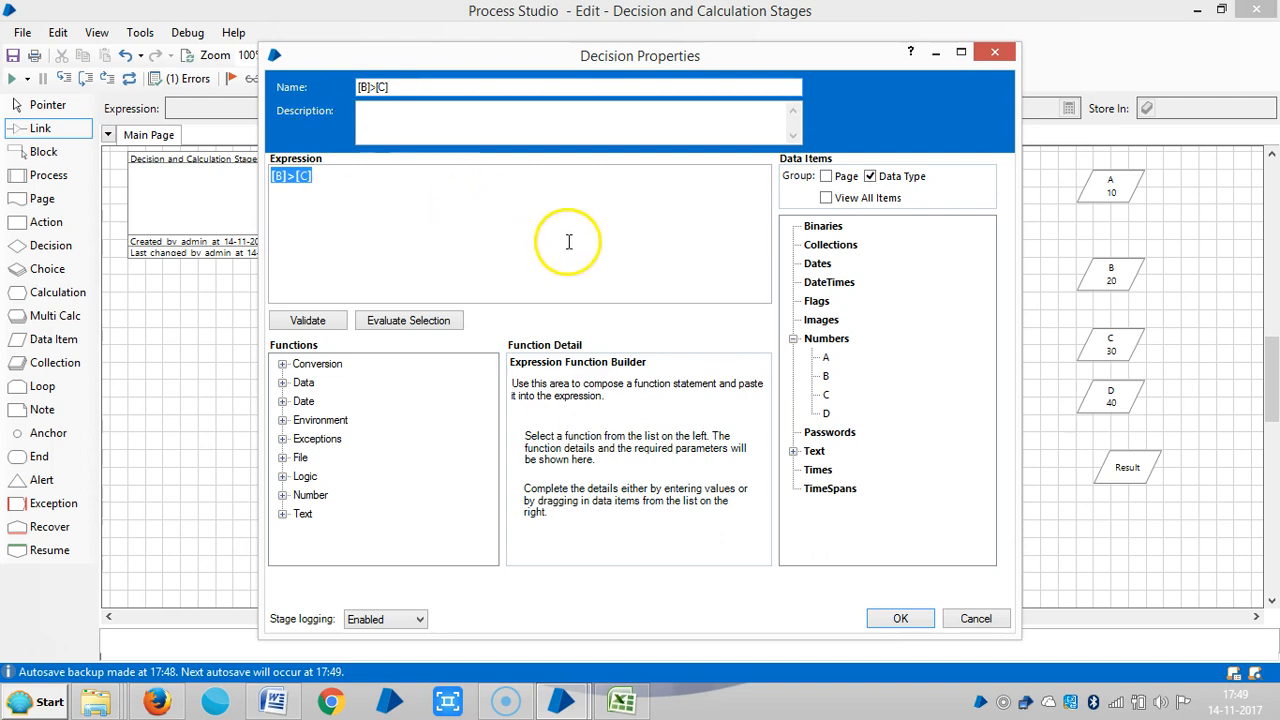
left_click(900, 618)
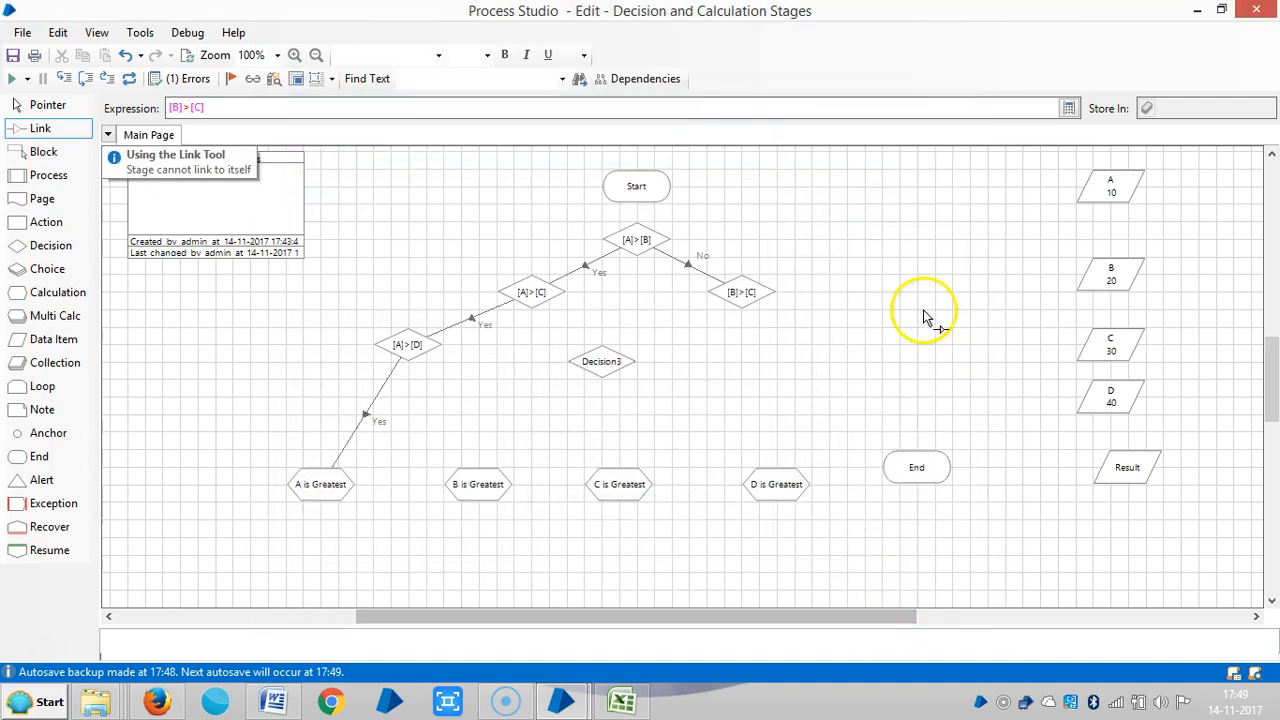
mouse_move(888, 385)
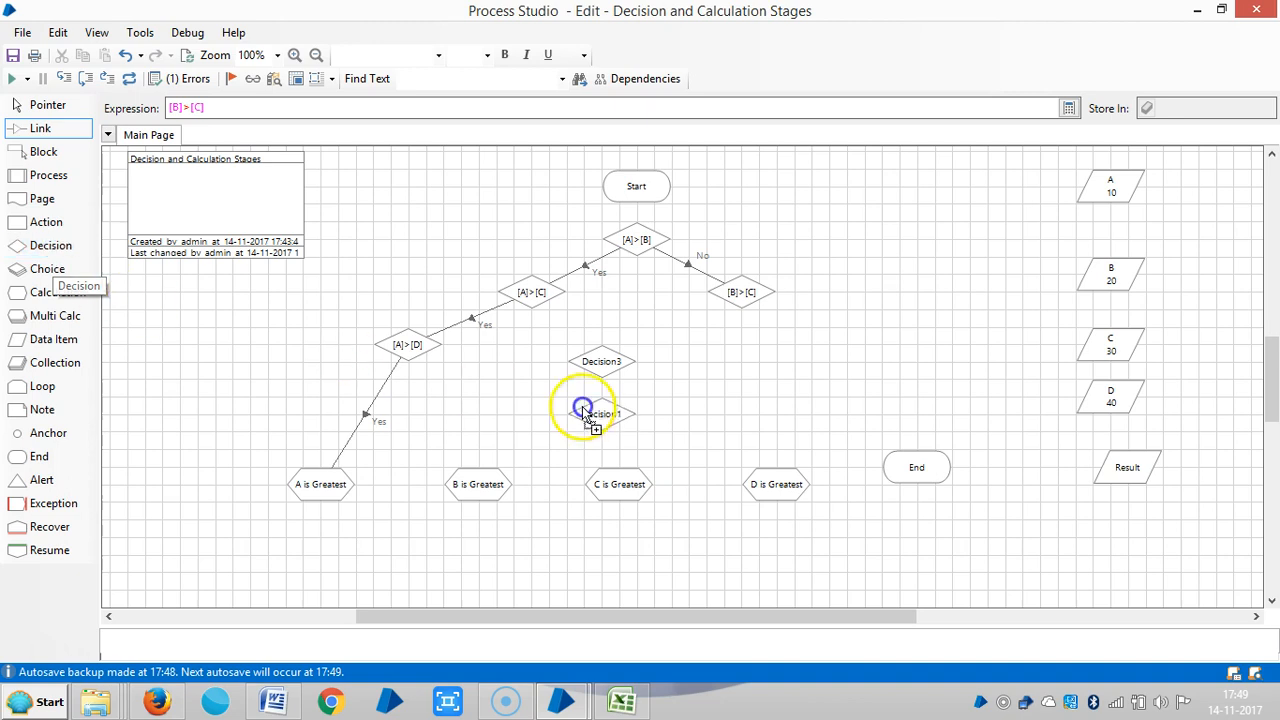
Place a new Decision stage on the canvas and shift Decision3 down and to the right
left_click_drag(600, 413, 846, 361)
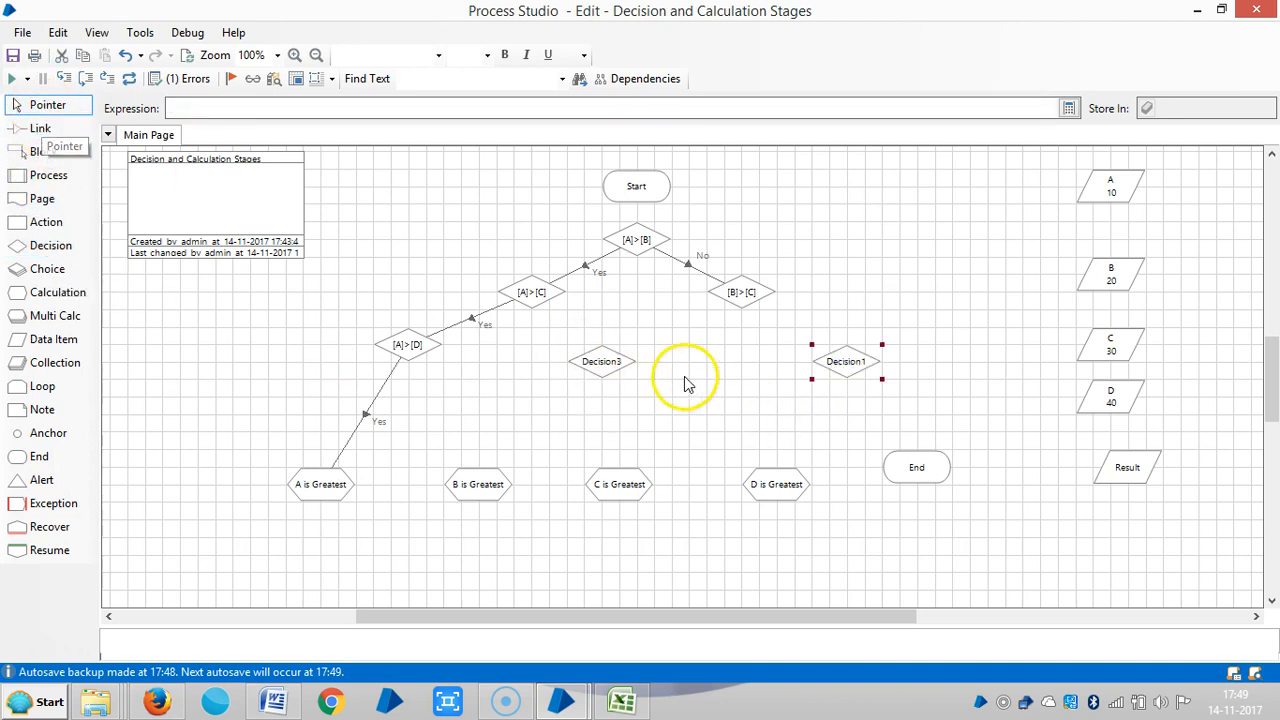
left_click_drag(603, 361, 653, 379)
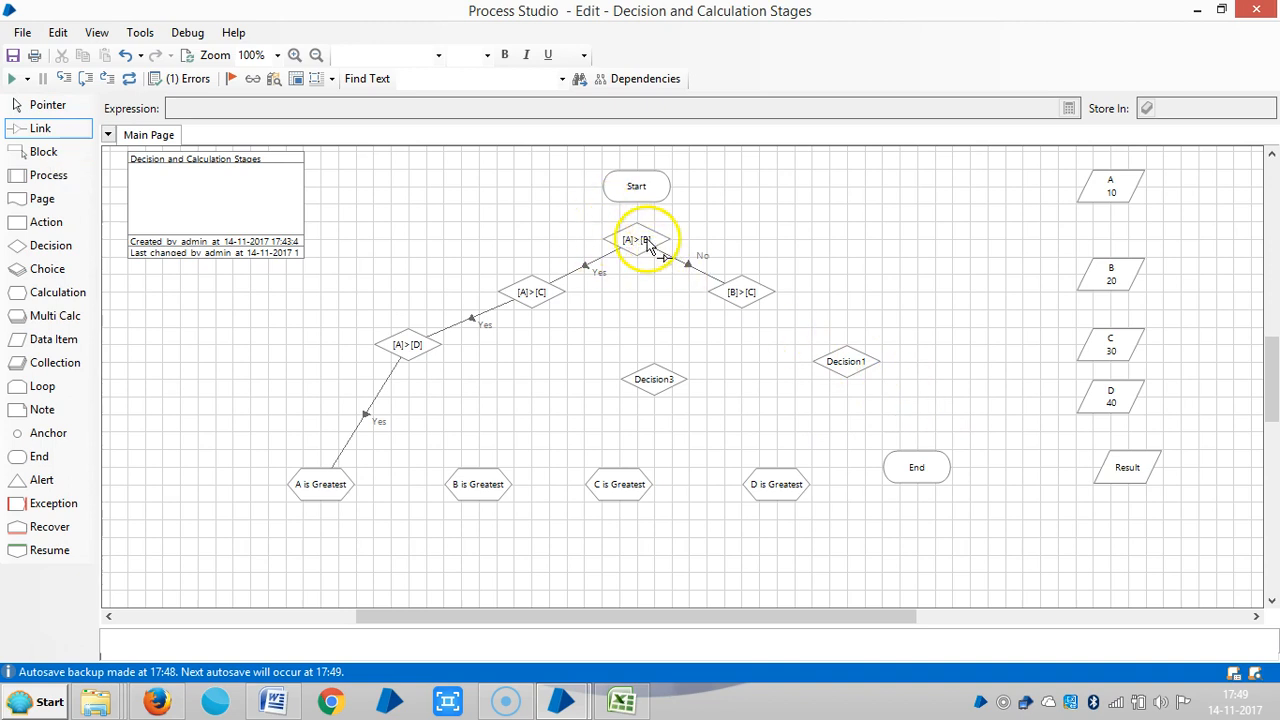
mouse_move(720, 295)
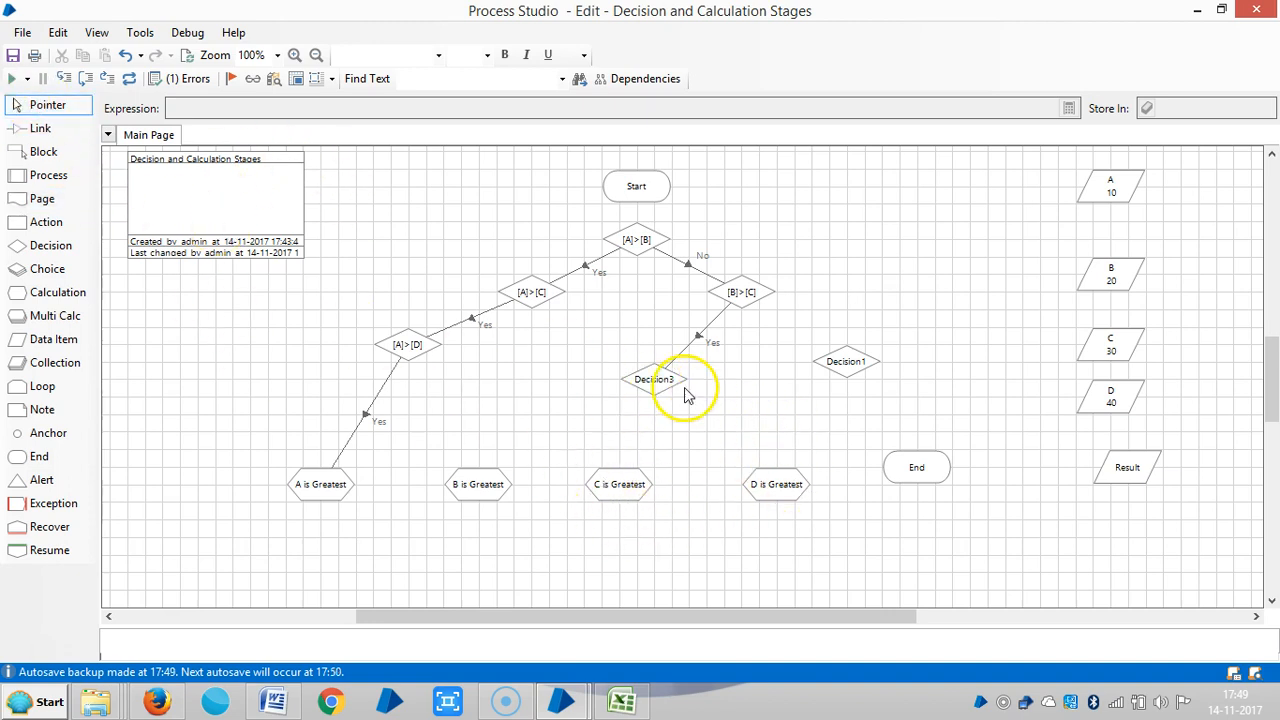
Set Decision3's expression to [B]>[D] using data items A–D, then switch to linking
left_click(653, 367)
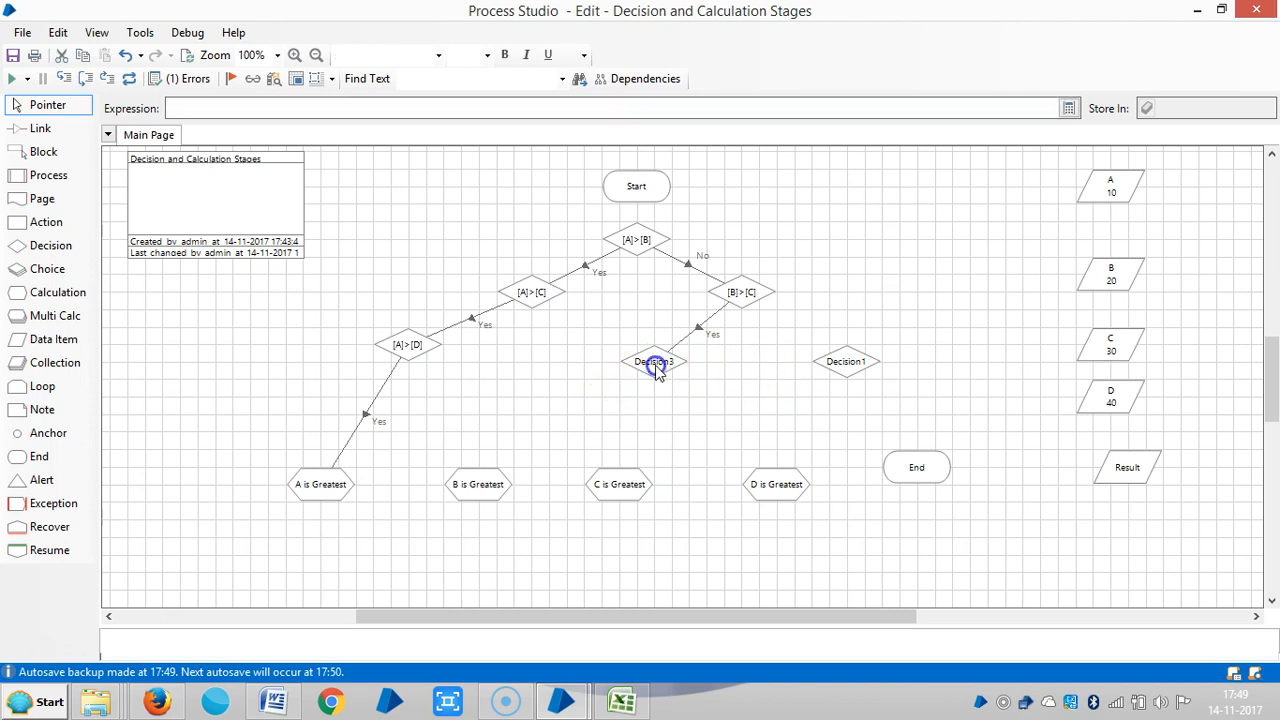
double_click(653, 362)
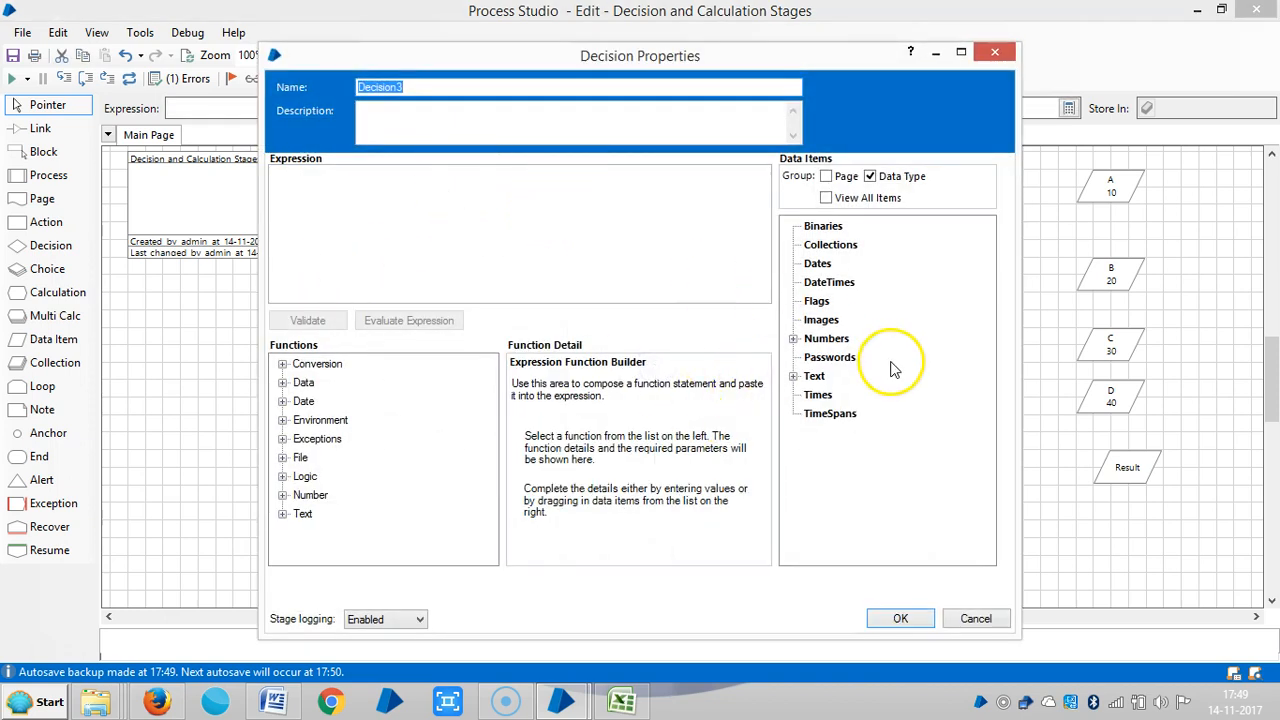
left_click(792, 338)
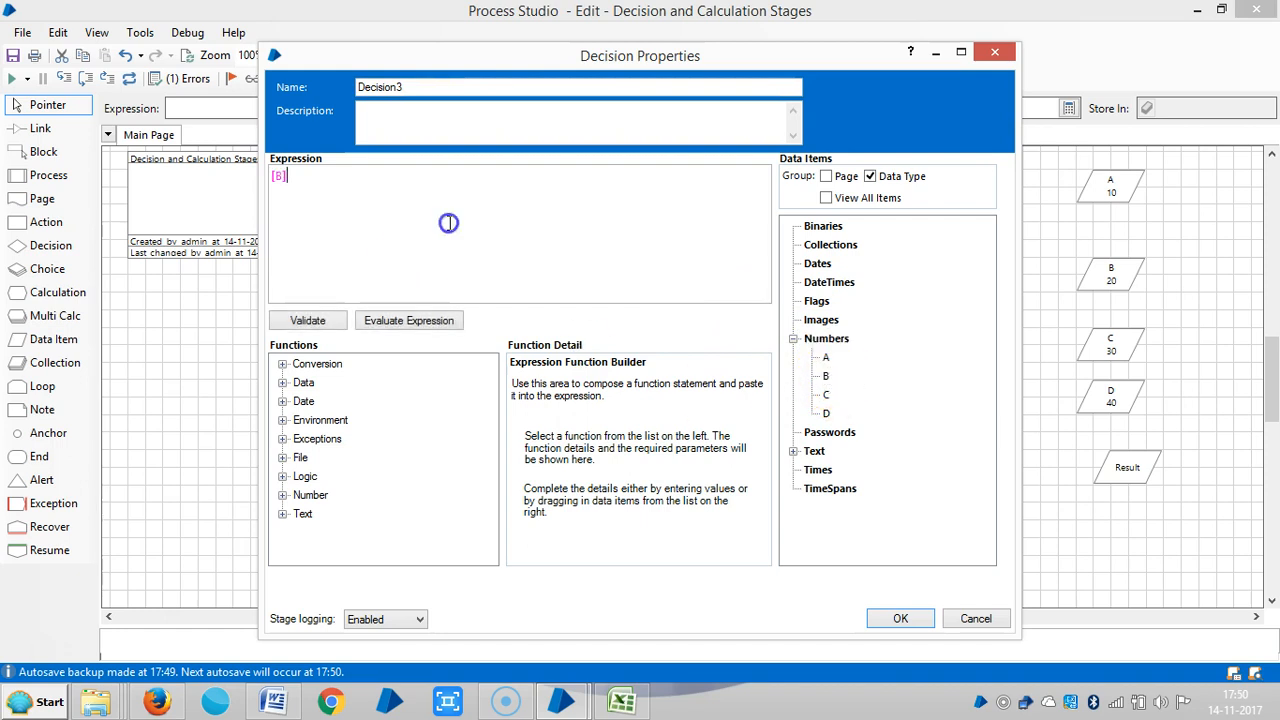
type(">[D")
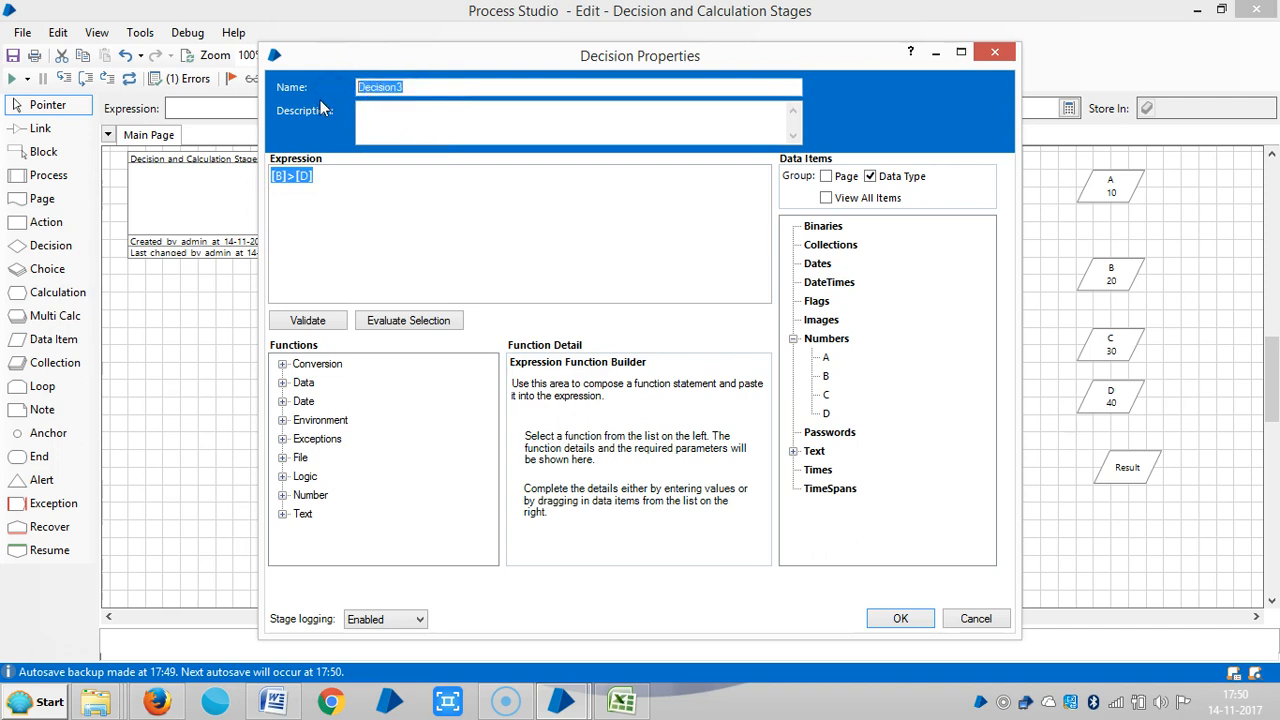
left_click(900, 618)
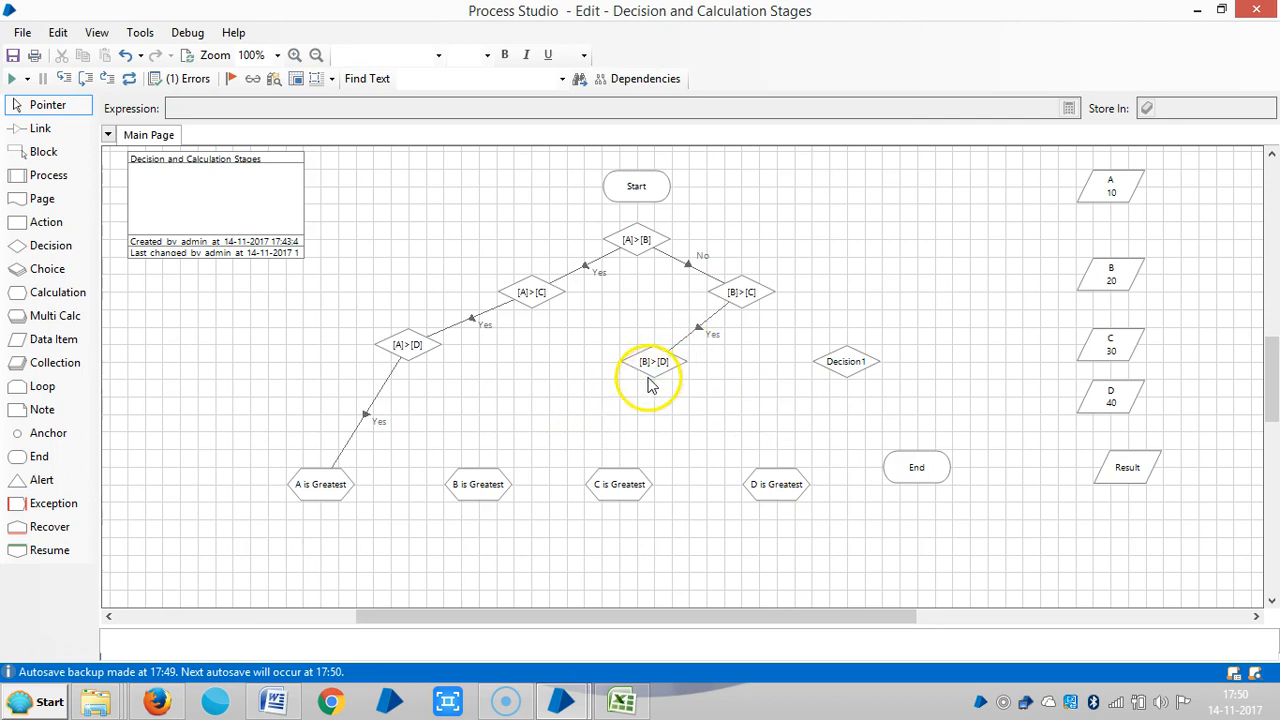
mouse_move(645, 377)
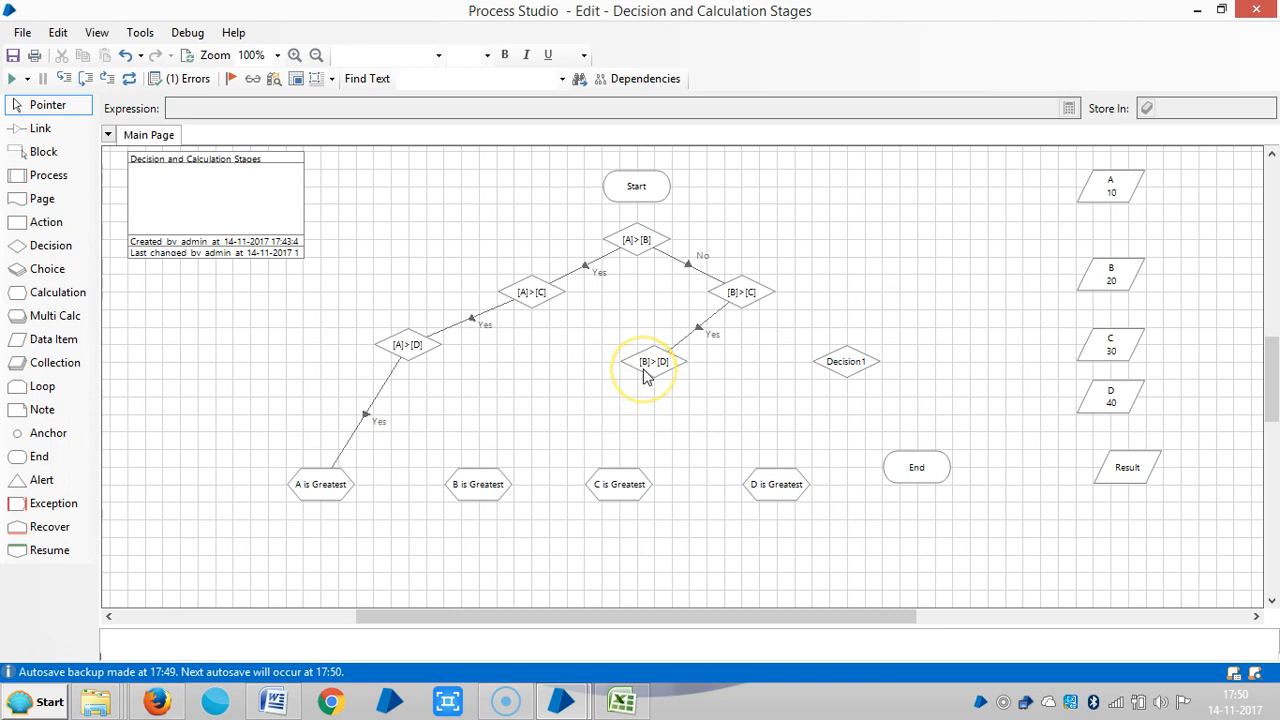
left_click(40, 128)
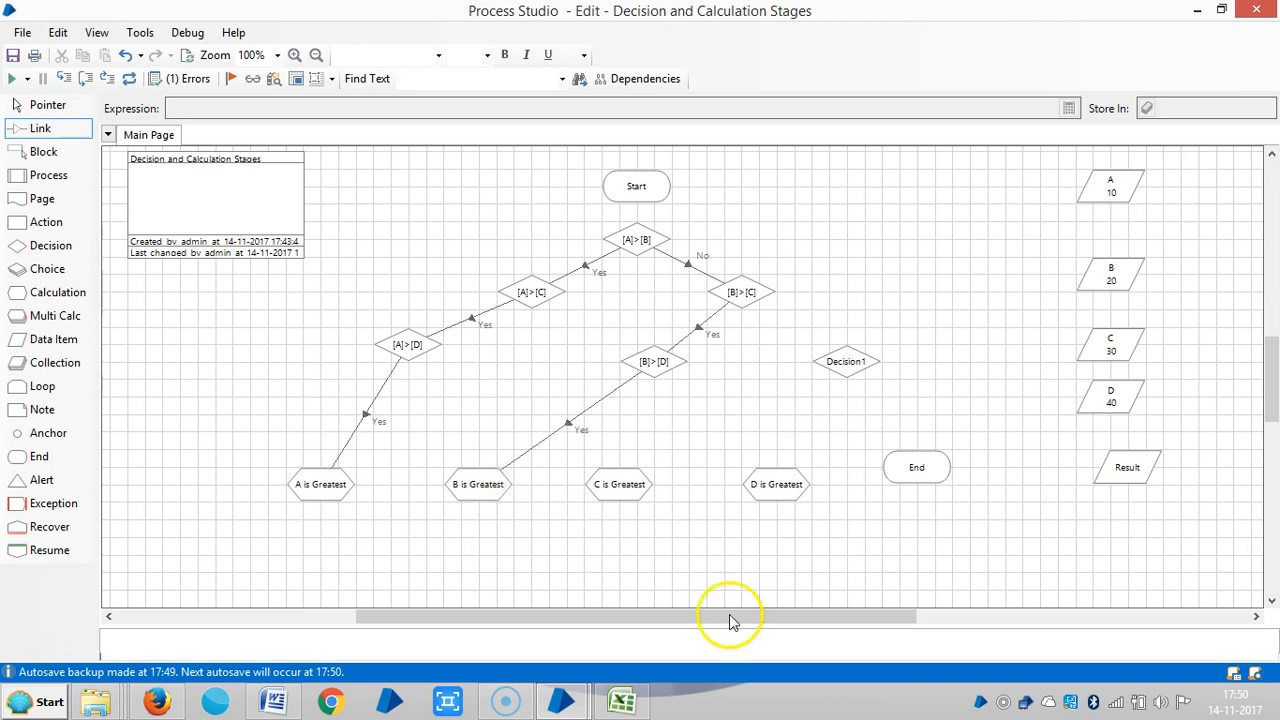
mouse_move(747, 283)
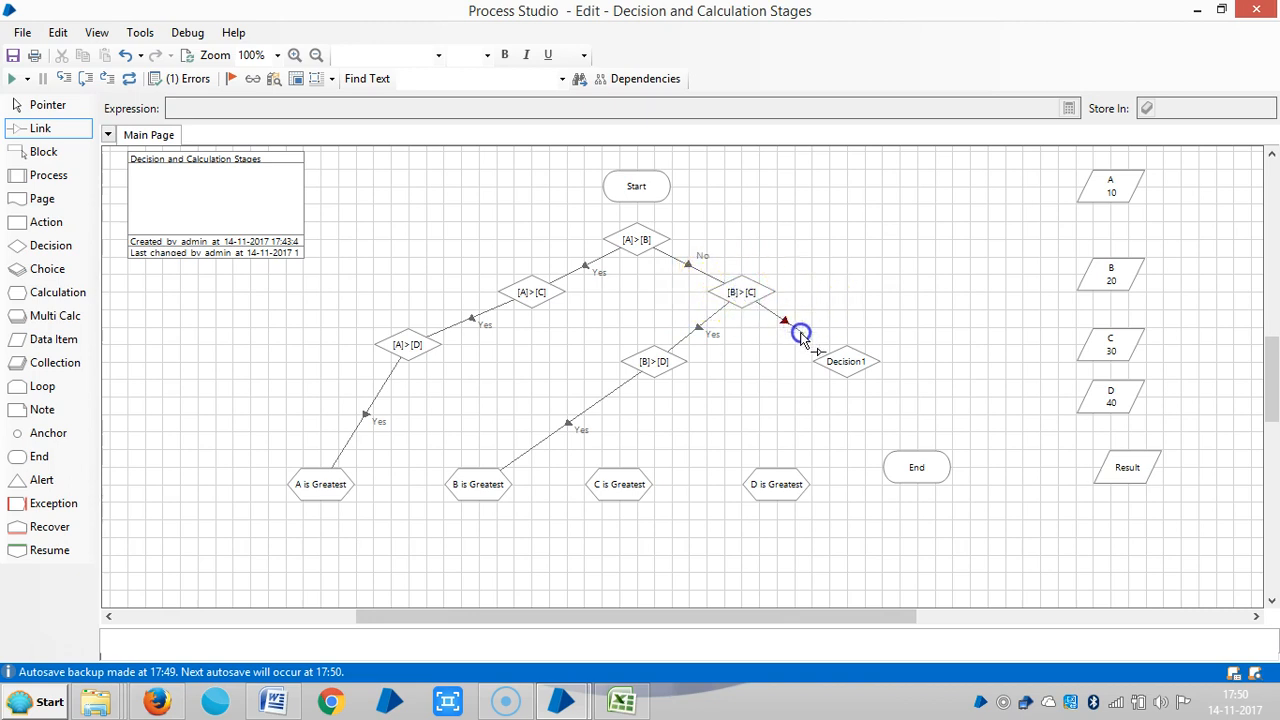
mouse_move(847, 367)
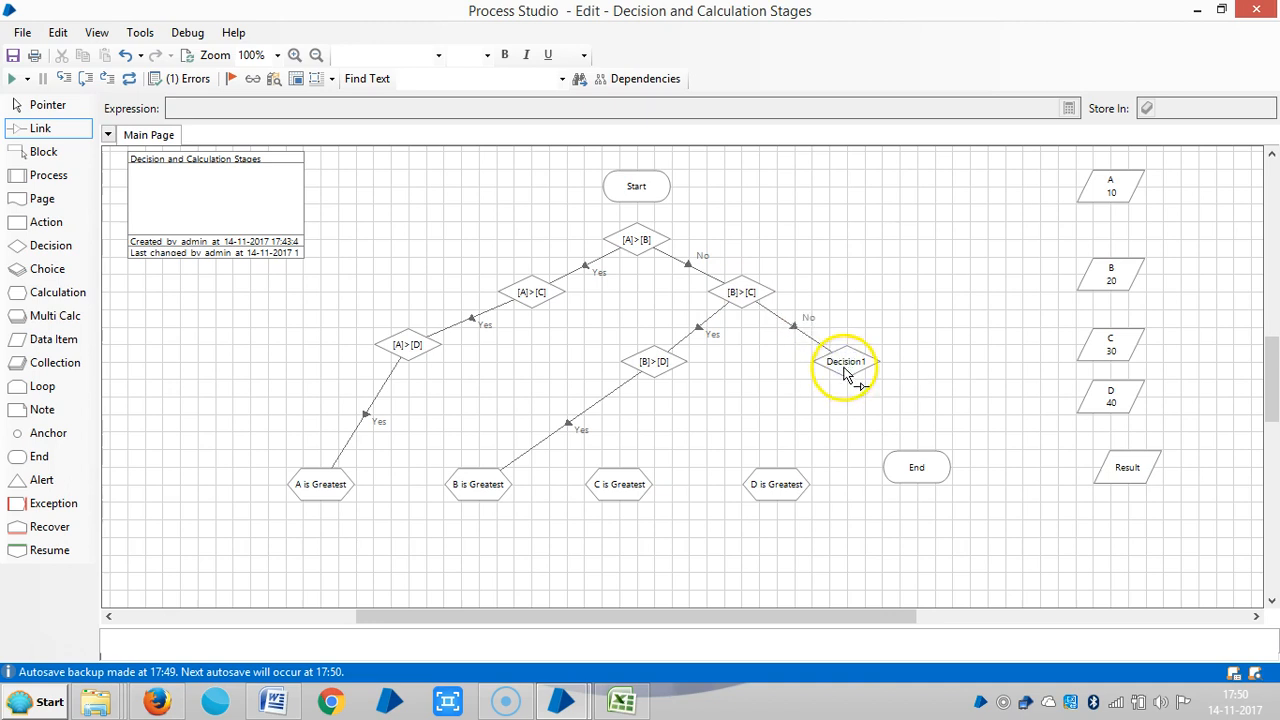
Give the new decision stage the expression [C]>[D]
double_click(846, 362)
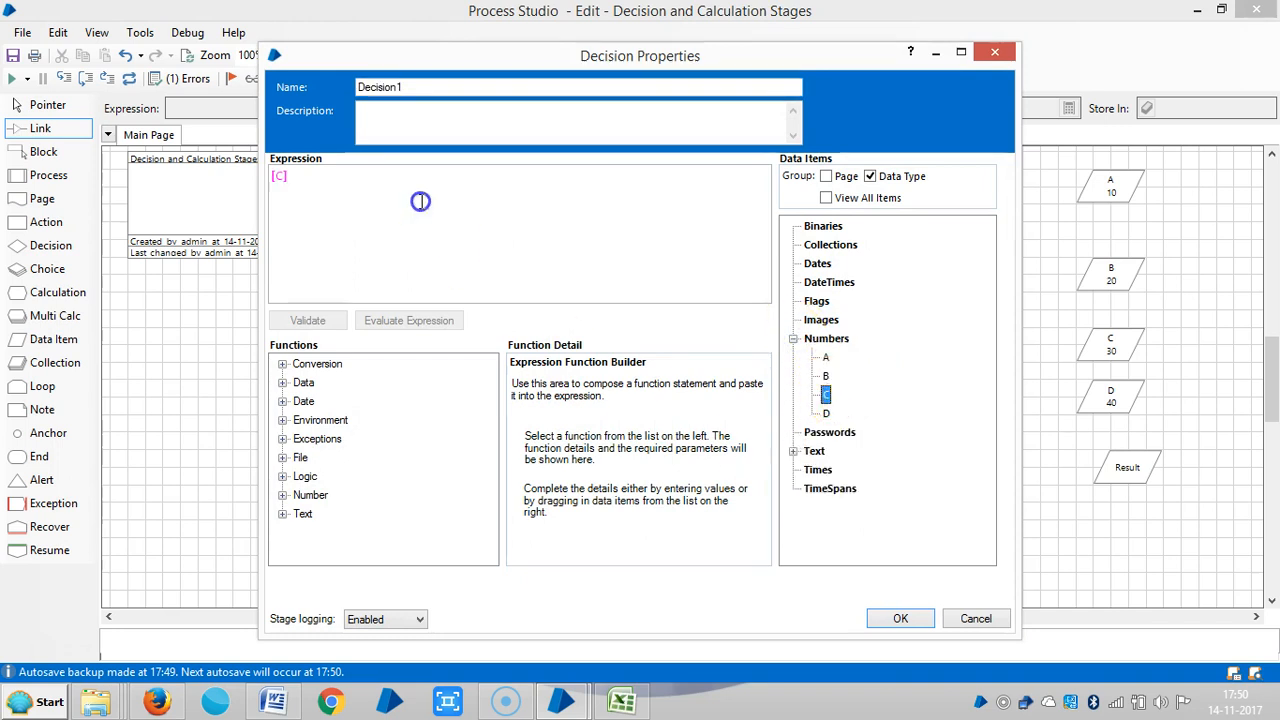
type(">[D")
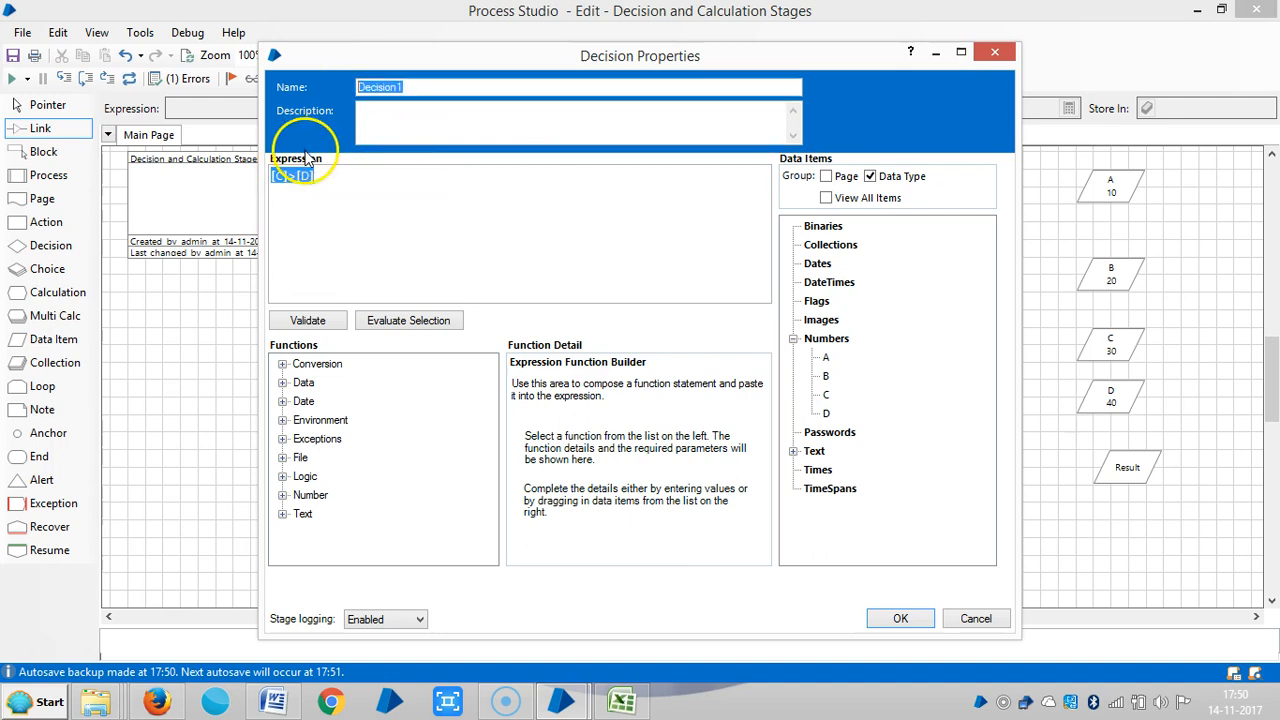
left_click(900, 618)
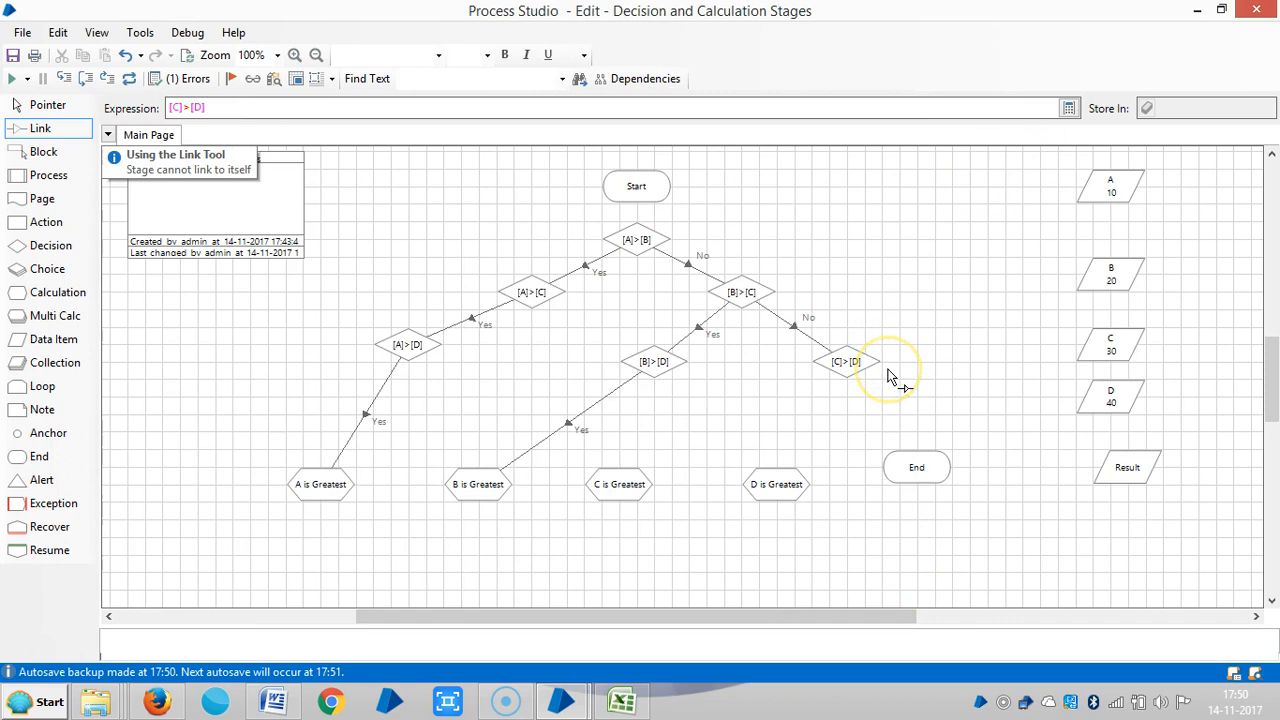
mouse_move(890, 386)
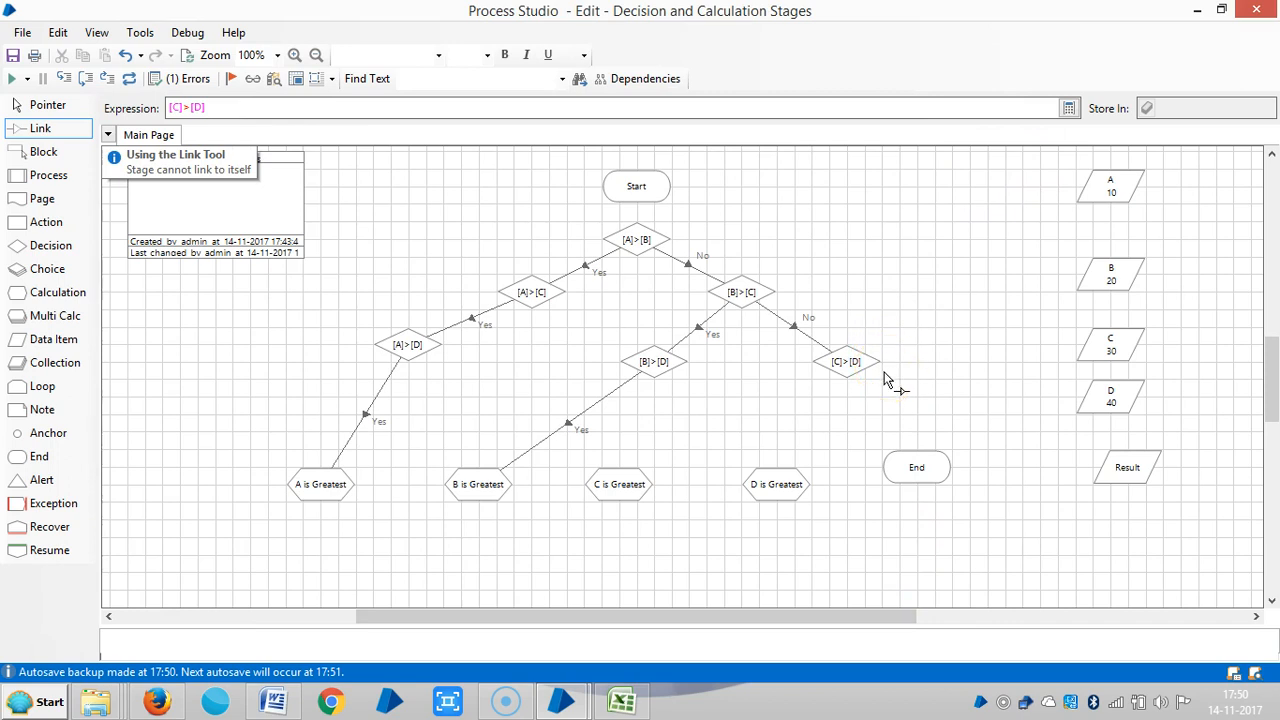
Link the [C]>[D] No branch to D is Greatest and move End below the calculations
left_click(845, 362)
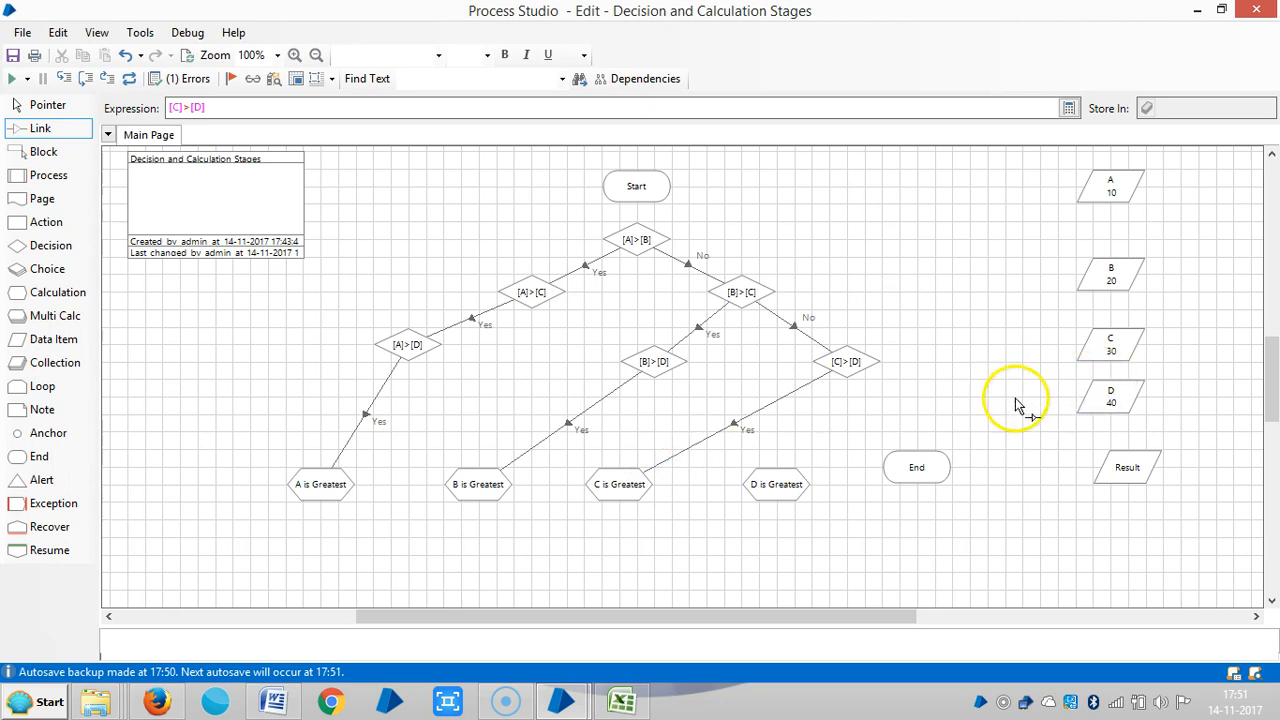
mouse_move(858, 373)
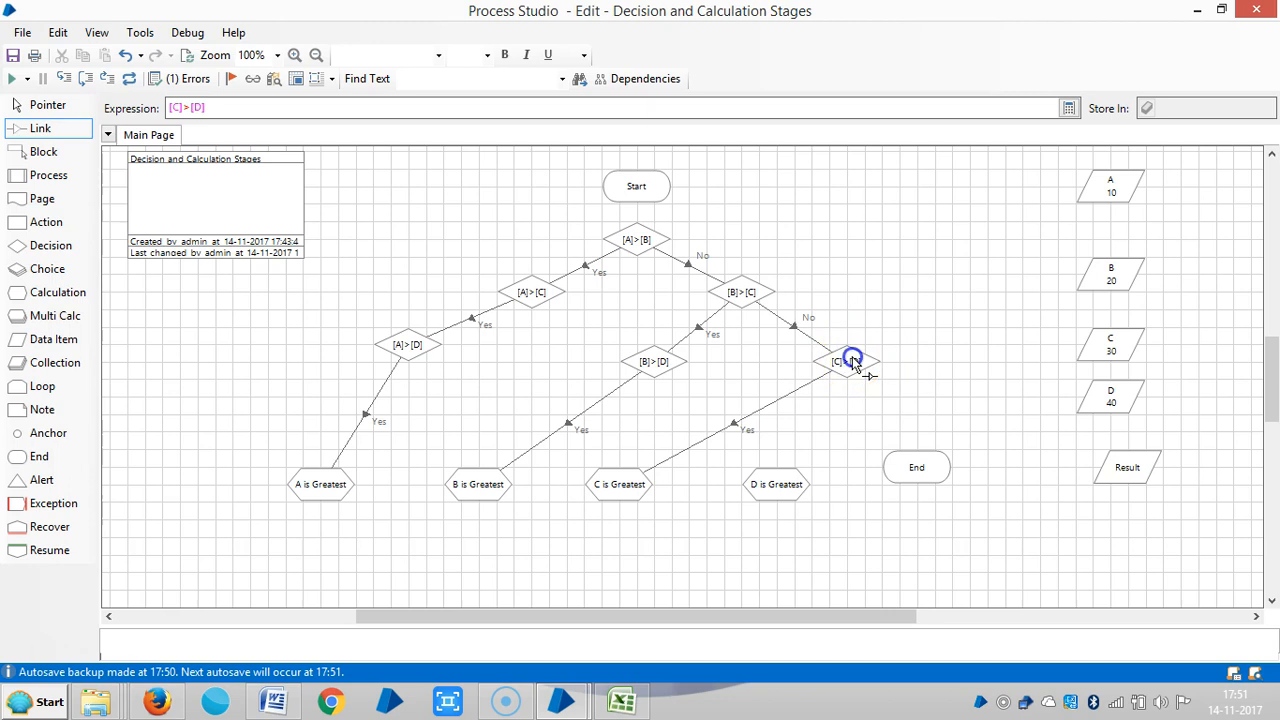
left_click_drag(850, 370, 780, 485)
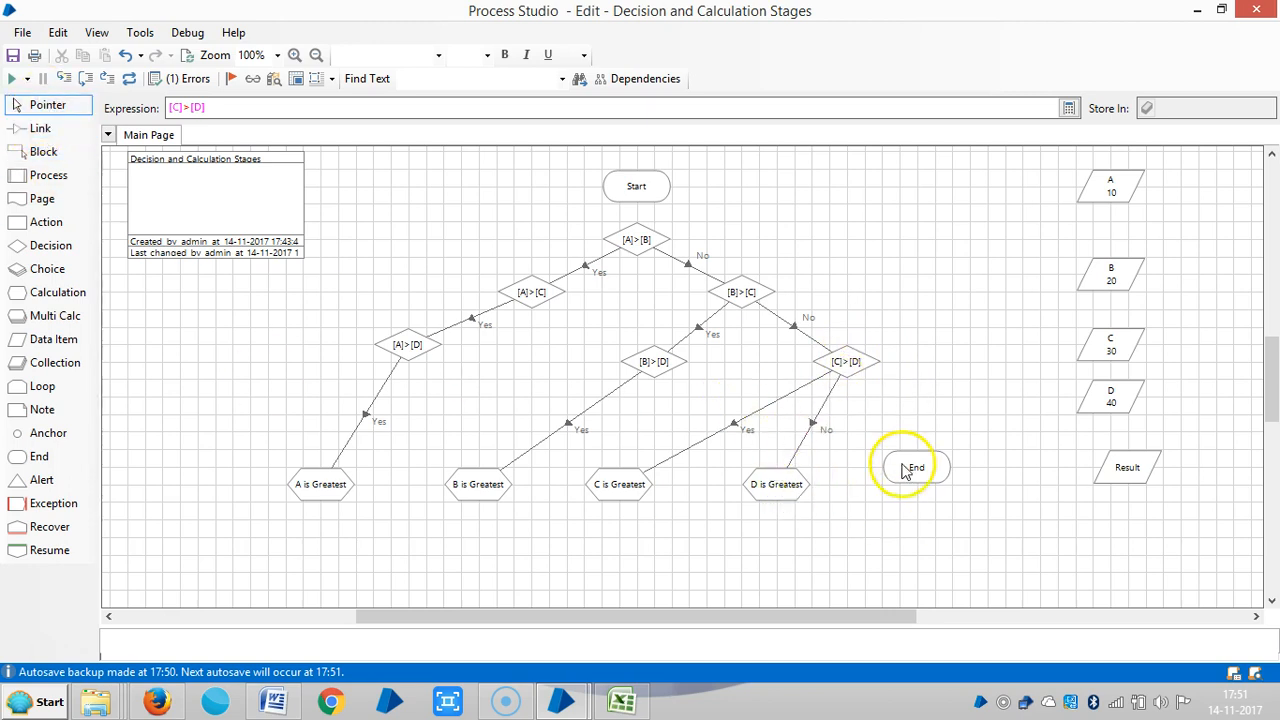
left_click_drag(915, 467, 601, 572)
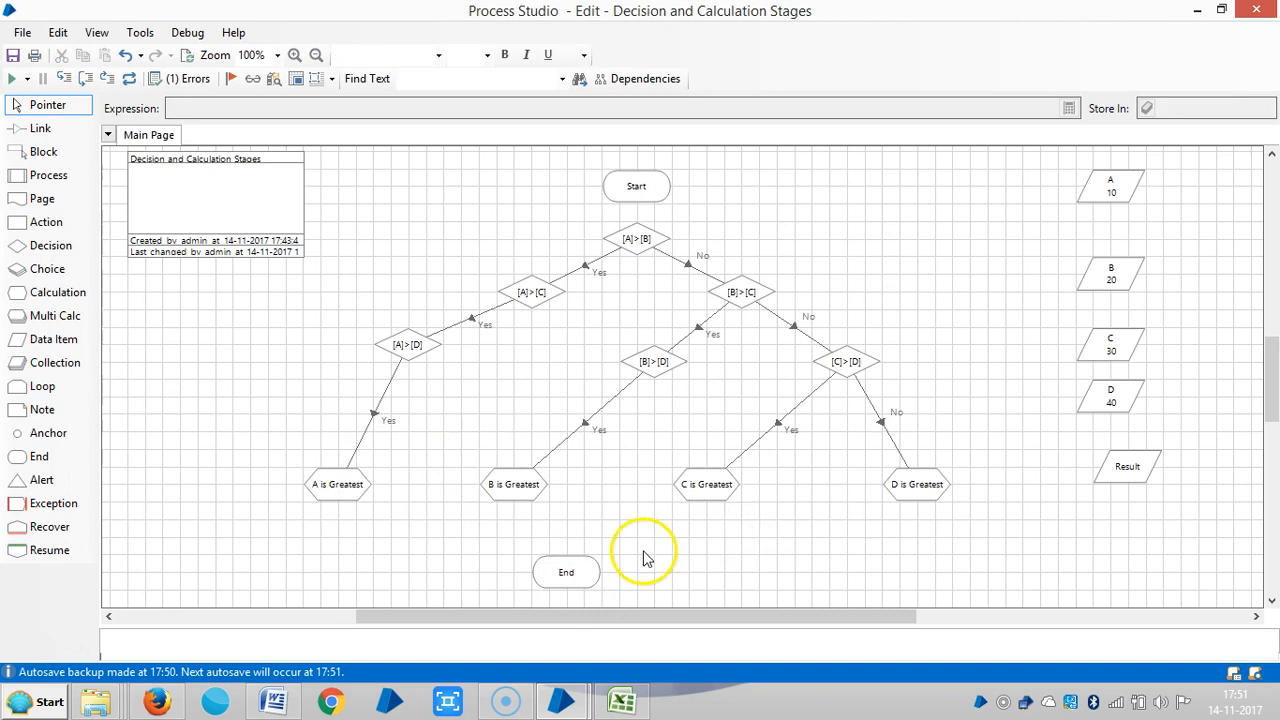
Link a calculation stage to End and move C is Greatest under the [C]>[D] decision
left_click(40, 128)
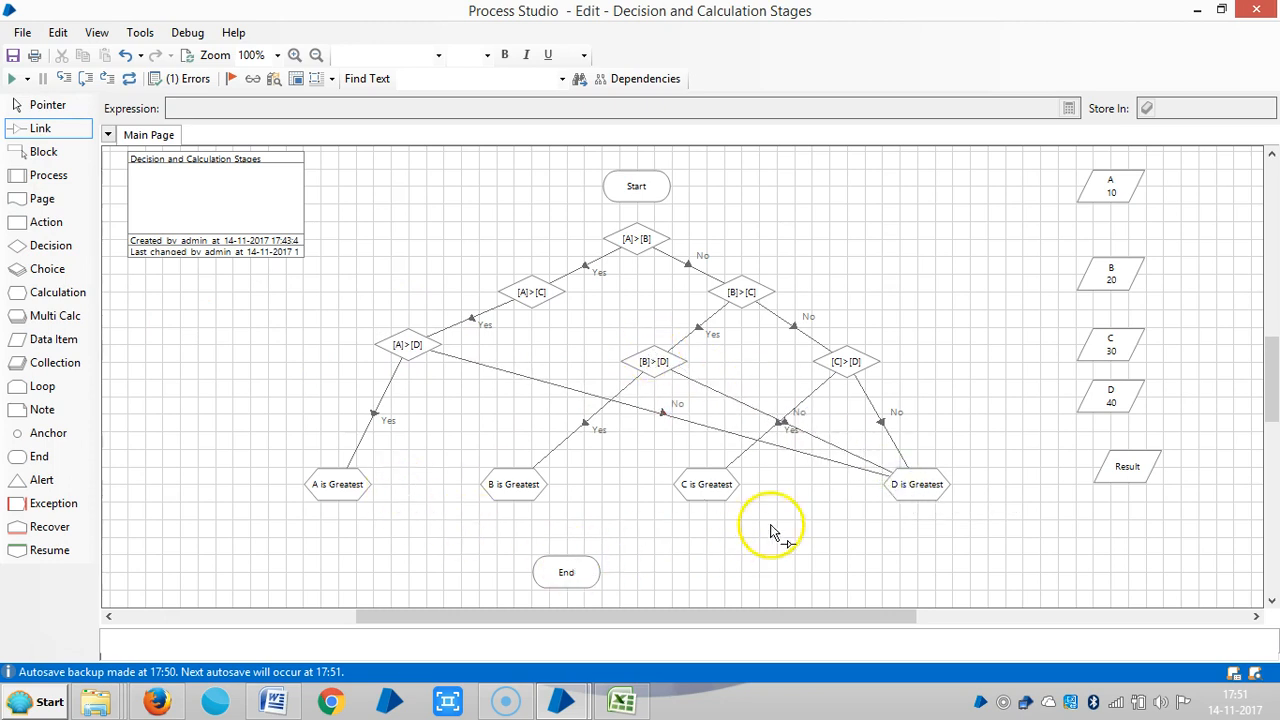
left_click_drag(337, 484, 565, 572)
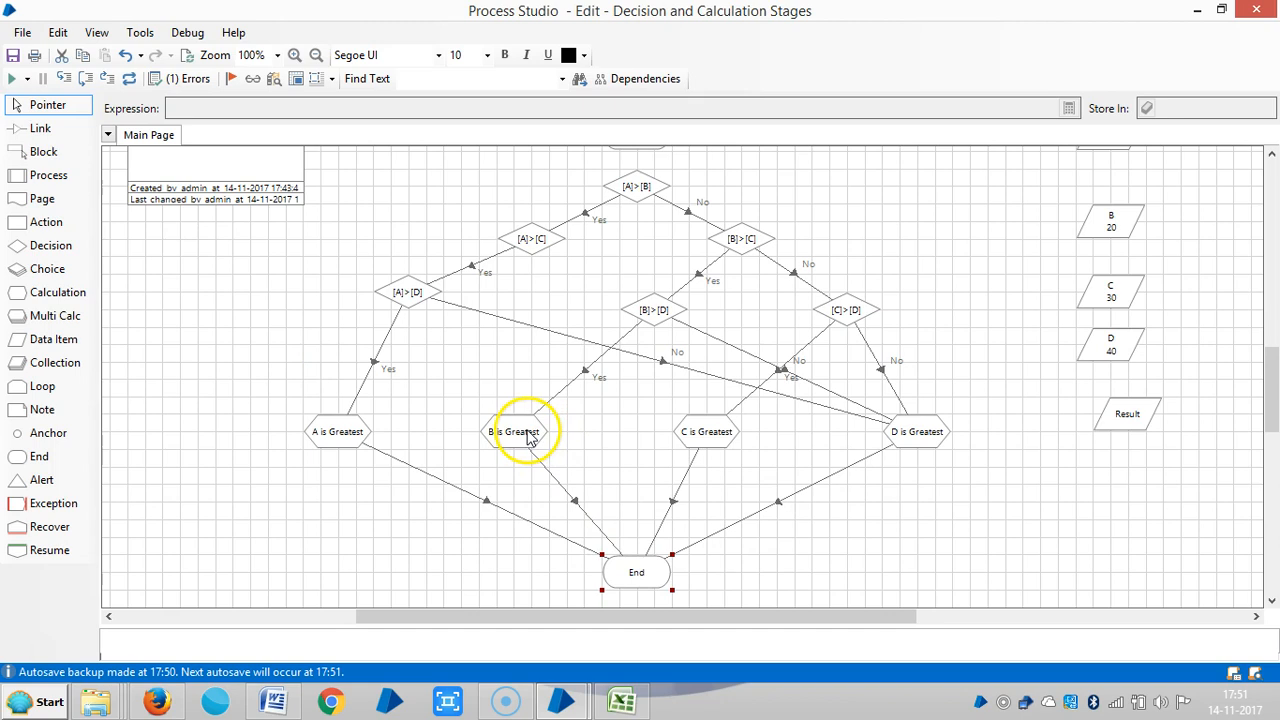
mouse_move(872, 442)
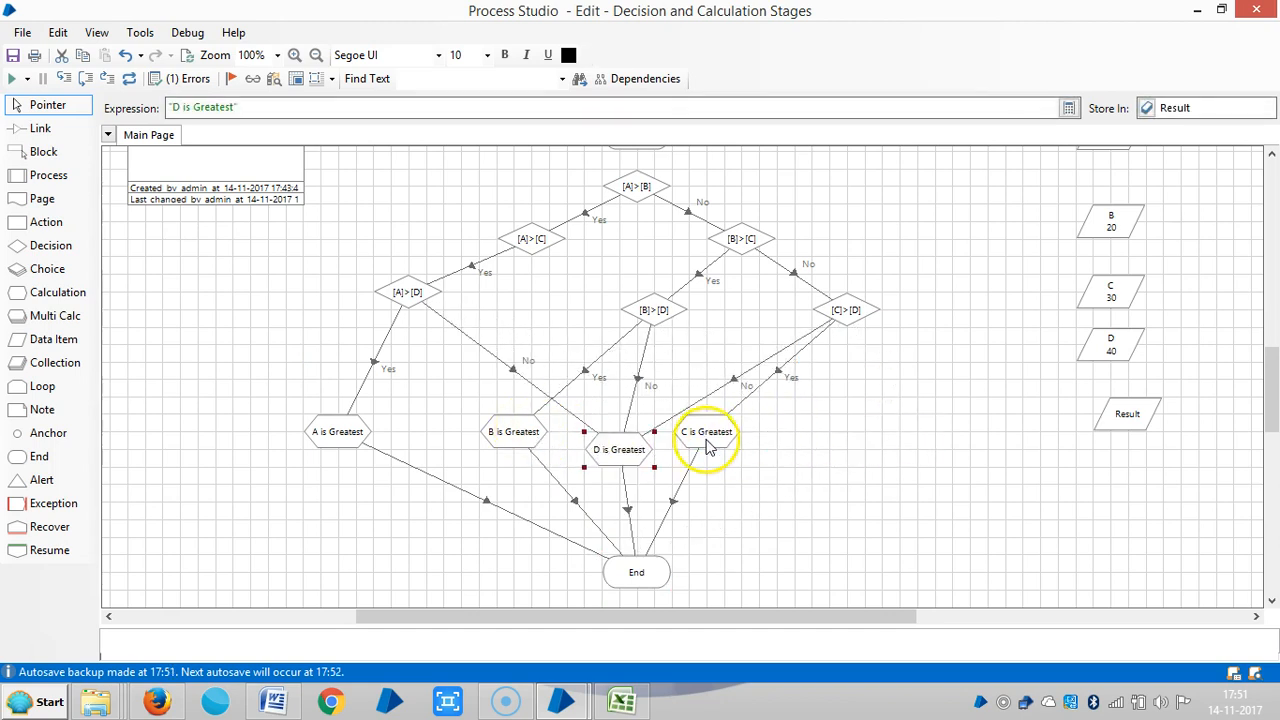
left_click_drag(705, 431, 850, 449)
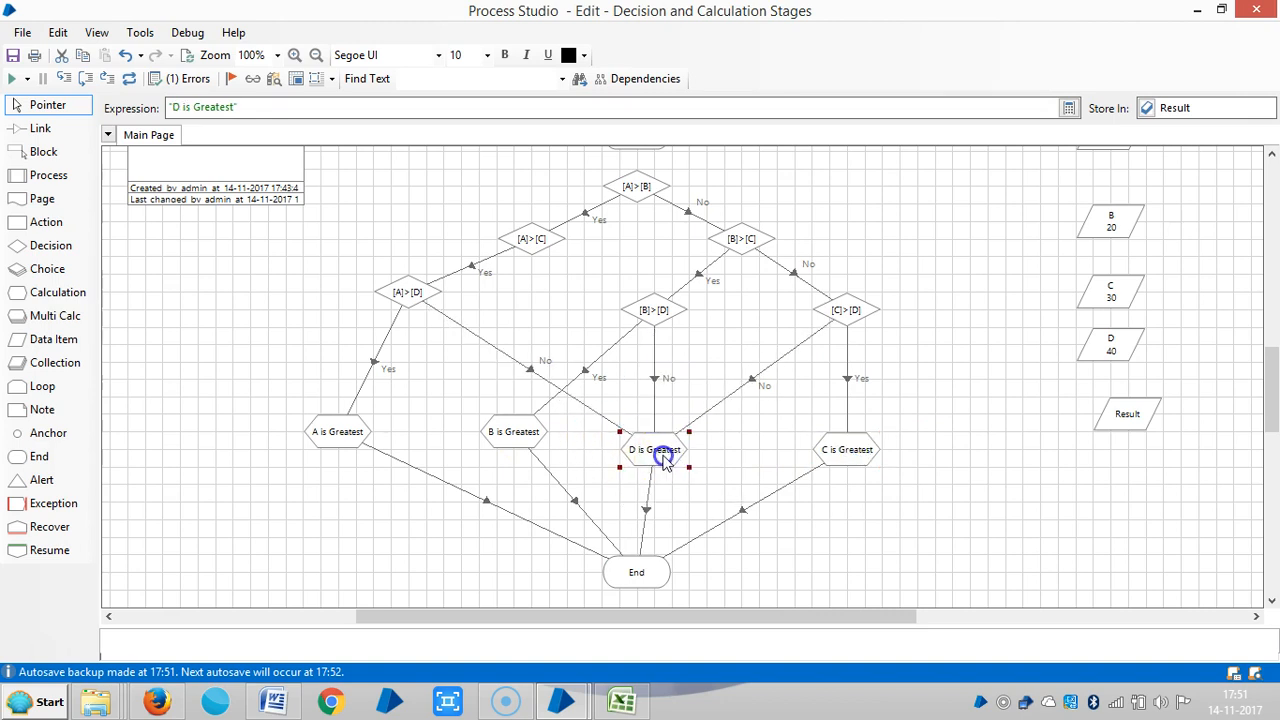
left_click(740, 459)
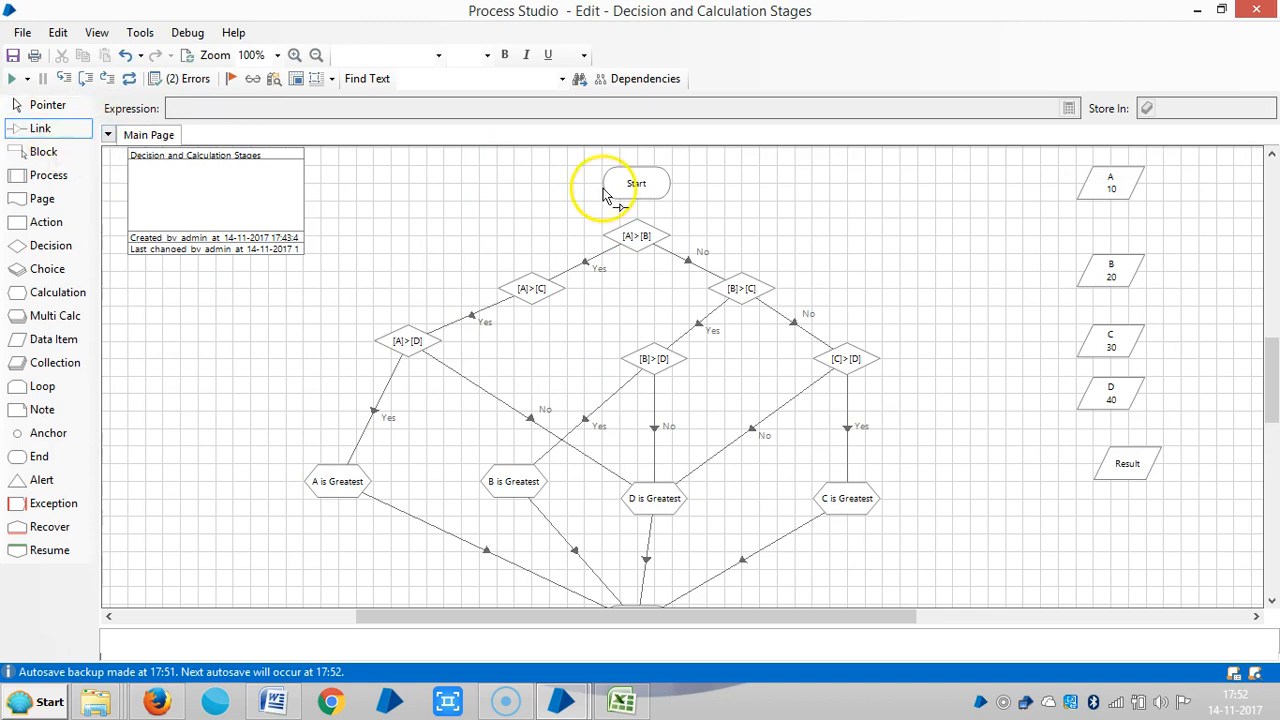
mouse_move(641, 237)
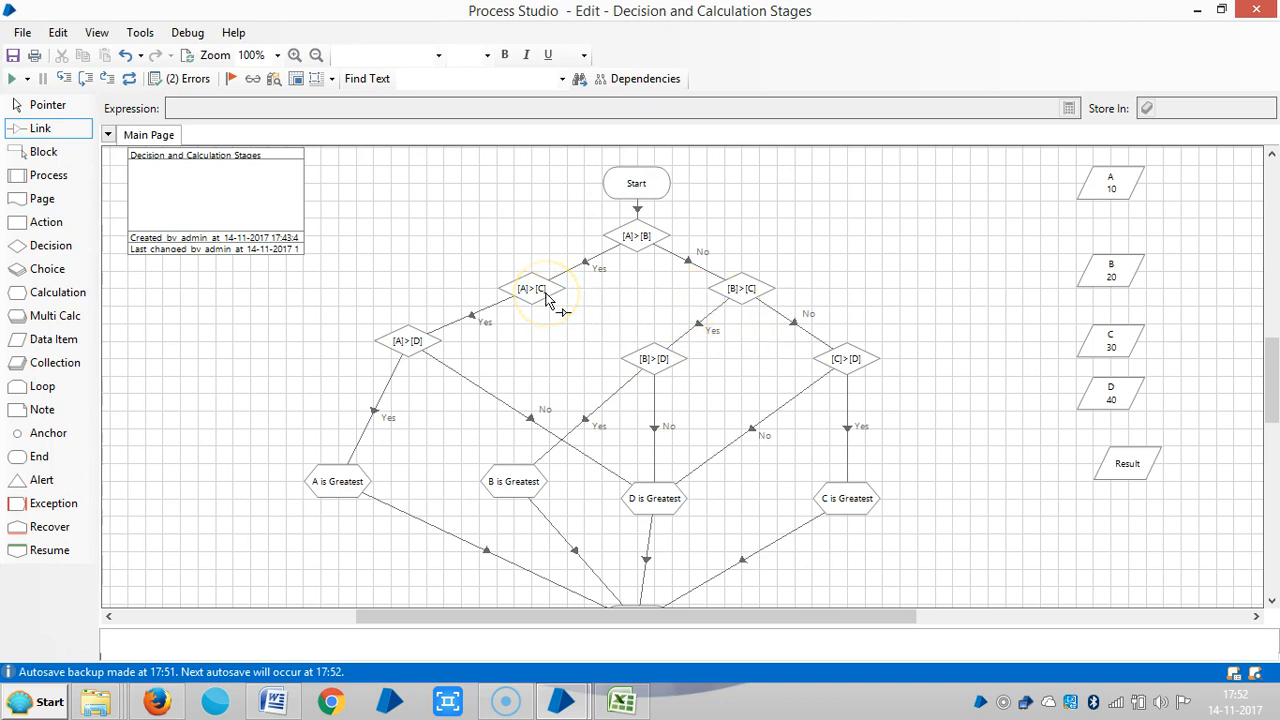
mouse_move(615, 435)
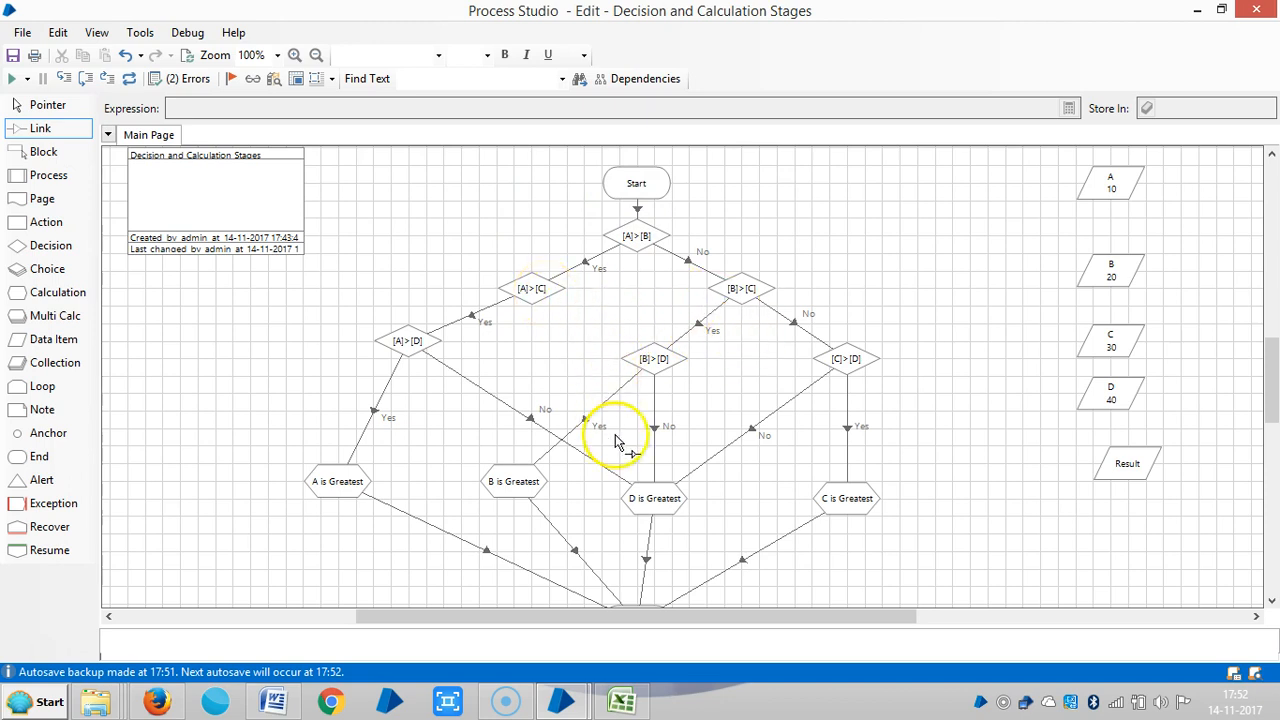
mouse_move(629, 412)
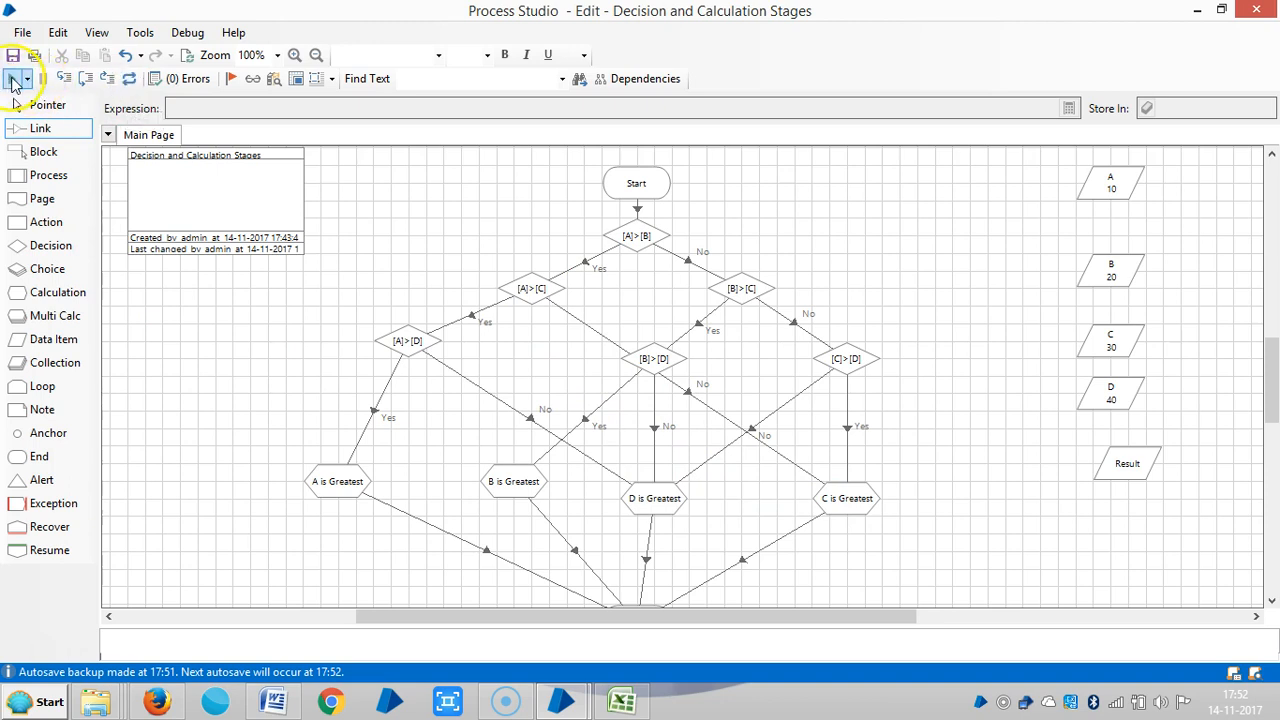
Run the process from Start to completion, giving 'D is Greatest' in Result
left_click(14, 79)
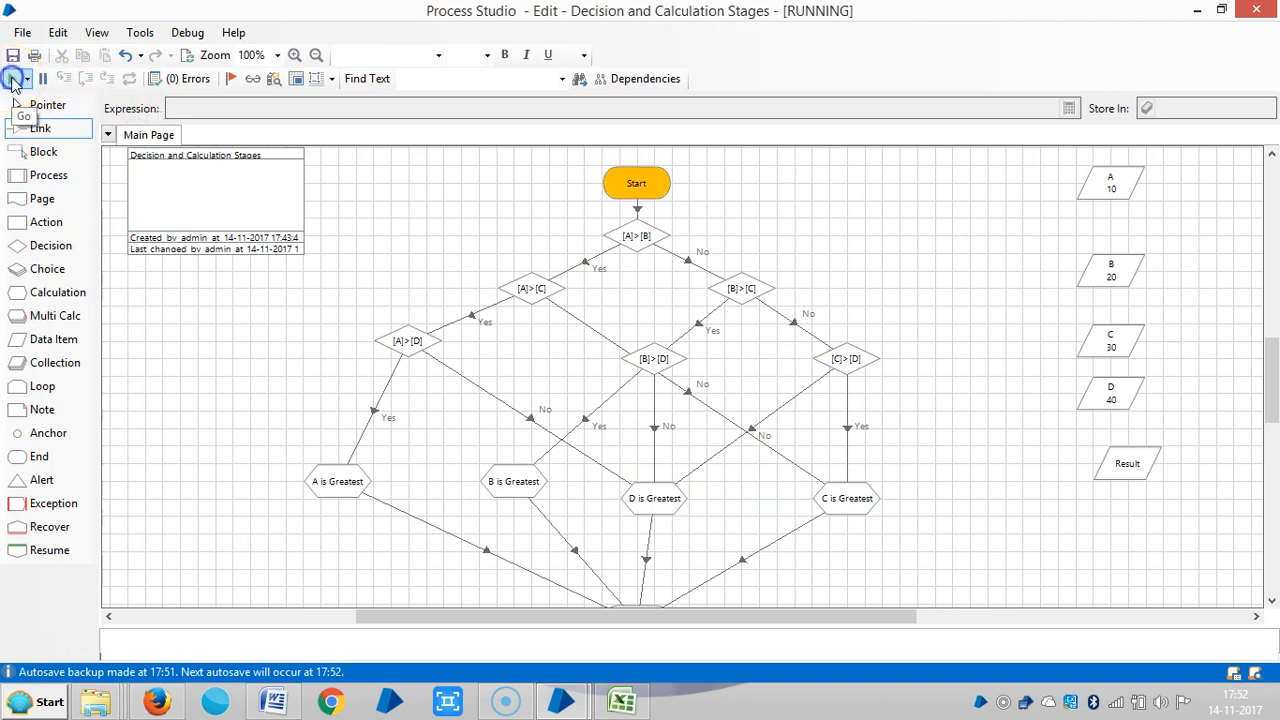
left_click(13, 80)
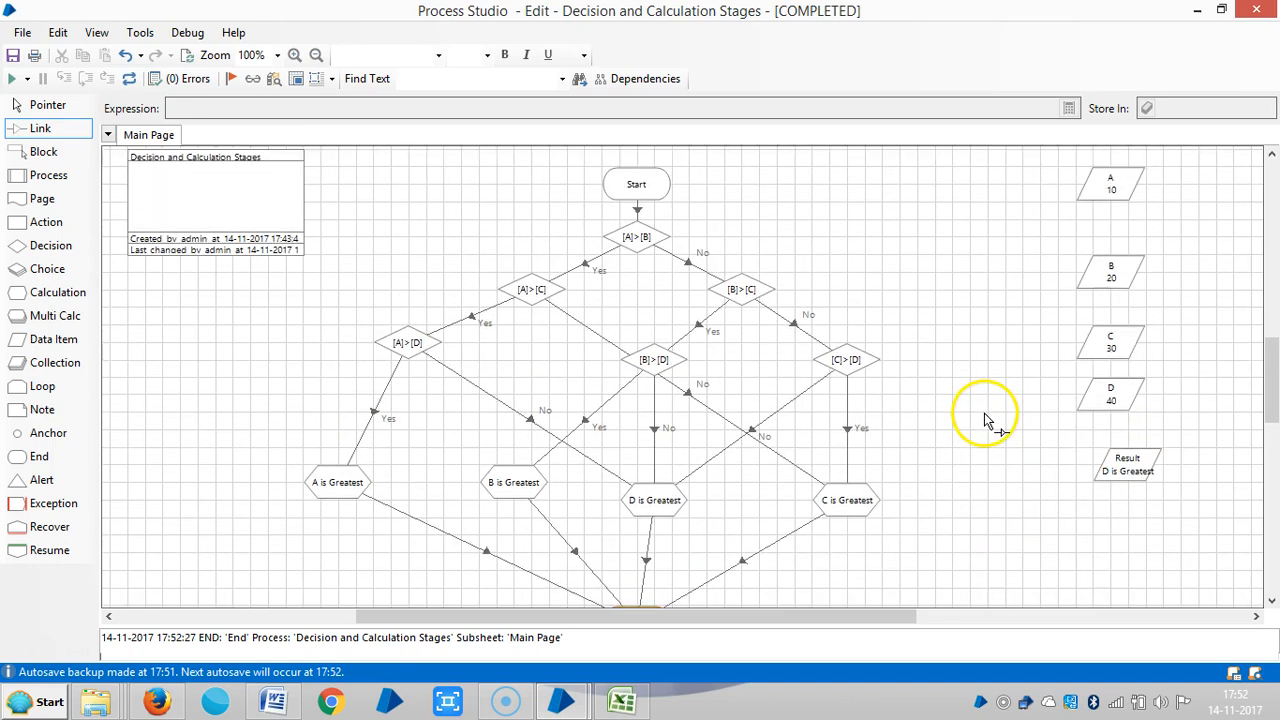
mouse_move(630, 390)
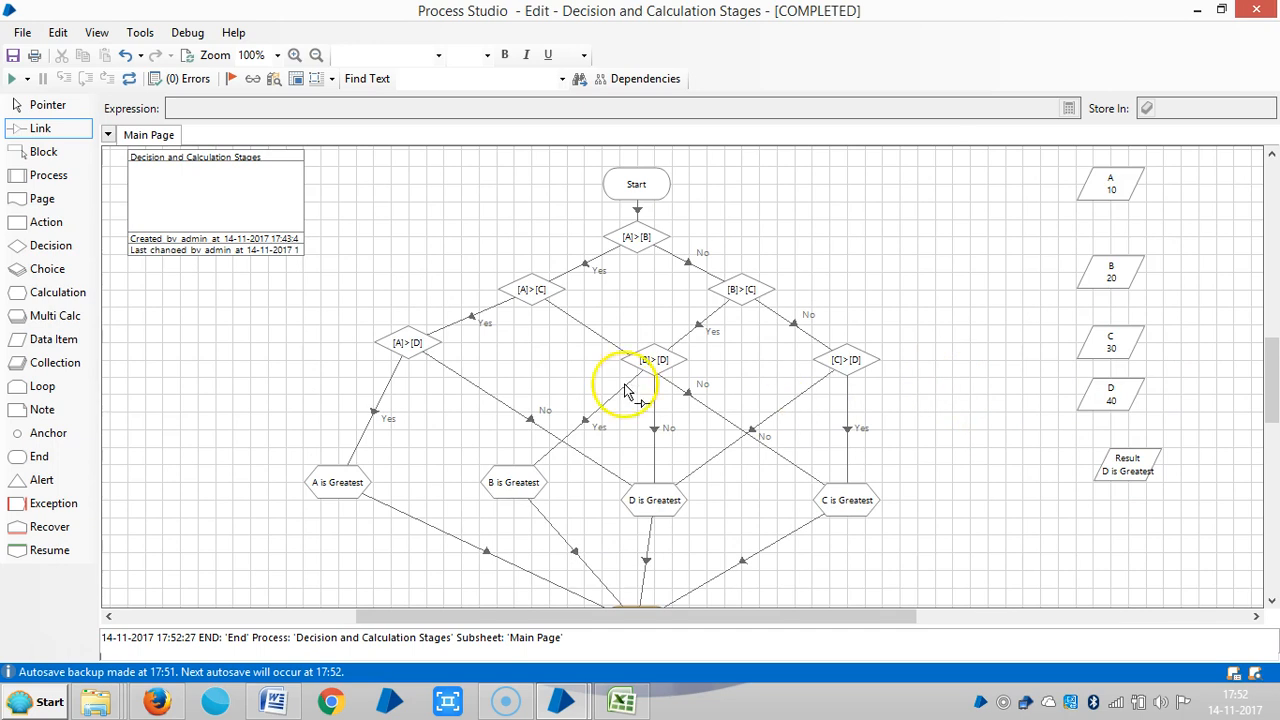
mouse_move(662, 345)
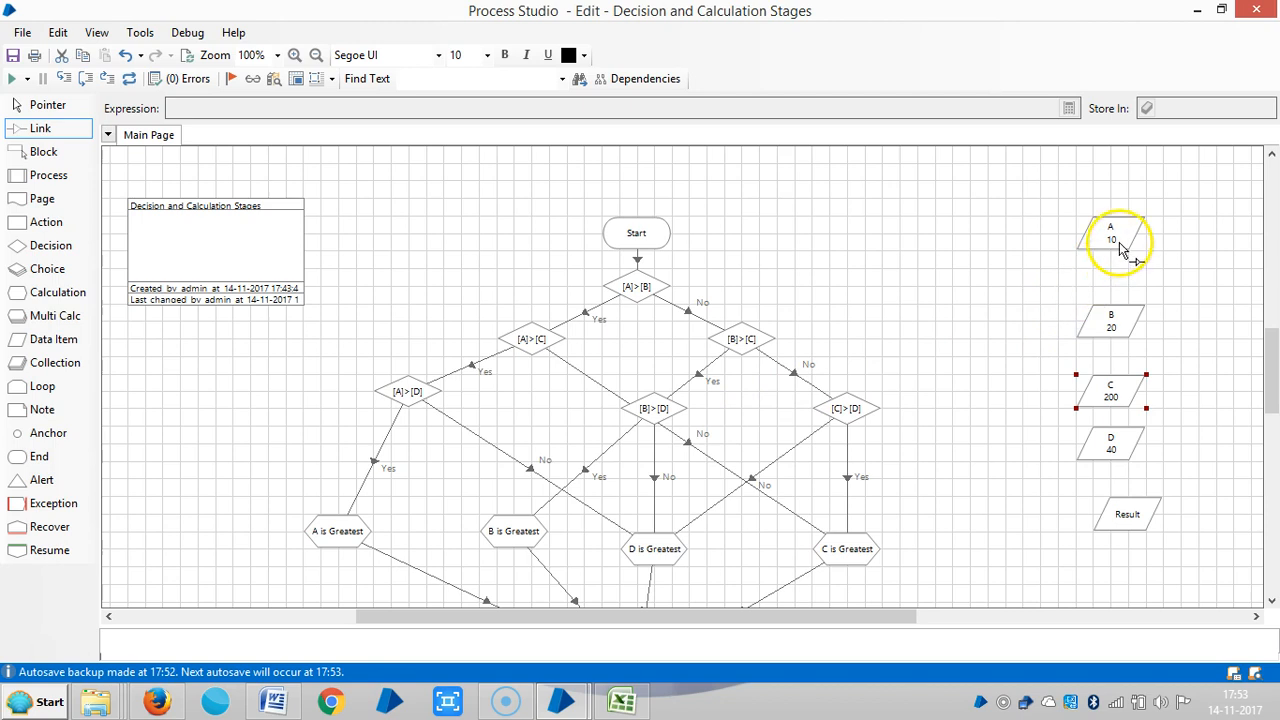
Set data item A's initial value to 10000, open data item D, and reset the run
double_click(1113, 240)
type("10000")
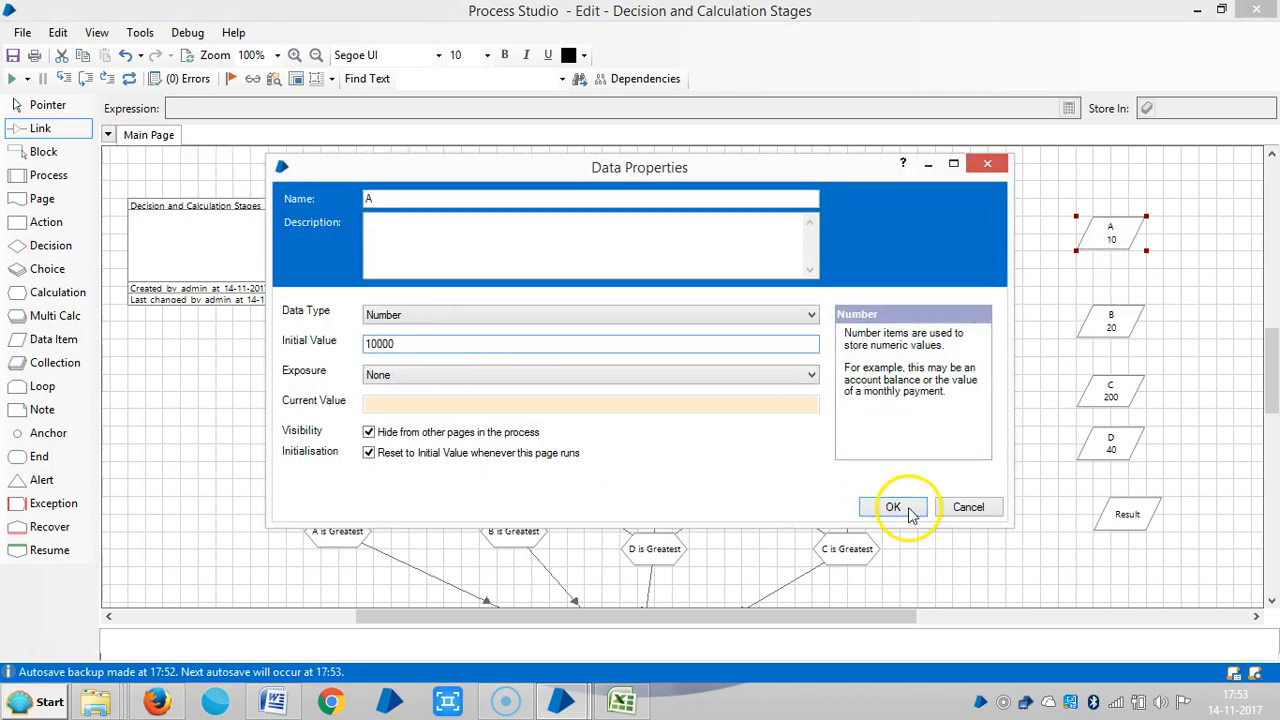
left_click(893, 506)
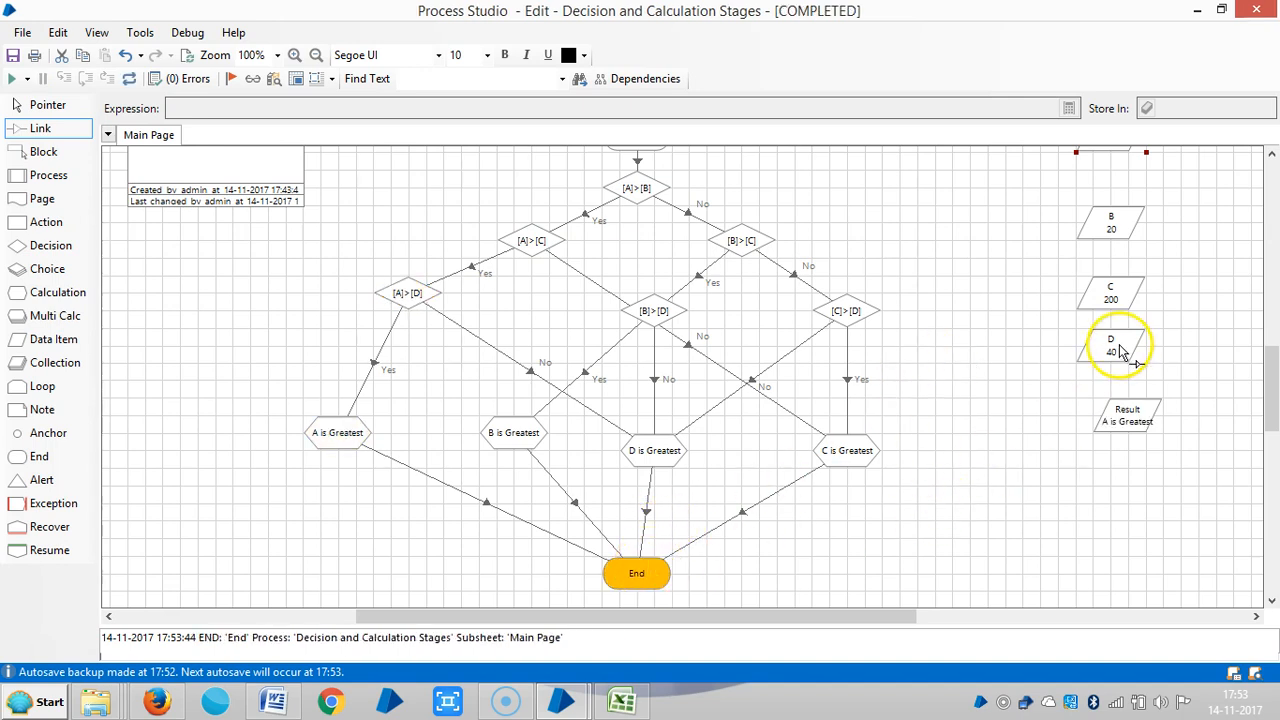
double_click(1112, 345)
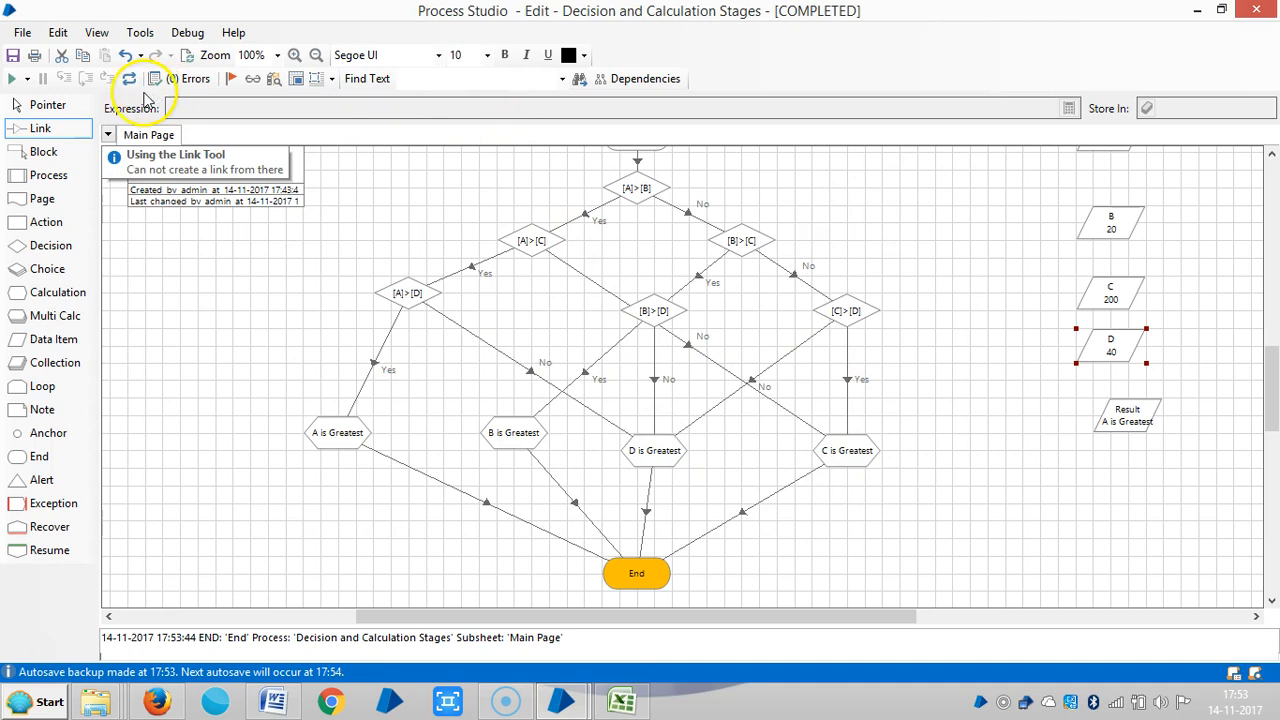
left_click(13, 80)
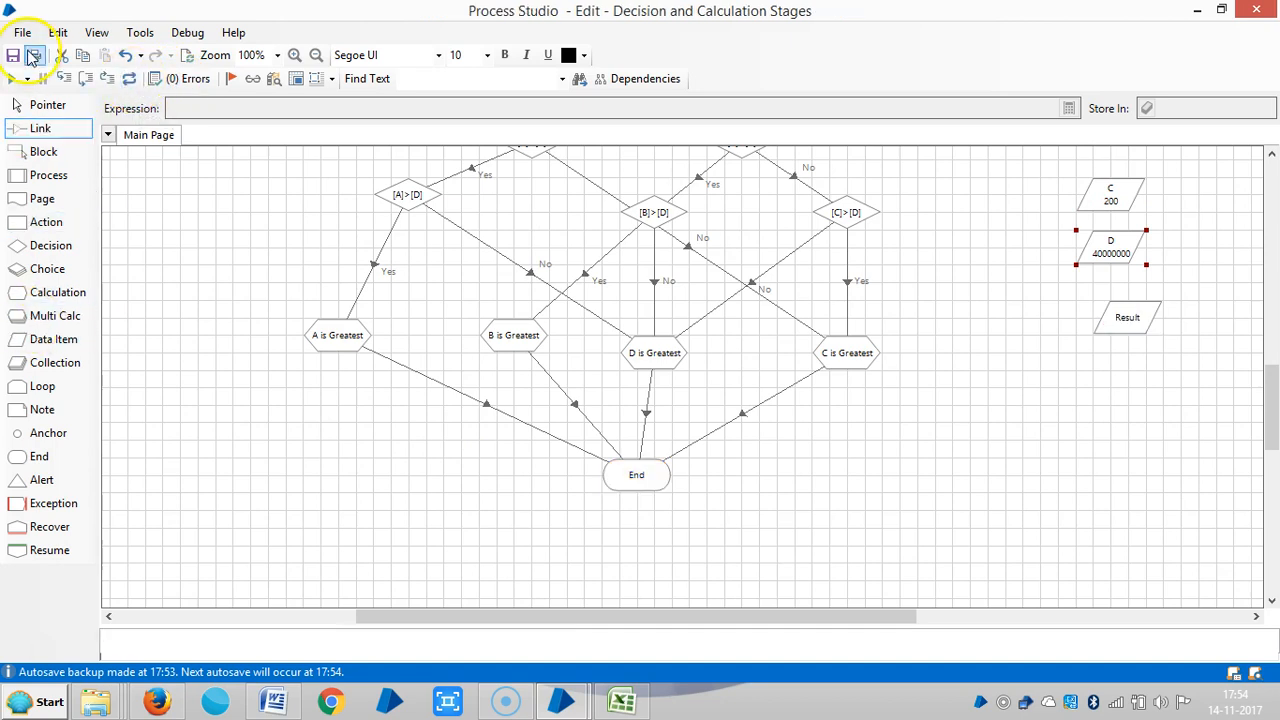
Save the process, confirming Save Changes with the change comment 'DEMO'
left_click(49, 54)
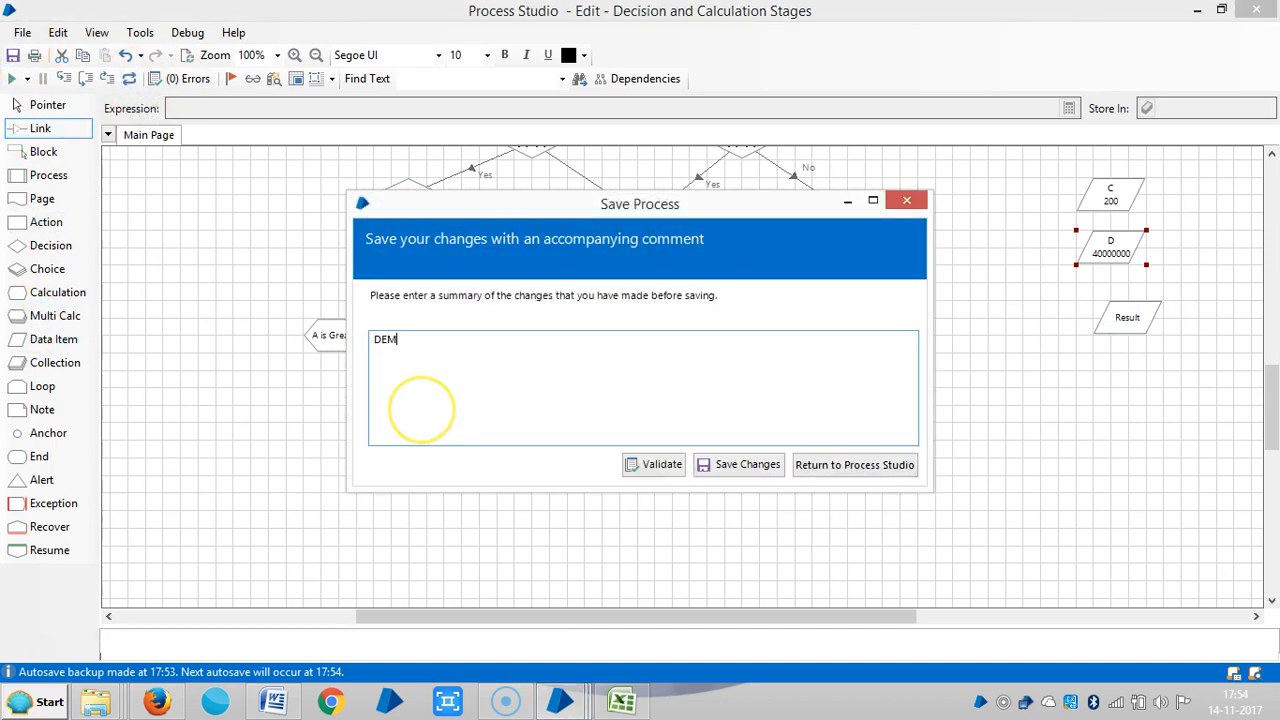
left_click(749, 465)
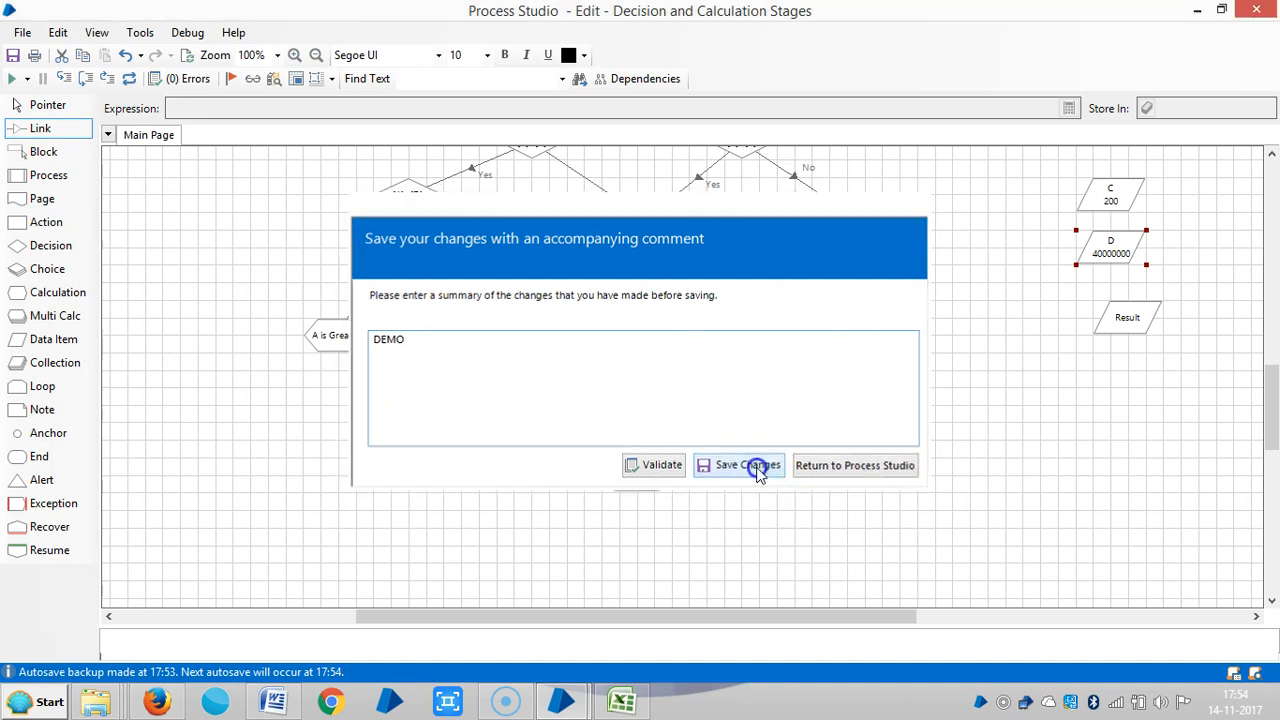
left_click(746, 465)
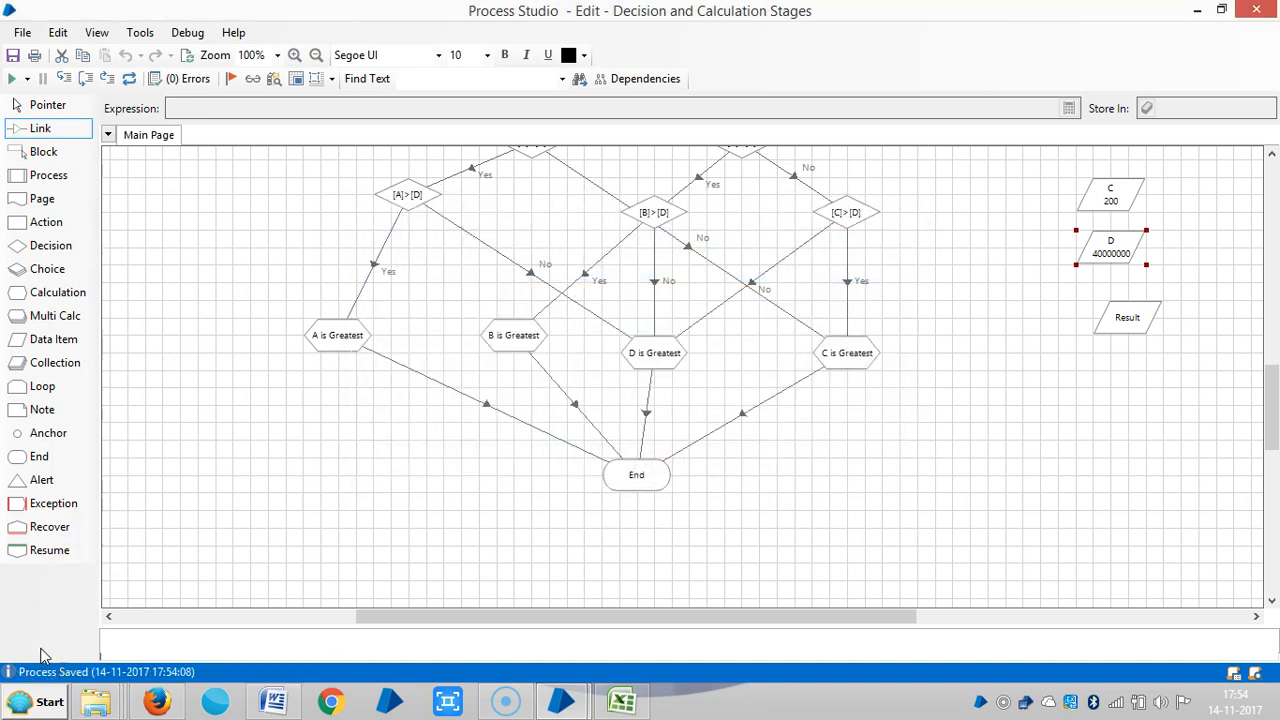